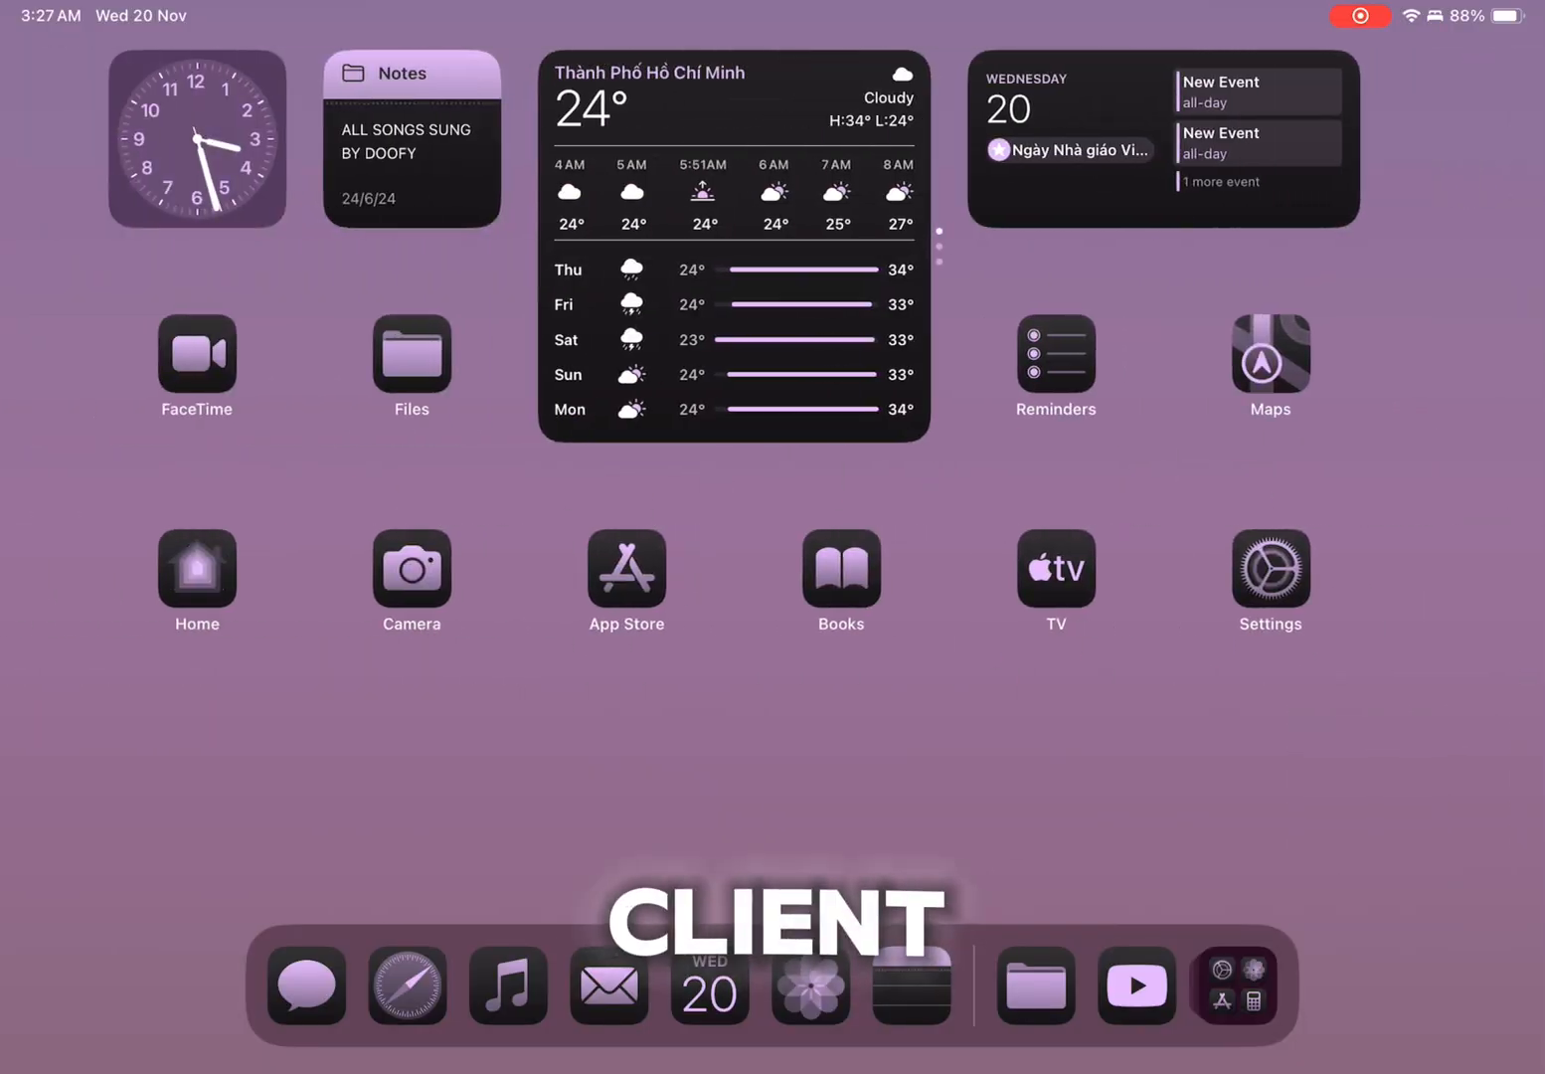
Step: Swipe left through the Home Screen pages to reach Safari
scroll("left", 3)
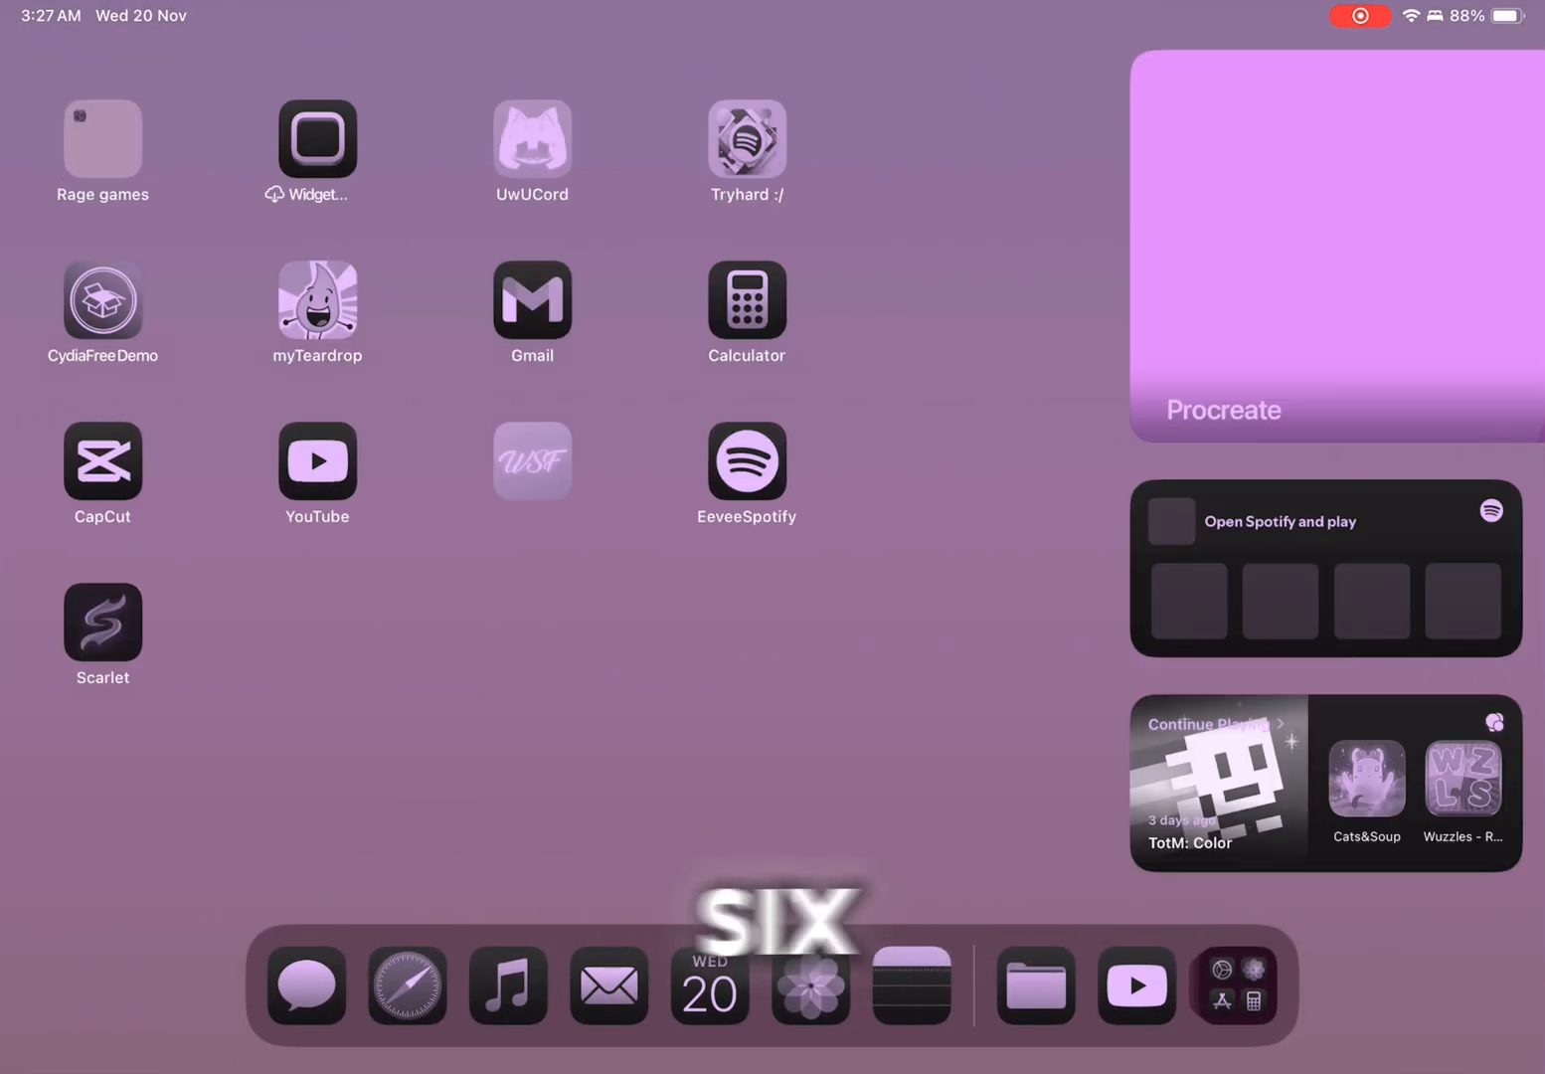
scroll("left", 3)
type("whysoooofurious.netlify.app")
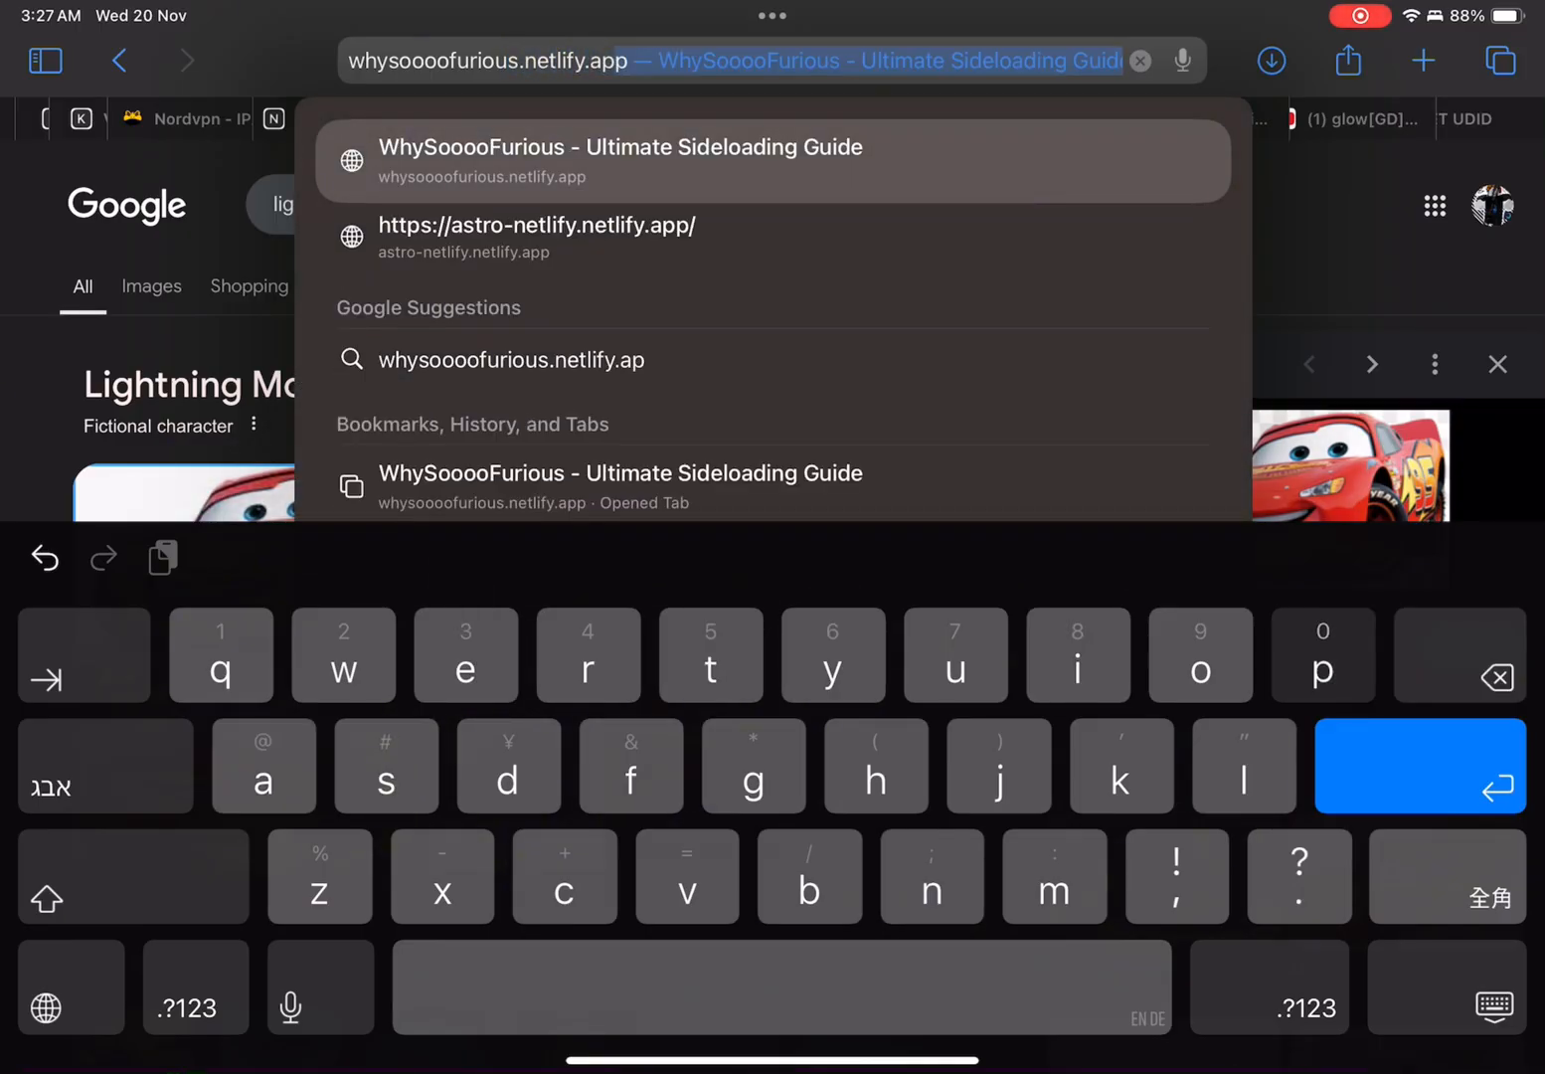
Step: Download WSF Config Profile + Update Blocker from the site's Downloads > Config Profiles page
left_click(487, 61)
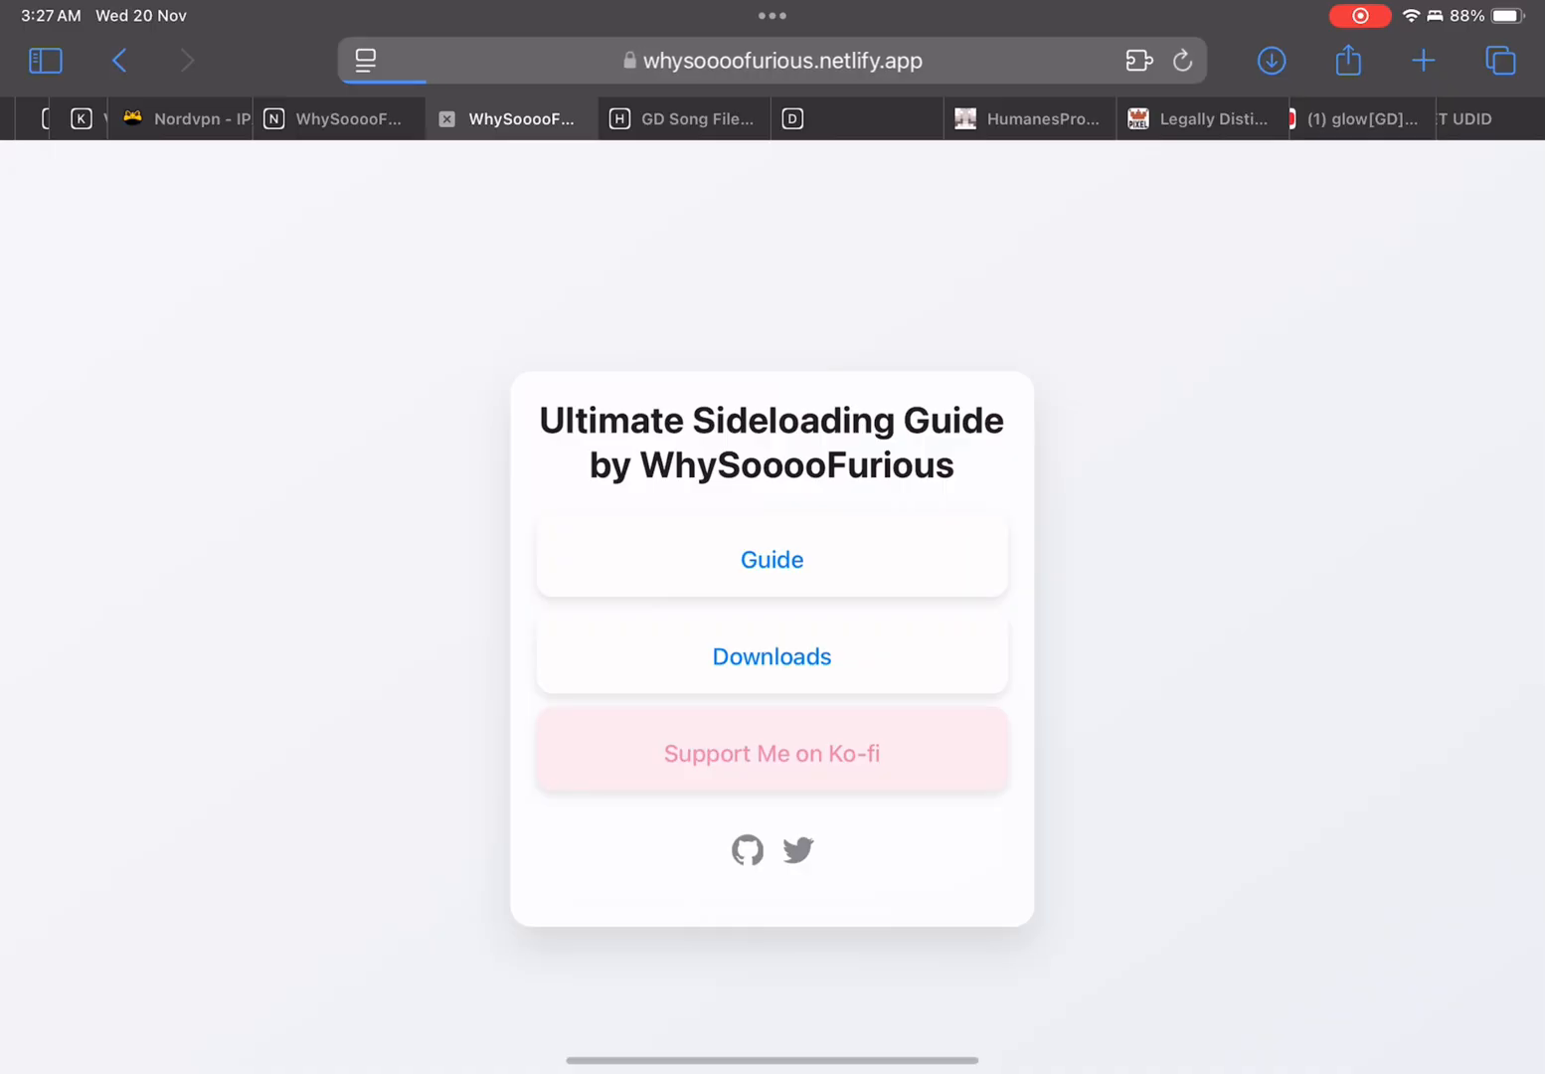
left_click(771, 656)
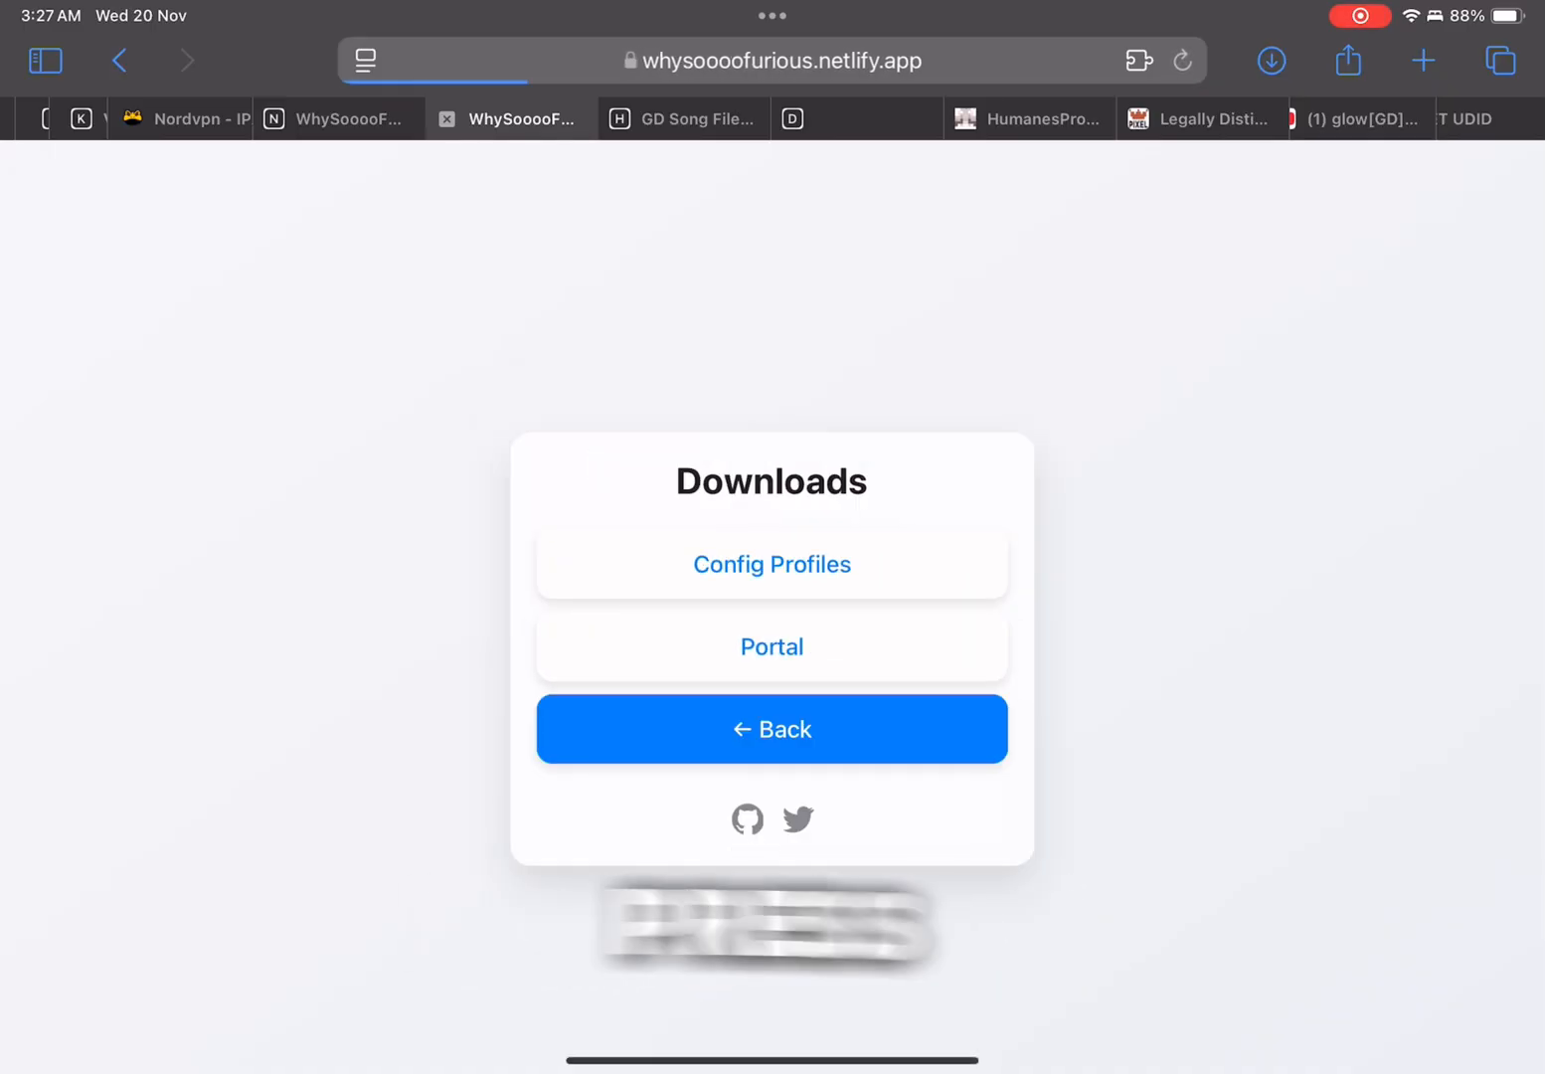
left_click(772, 564)
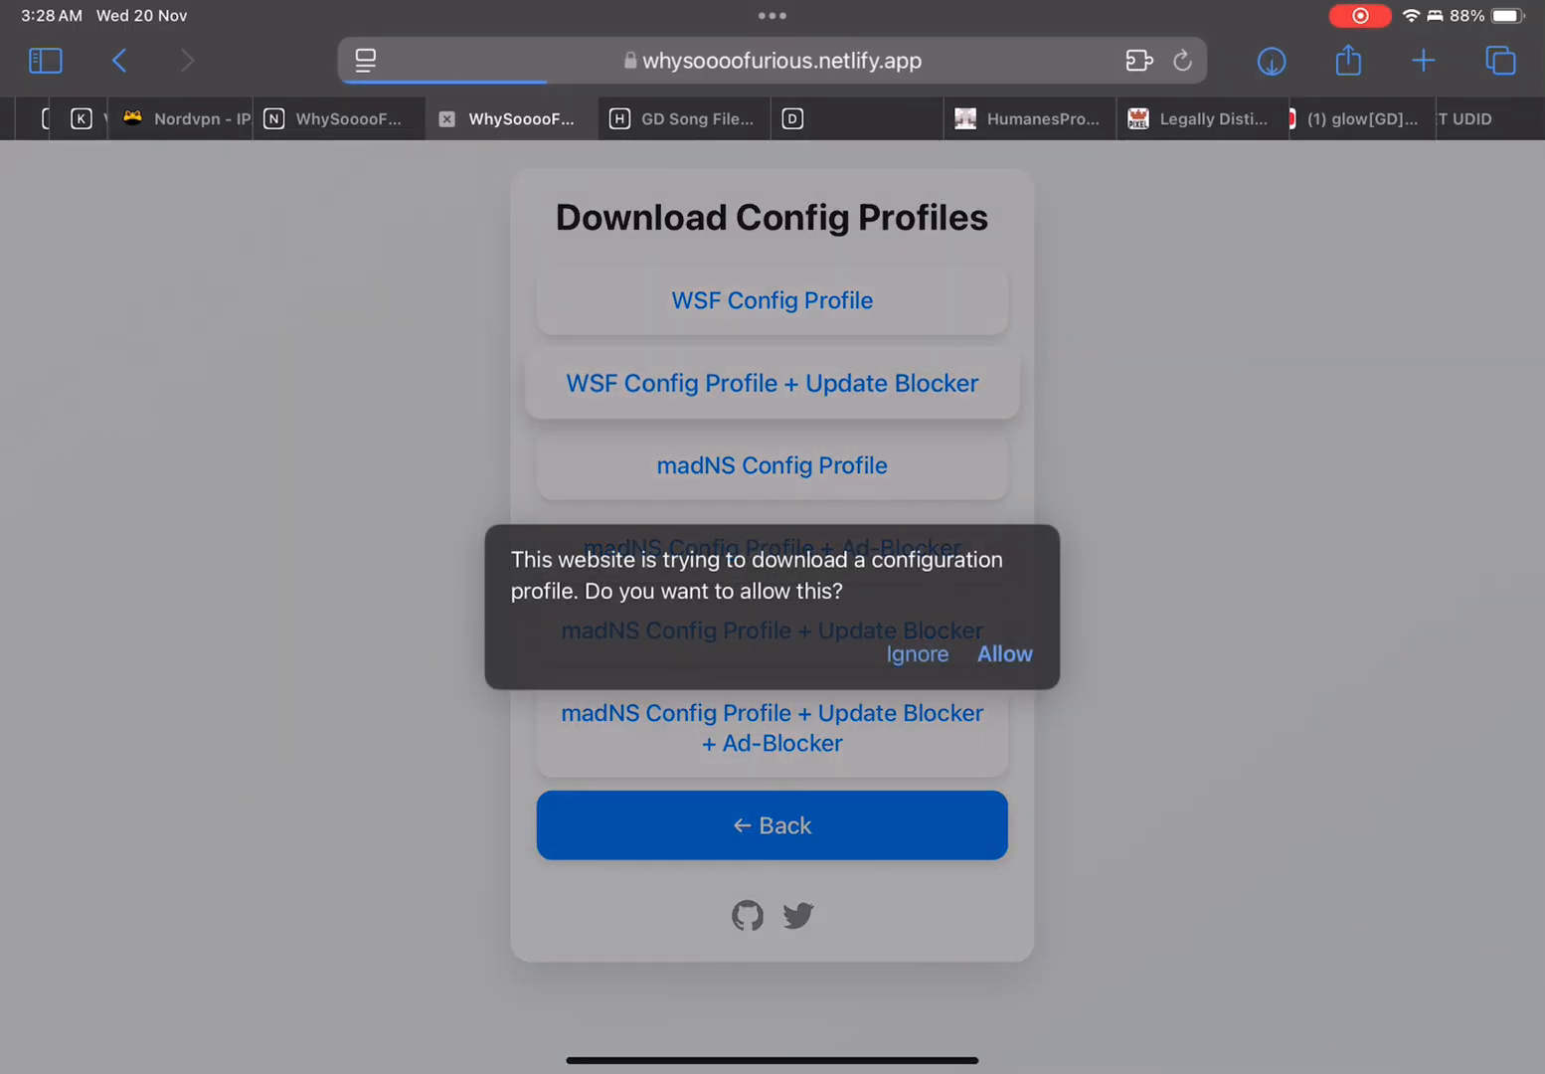
left_click(1005, 654)
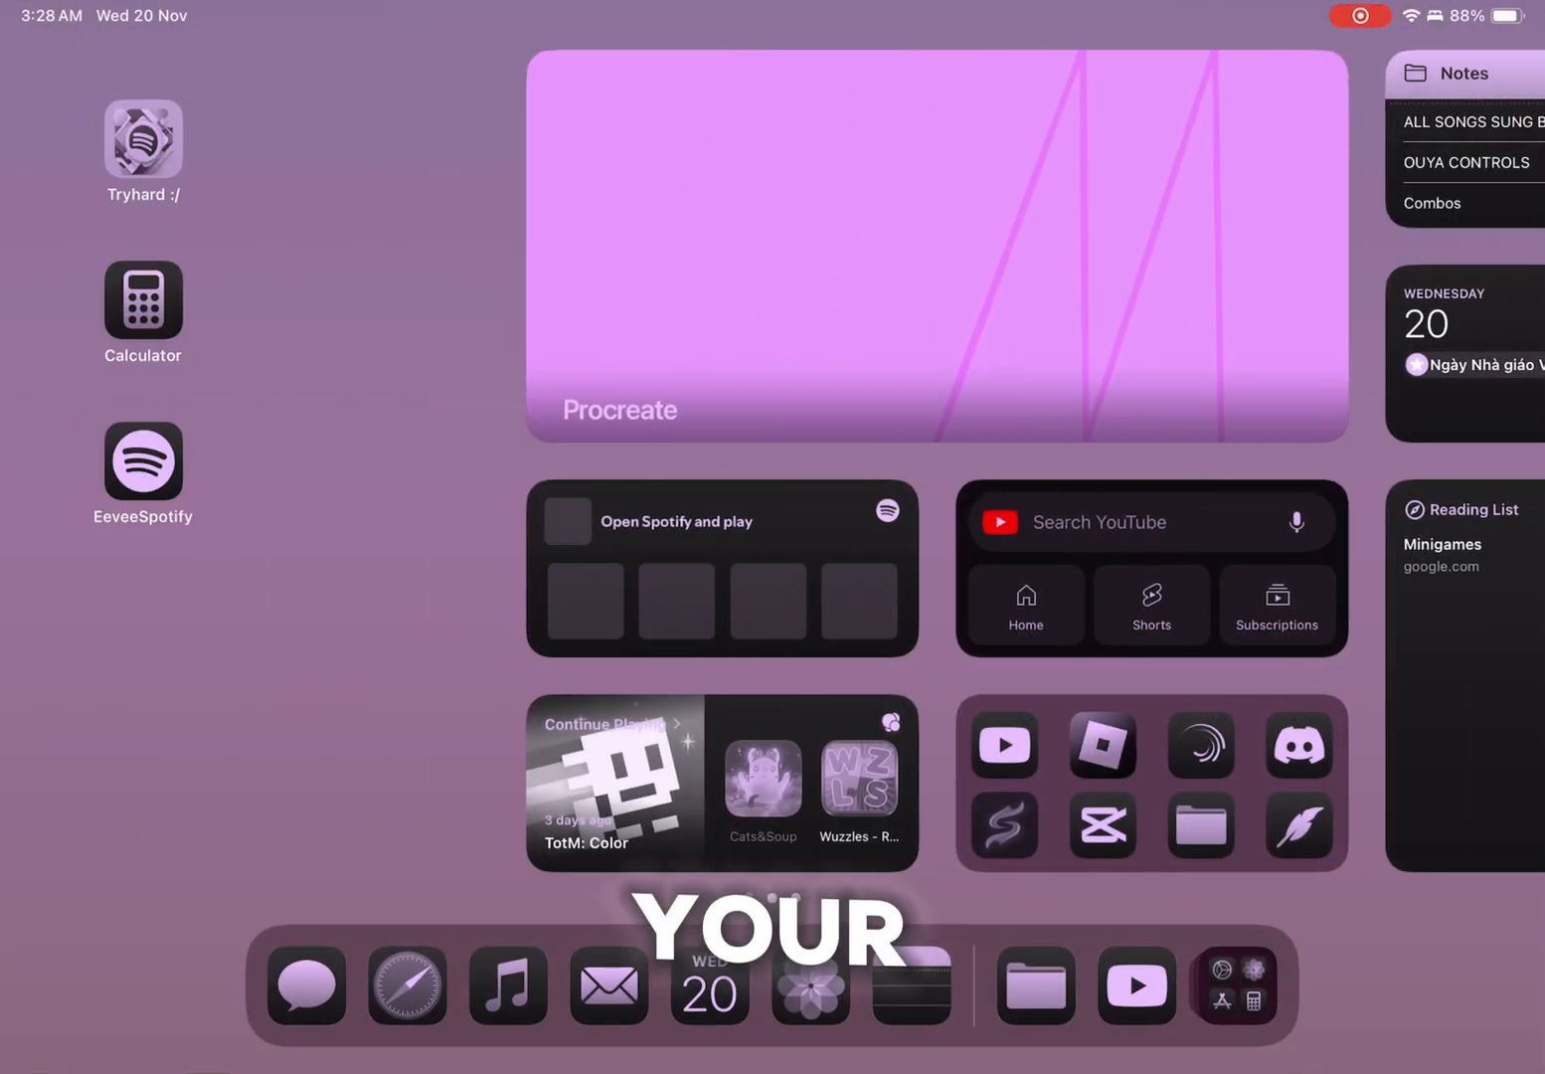
Step: Install the downloaded WSF profile in Settings, entering the passcode and confirming the unsigned warning
scroll("left", 3)
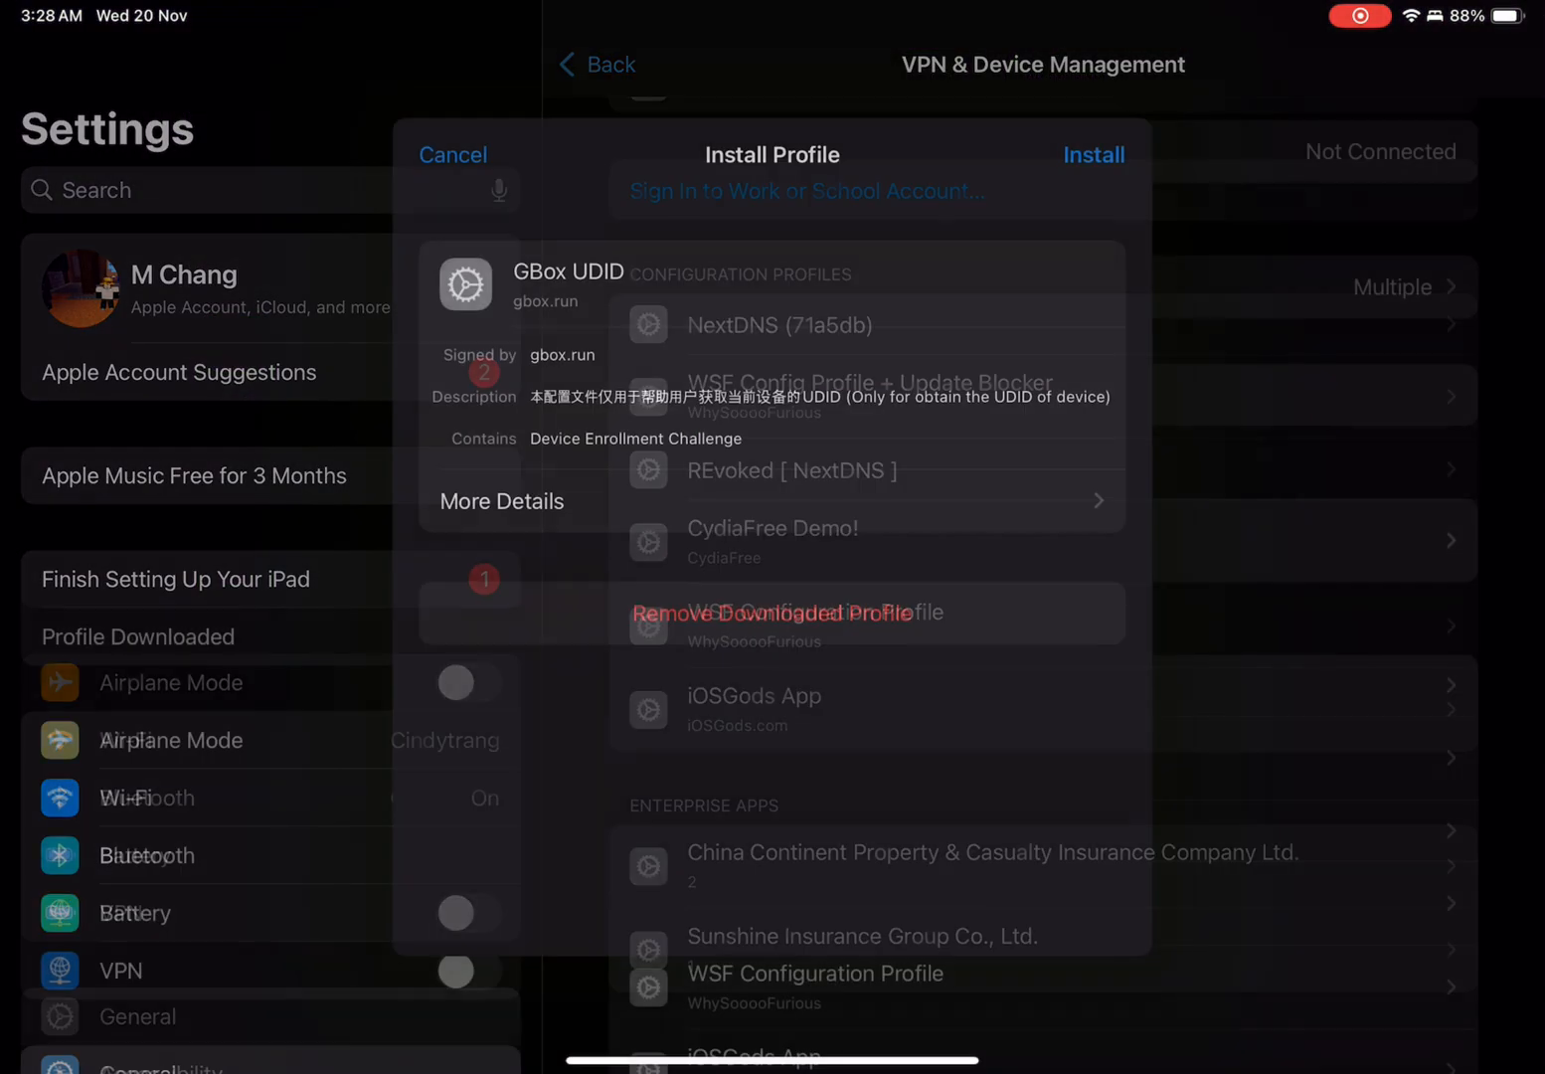
left_click(453, 155)
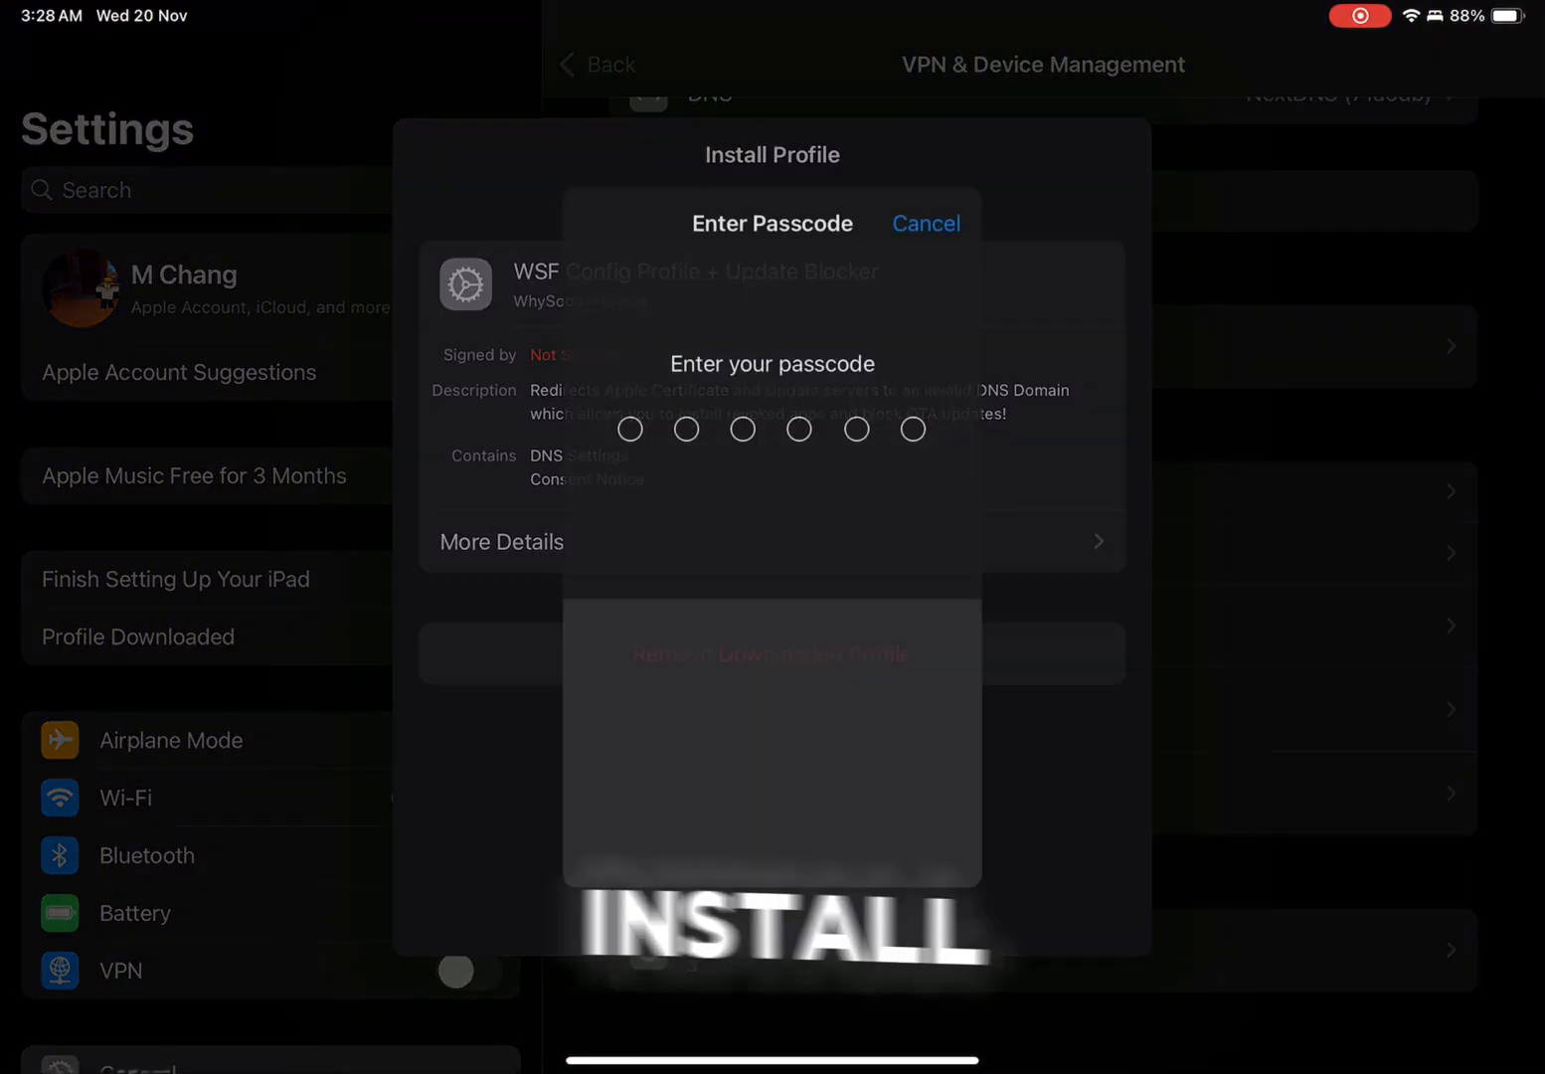
left_click(924, 223)
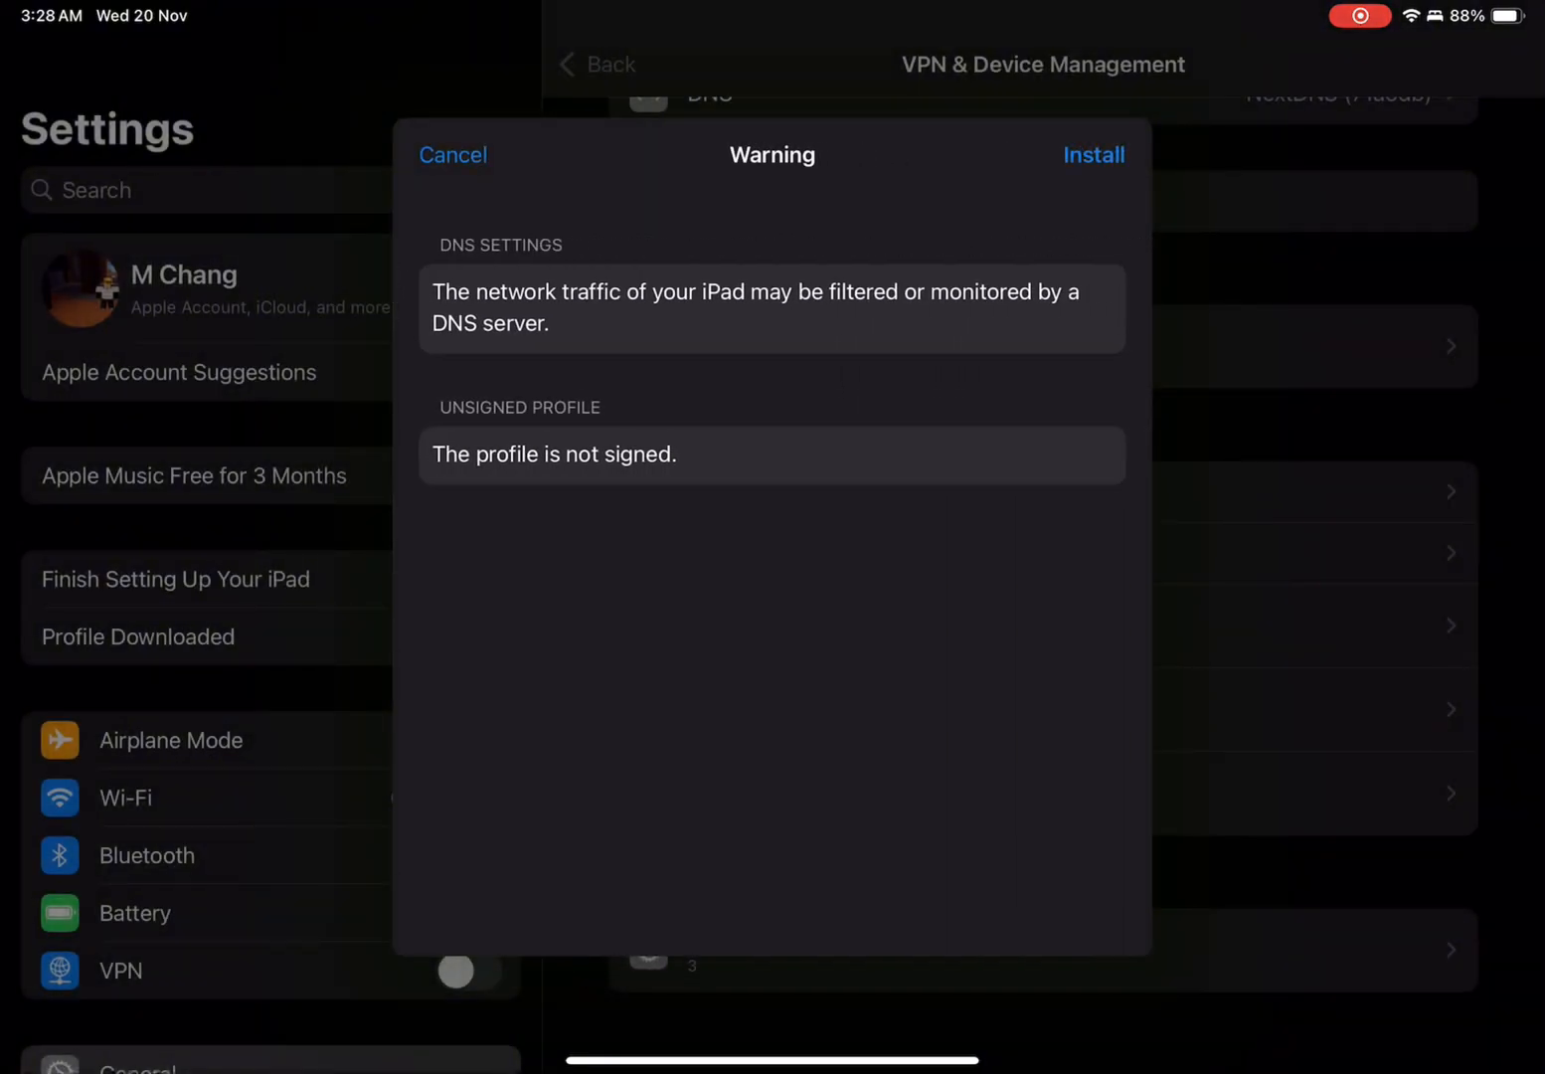
left_click(1094, 154)
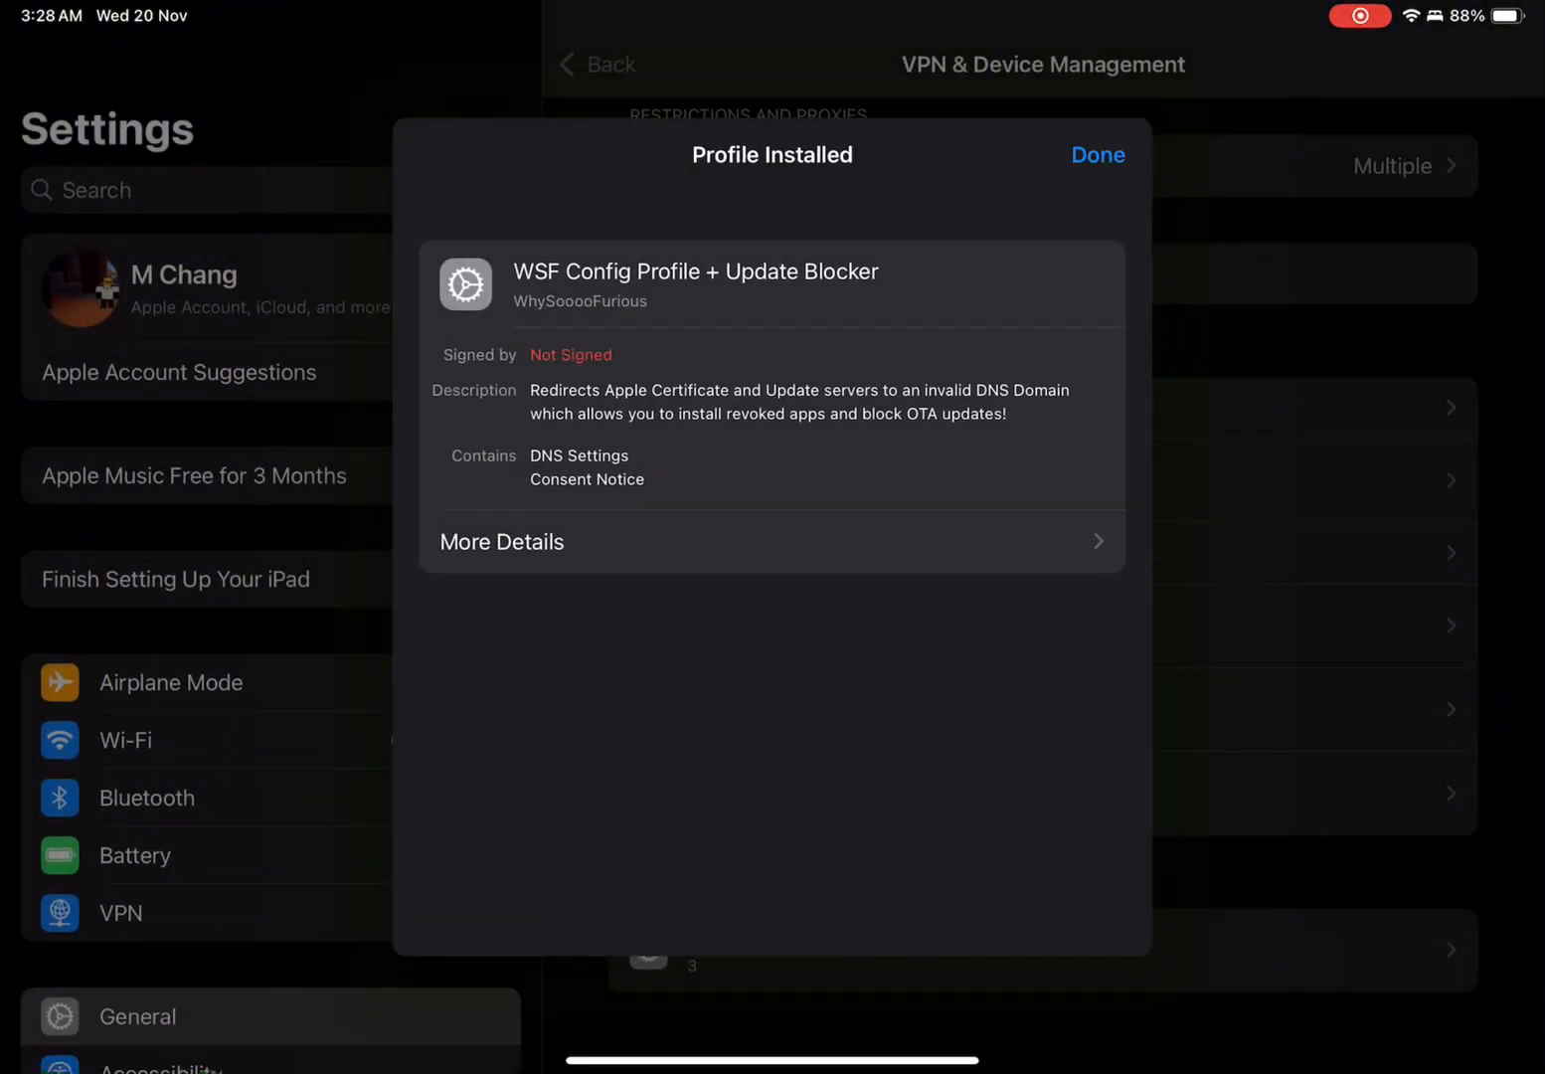
left_click(1098, 155)
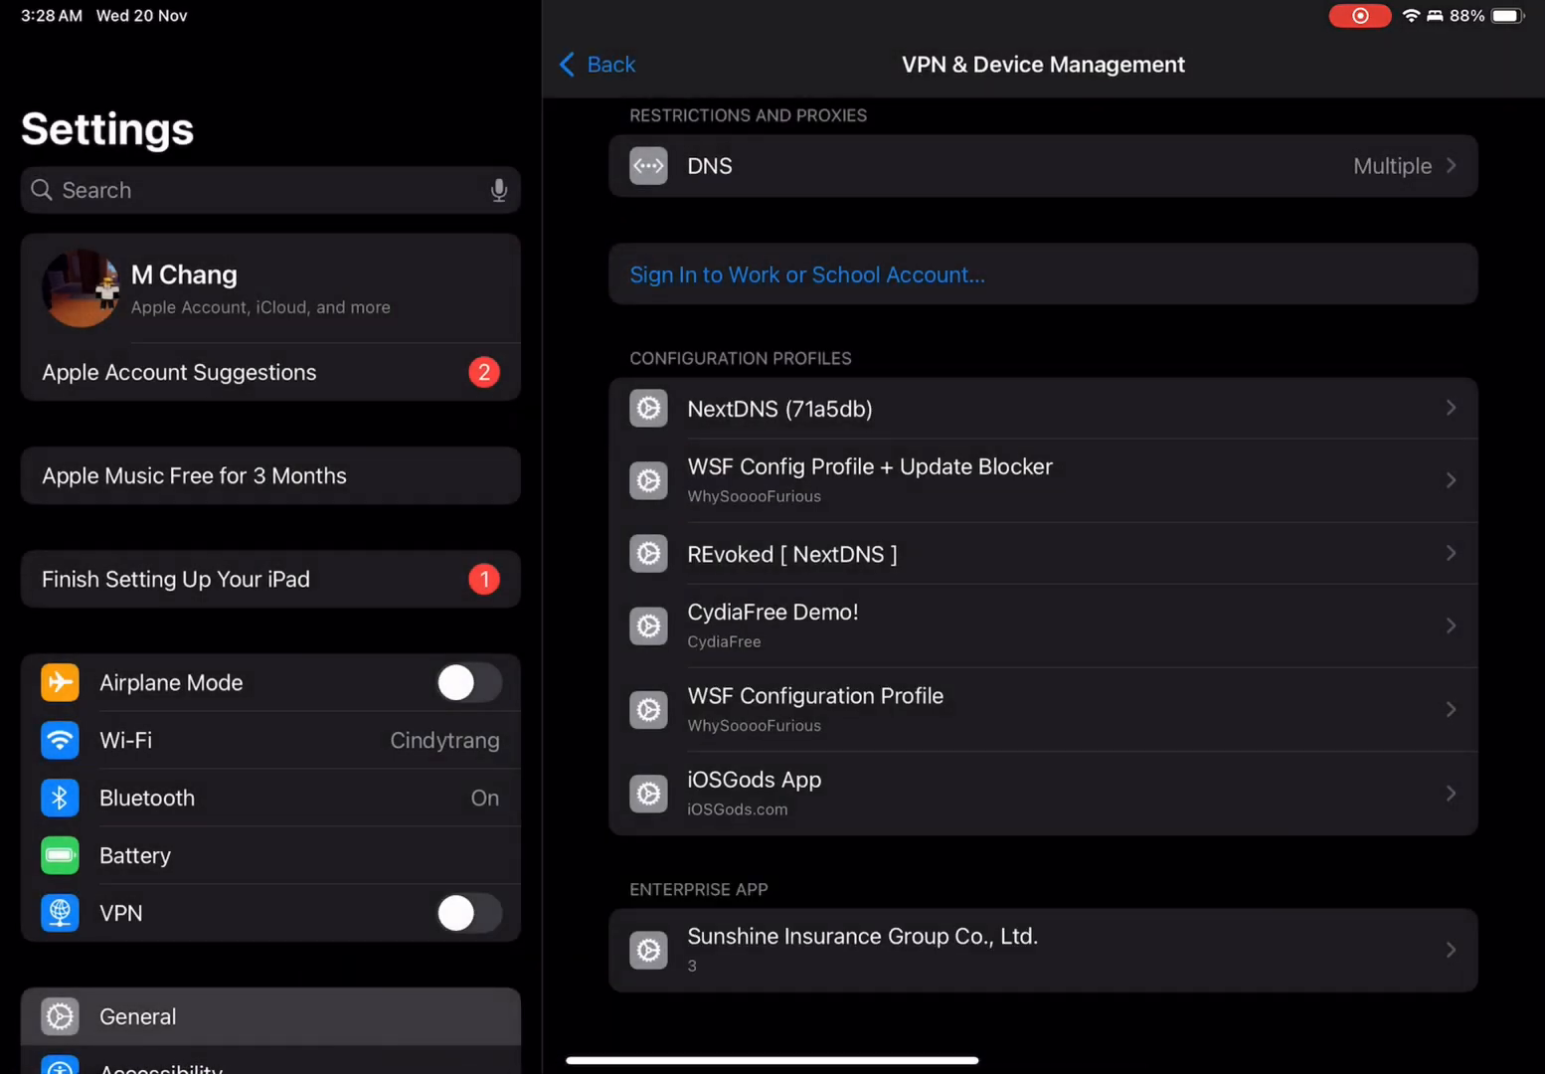
left_click(869, 480)
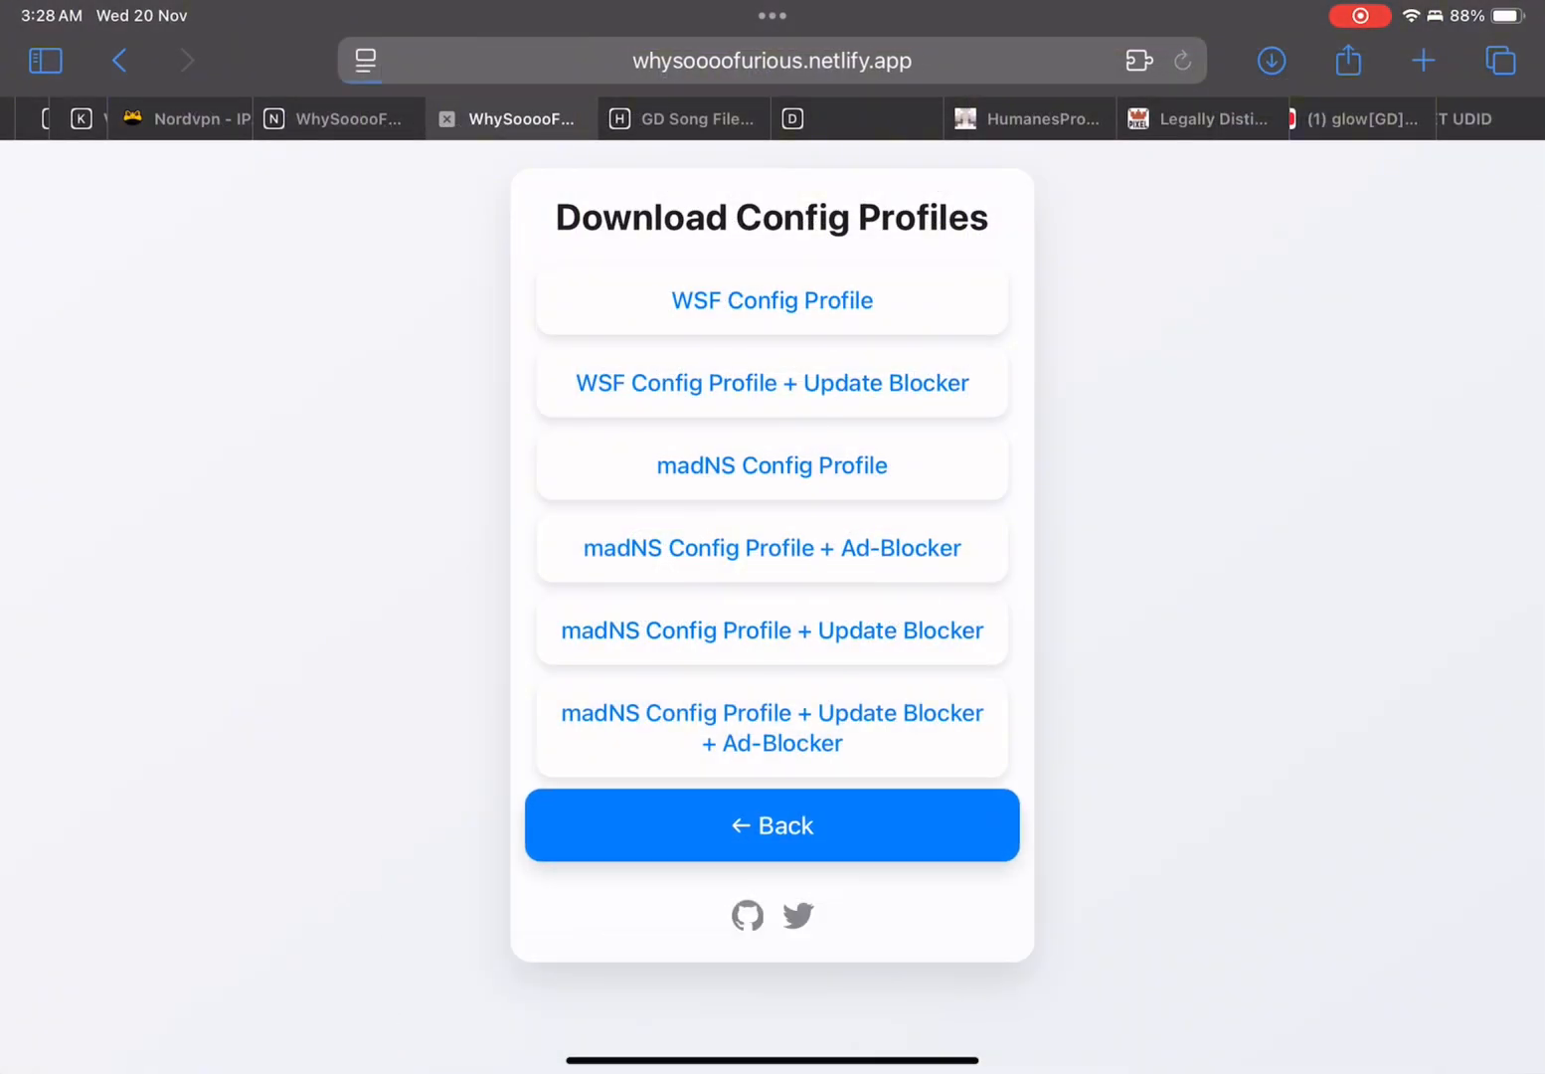
Step: Pick a Portal build from the site's Downloads > Portal page and confirm its install
left_click(772, 825)
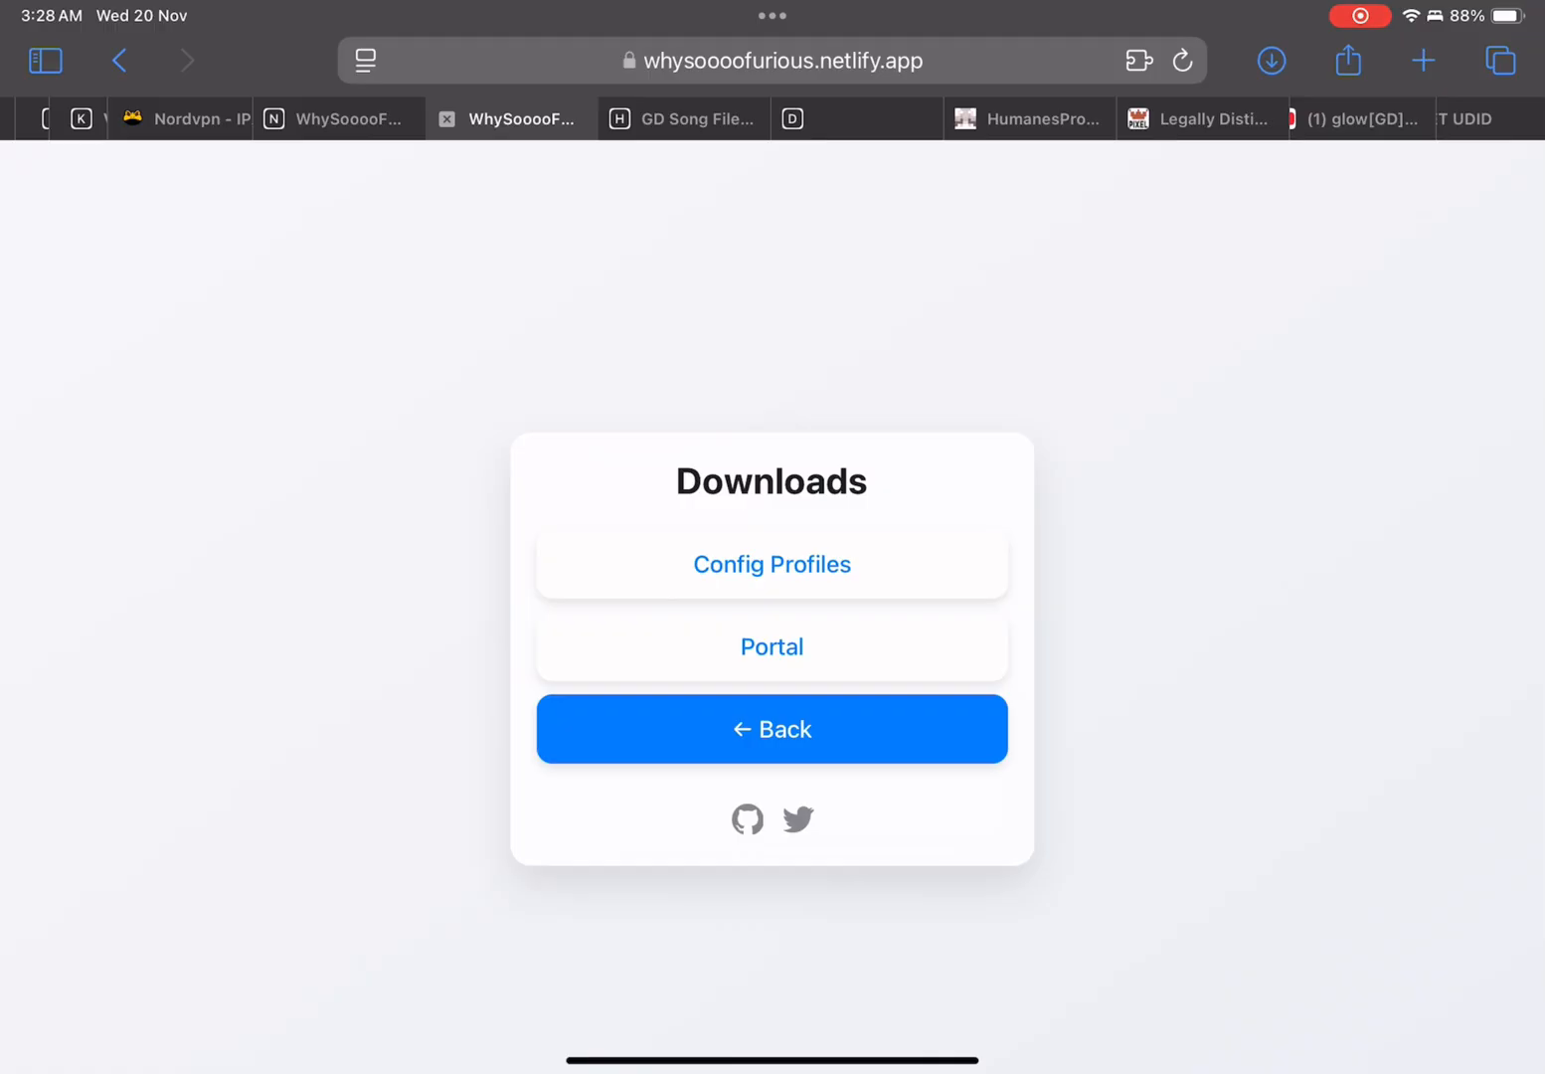
left_click(771, 647)
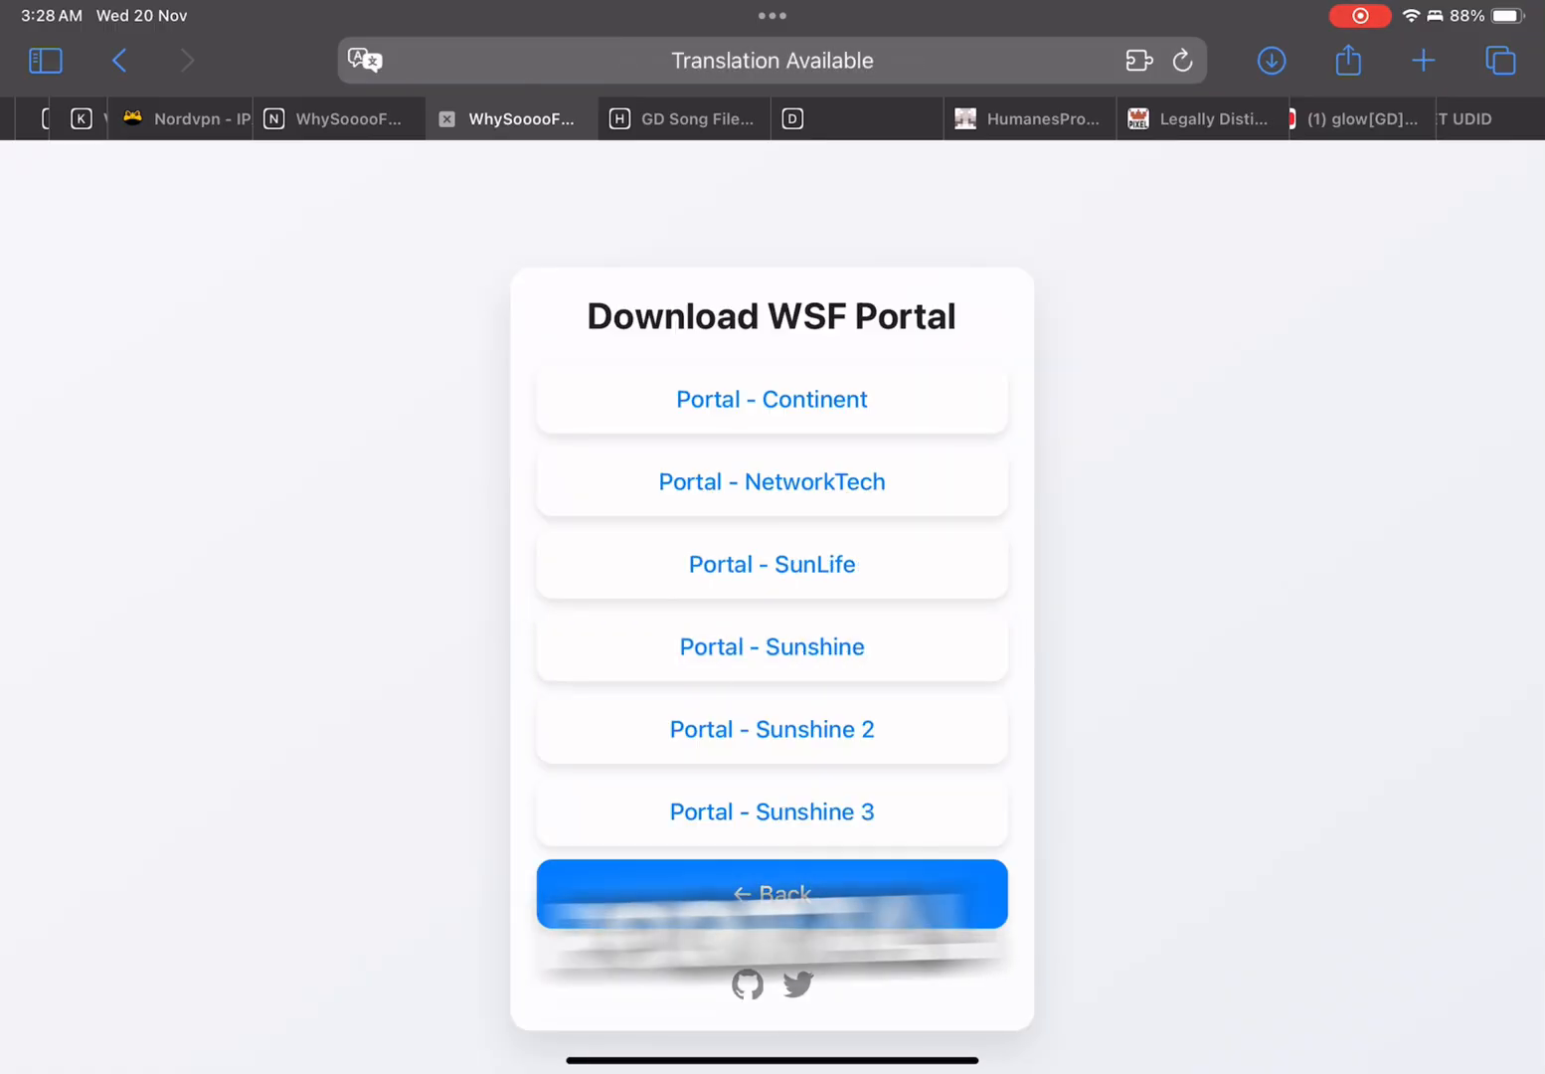
left_click(771, 482)
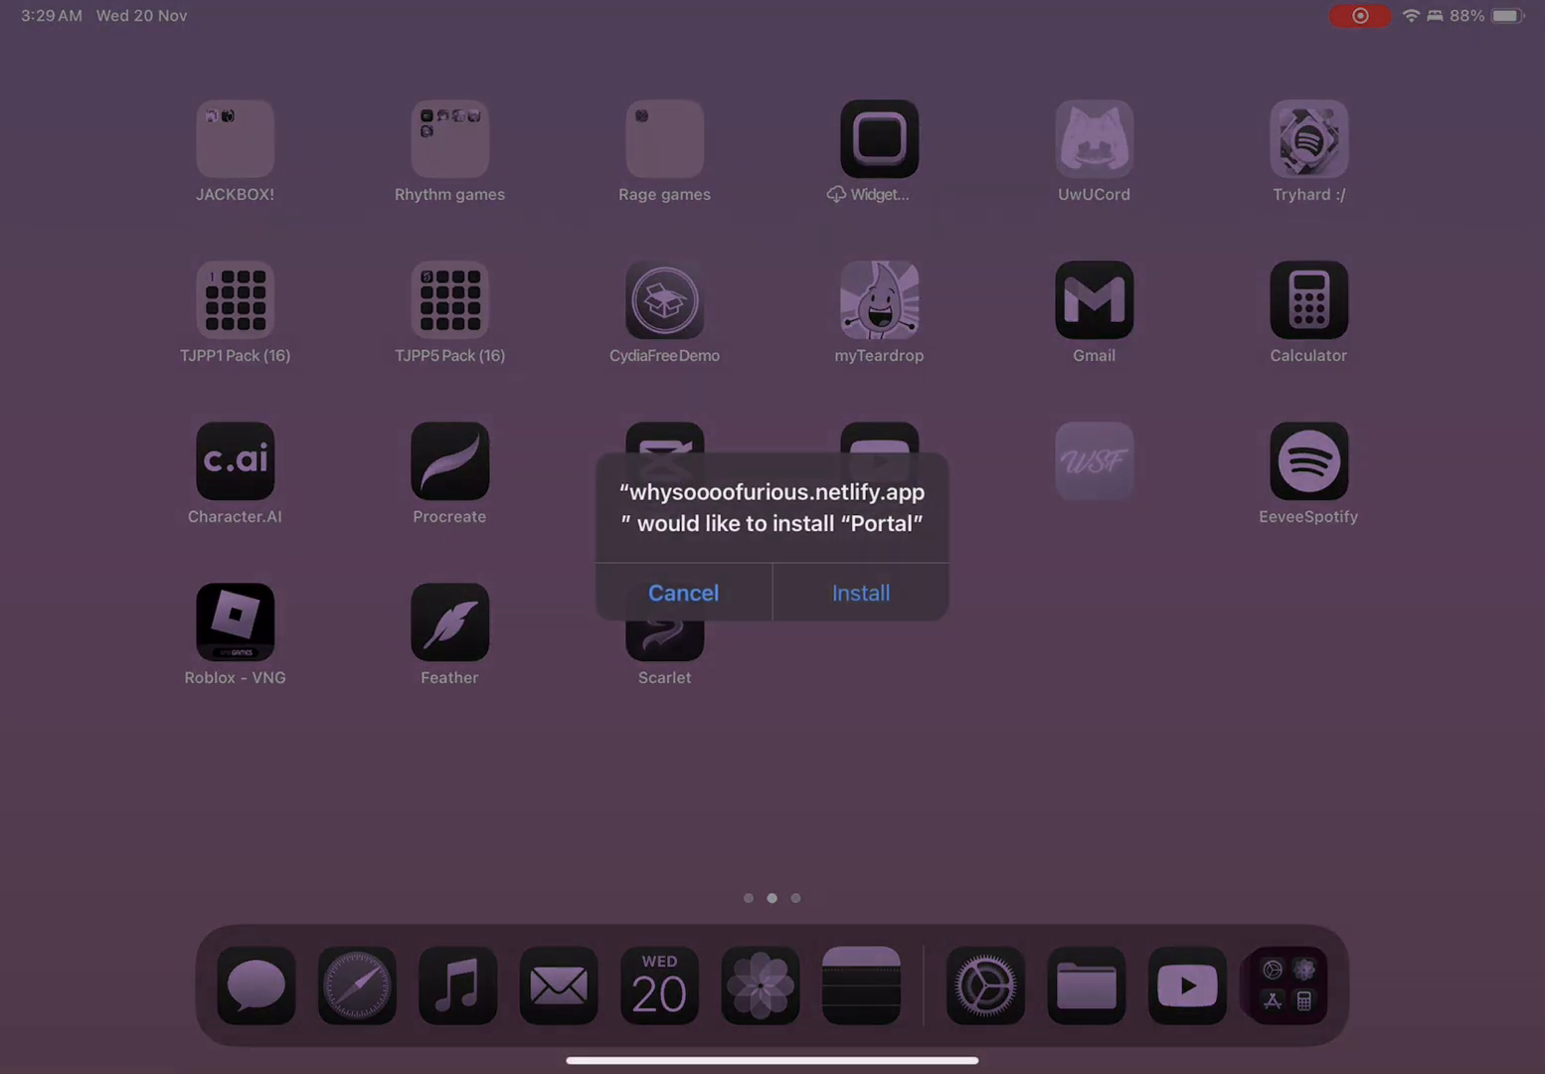
left_click(683, 593)
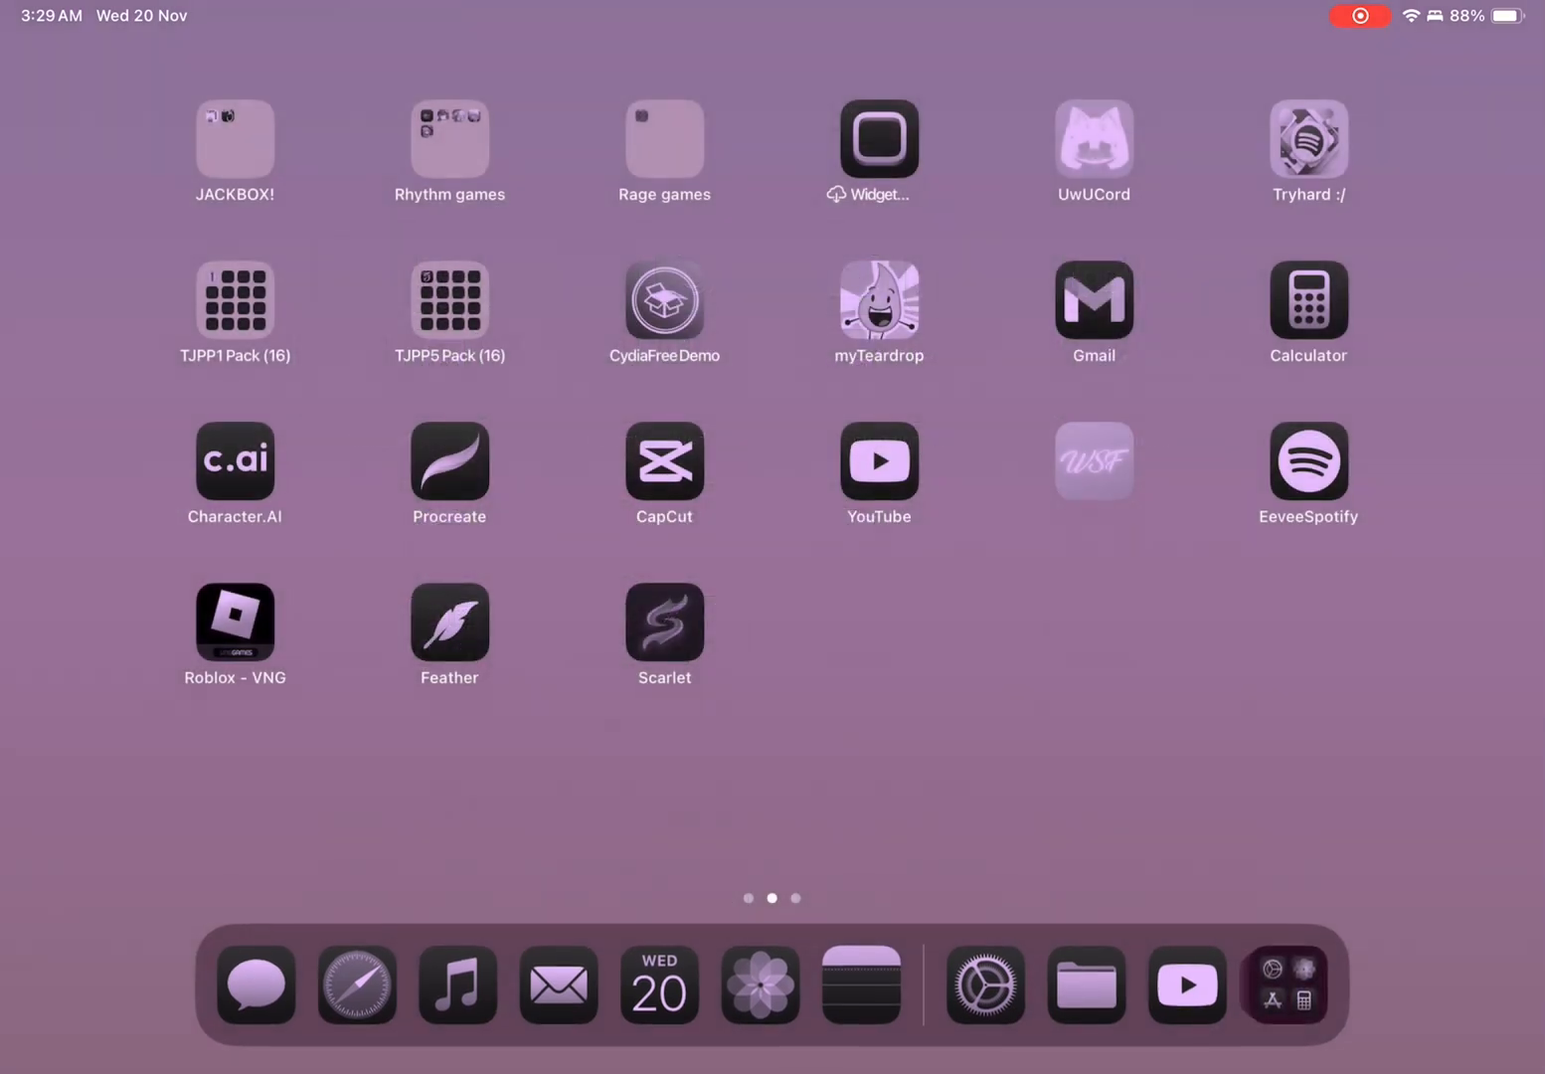
Step: Open Portal's Downloads list, scroll to ESign and request its install
scroll("left", 3)
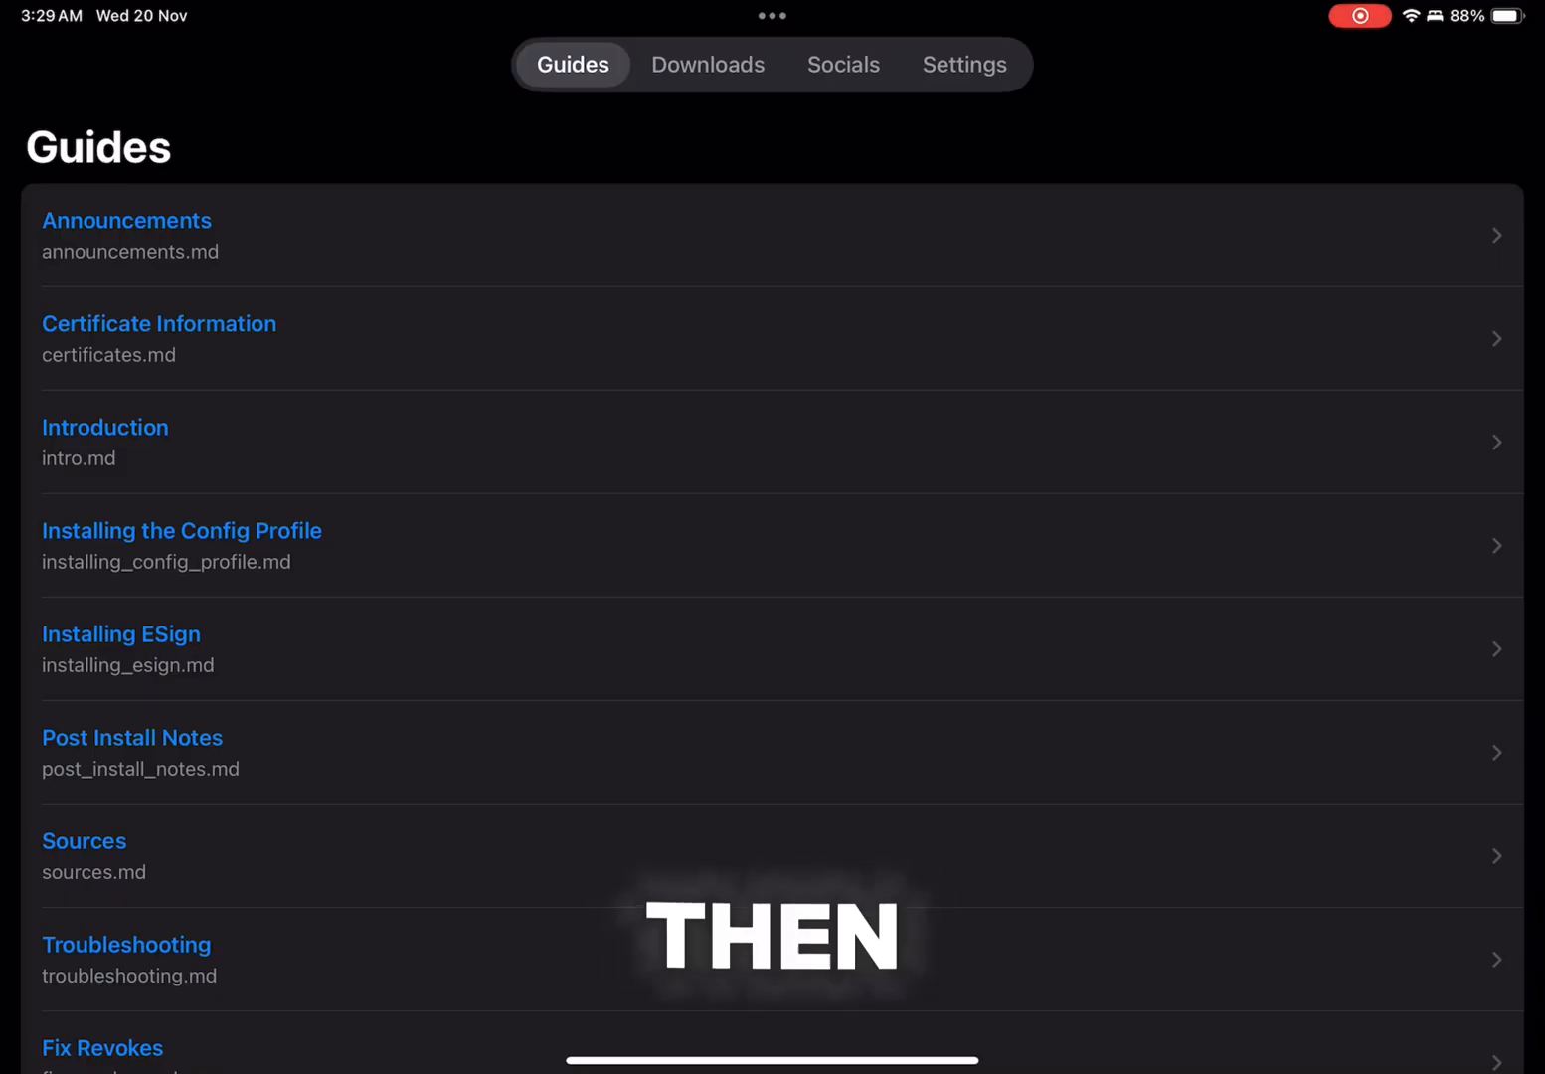
scroll("down", 3)
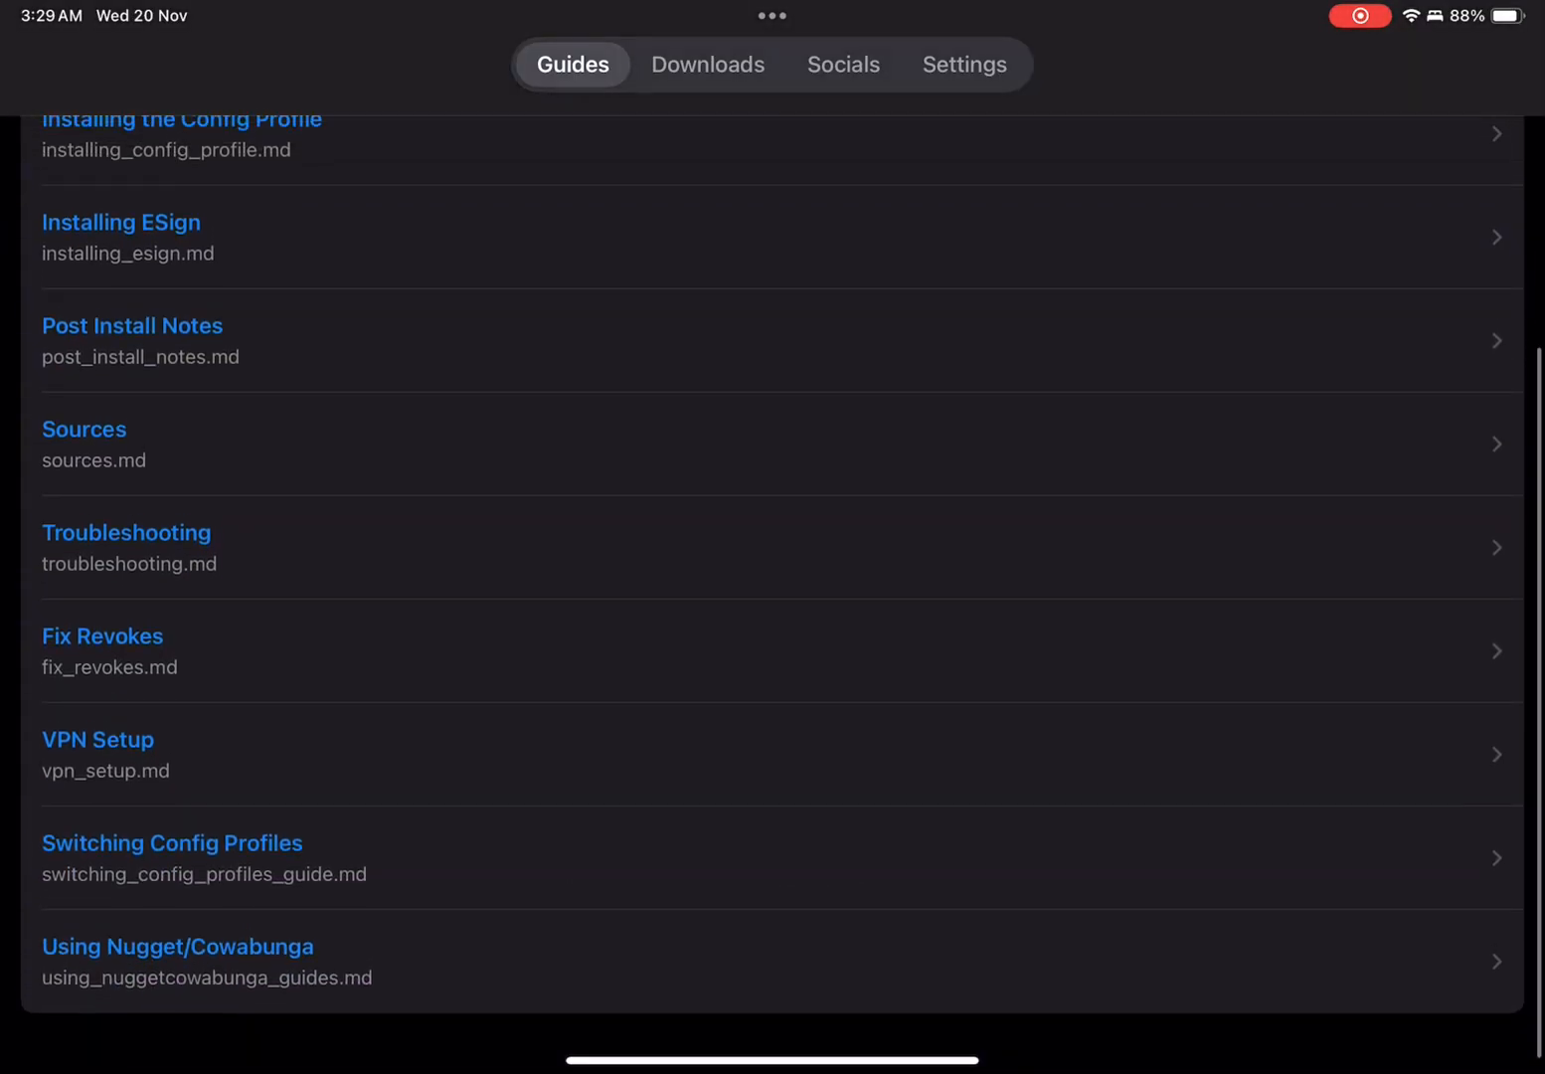
left_click(708, 64)
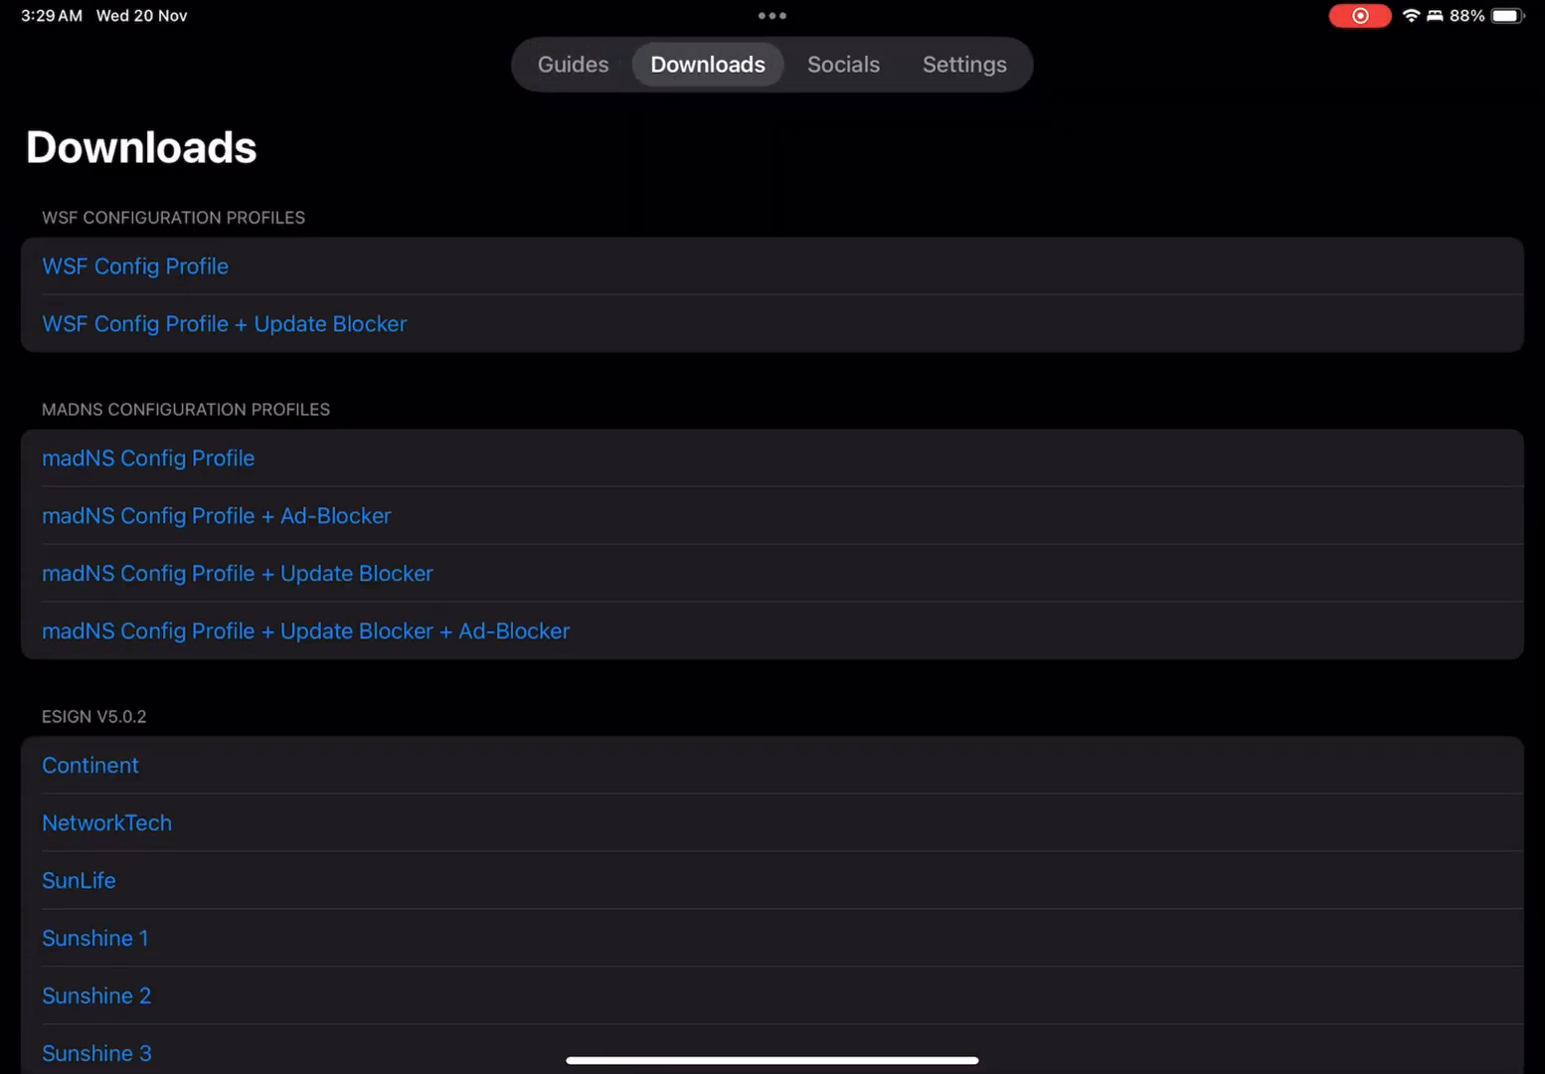
scroll("down", 3)
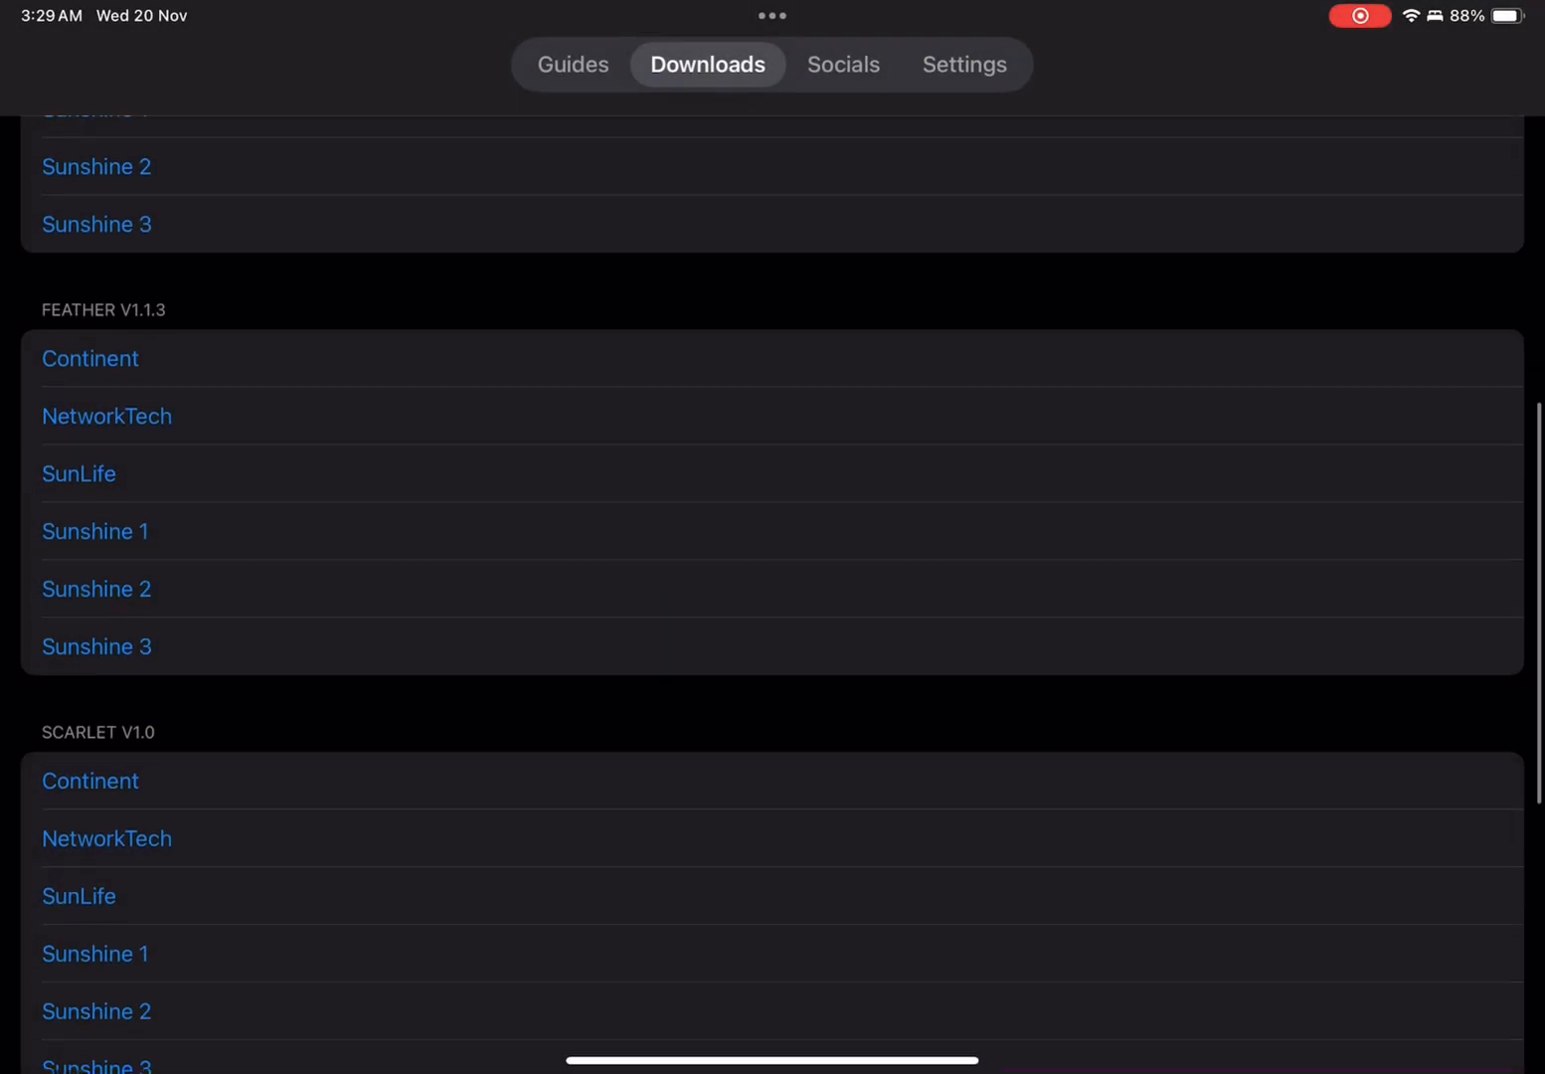
scroll("down", 3)
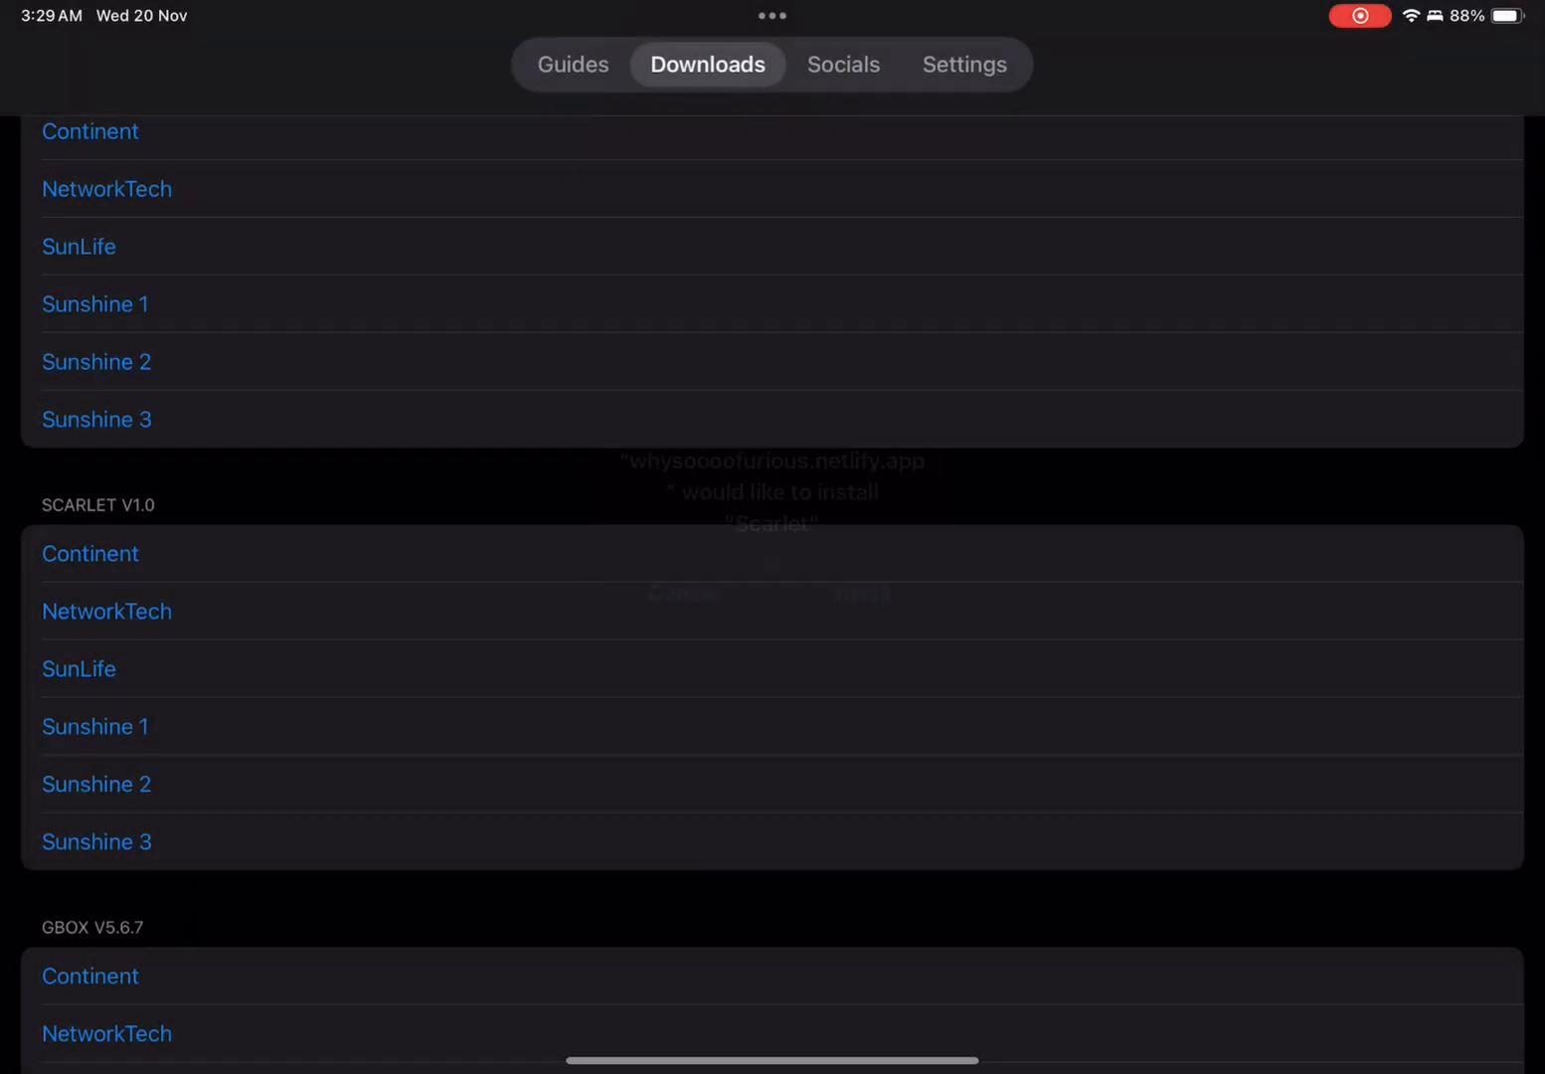
scroll("down", 3)
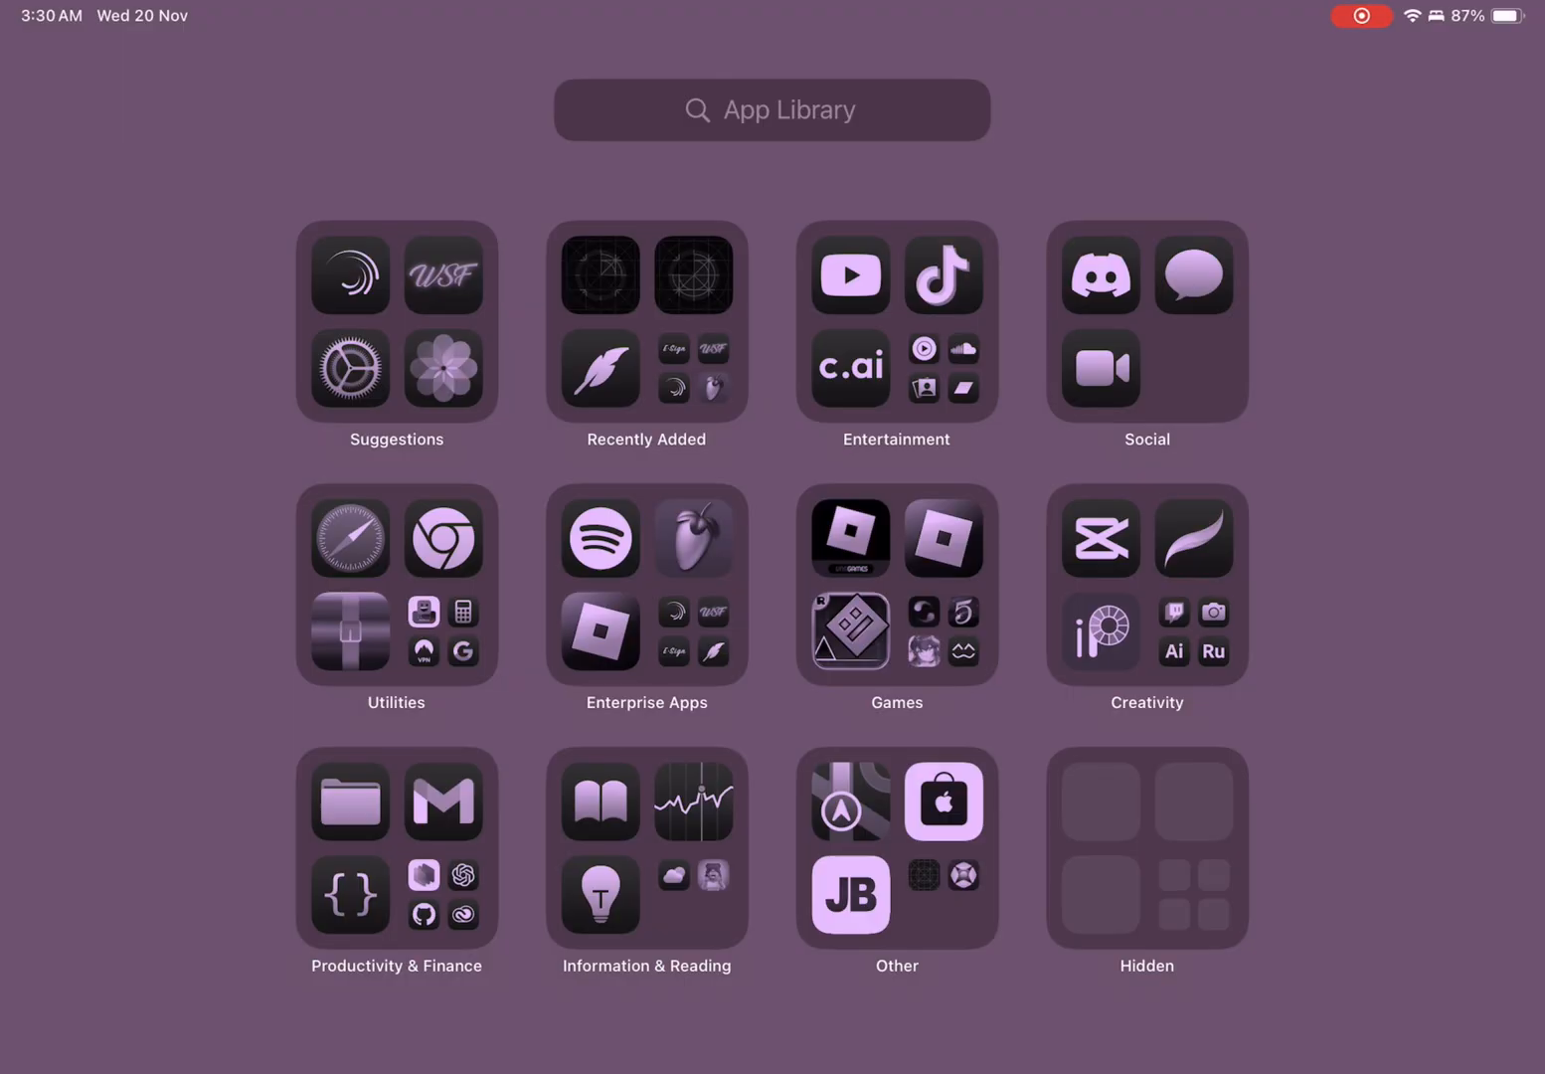
Step: Place ESign from the App Library onto the home page and launch it
left_click(646, 333)
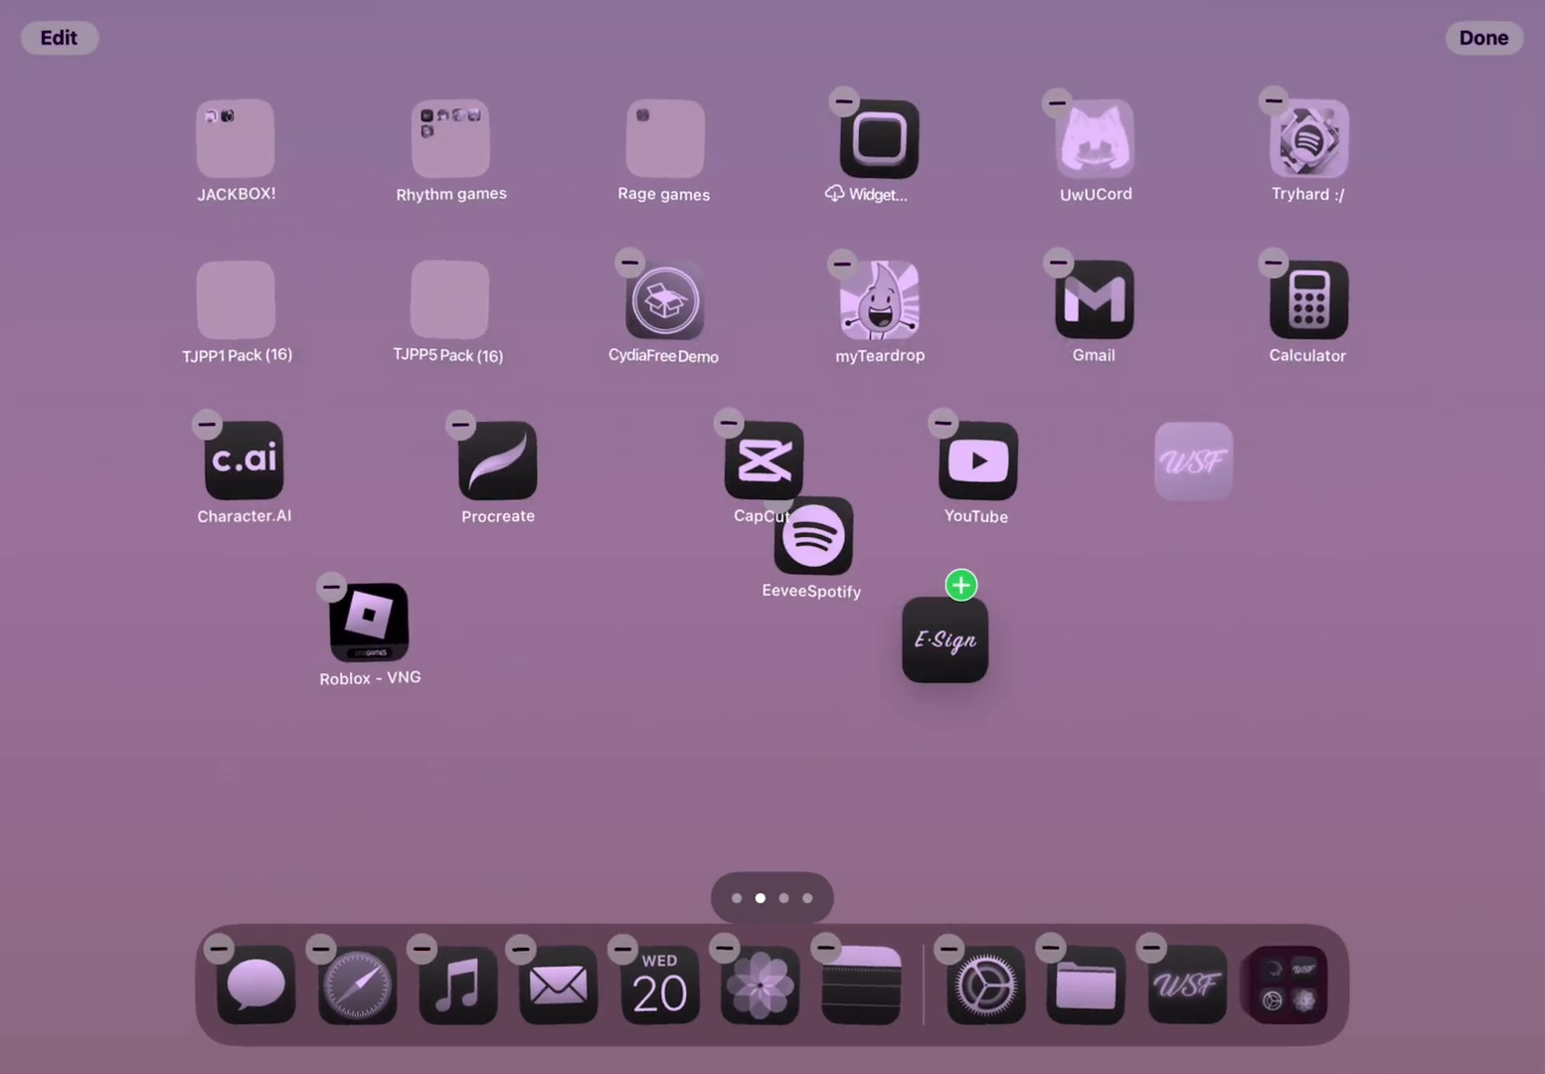
left_click(1482, 38)
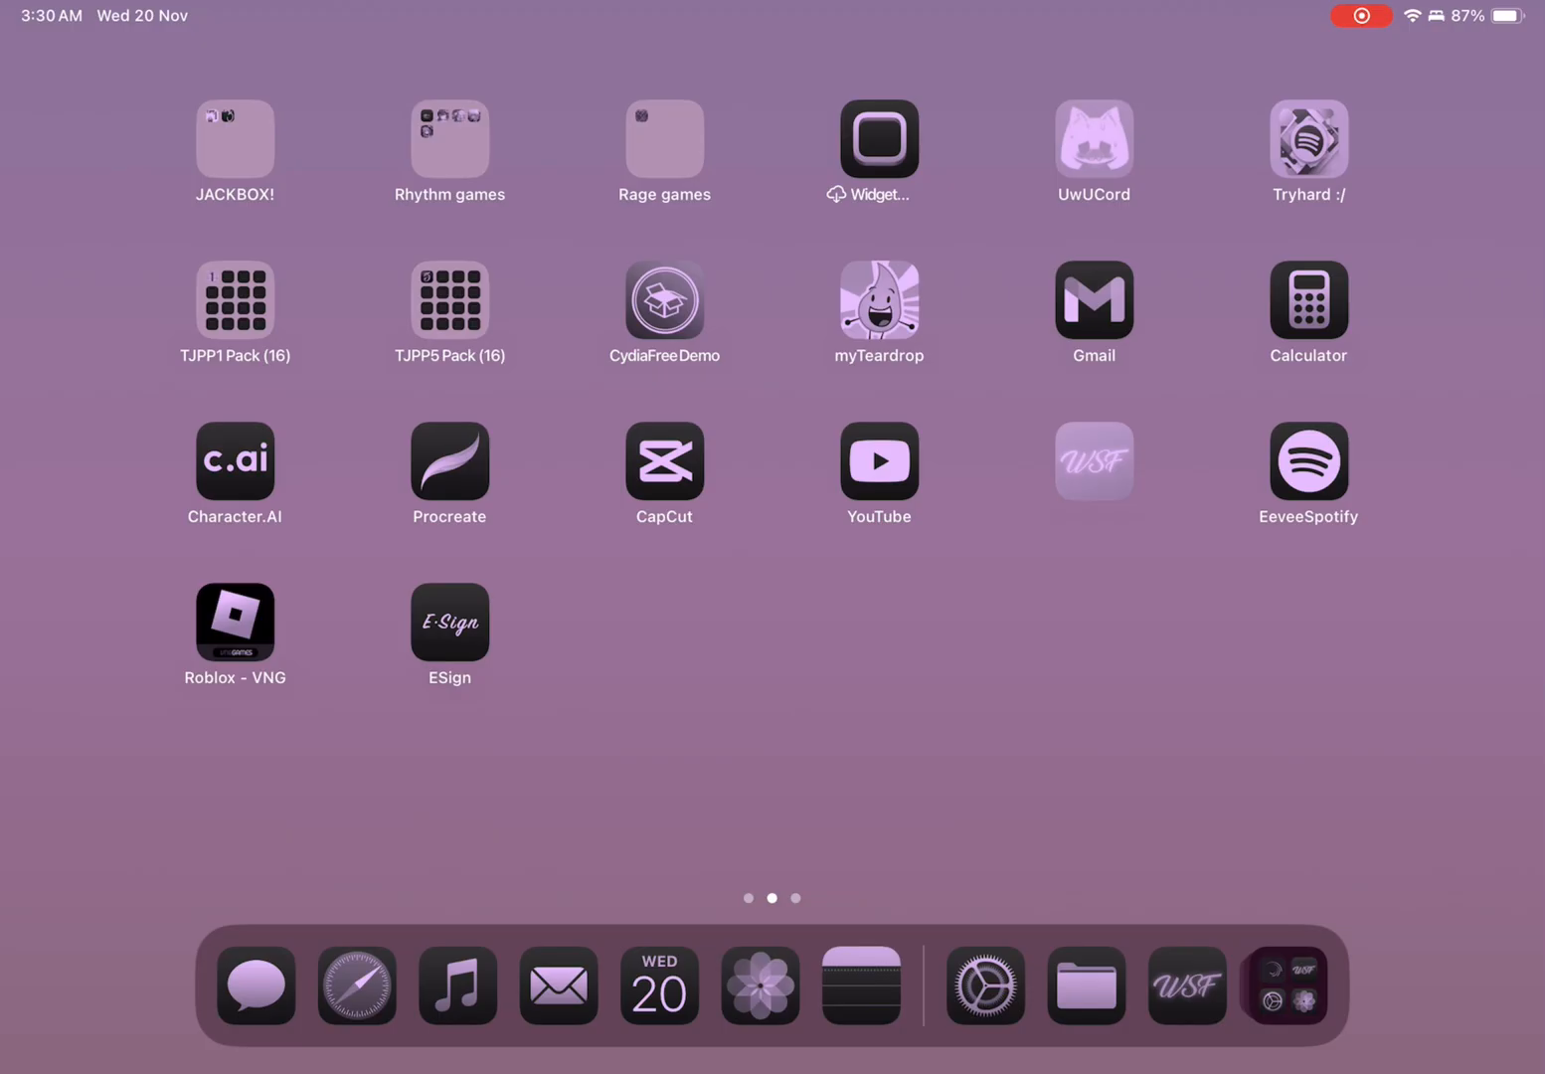
left_click(449, 623)
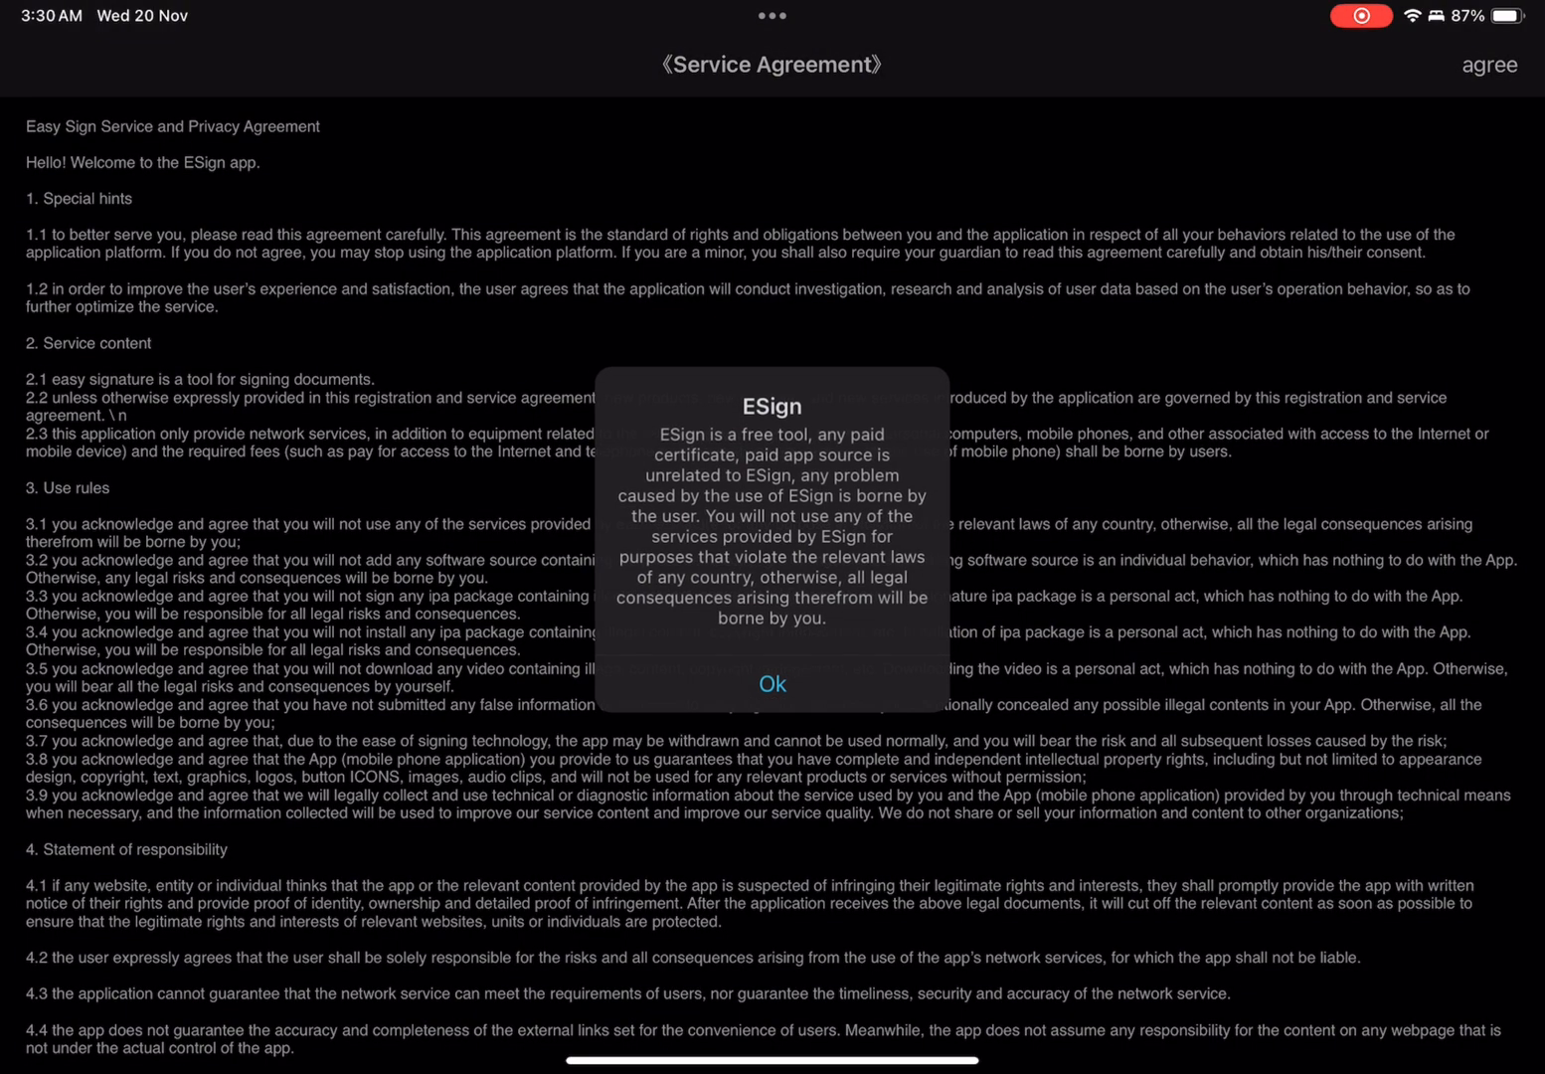
Step: Accept ESign's disclaimer and agreement, then add Sunshine (2).p12 from Downloads to the File List
left_click(771, 683)
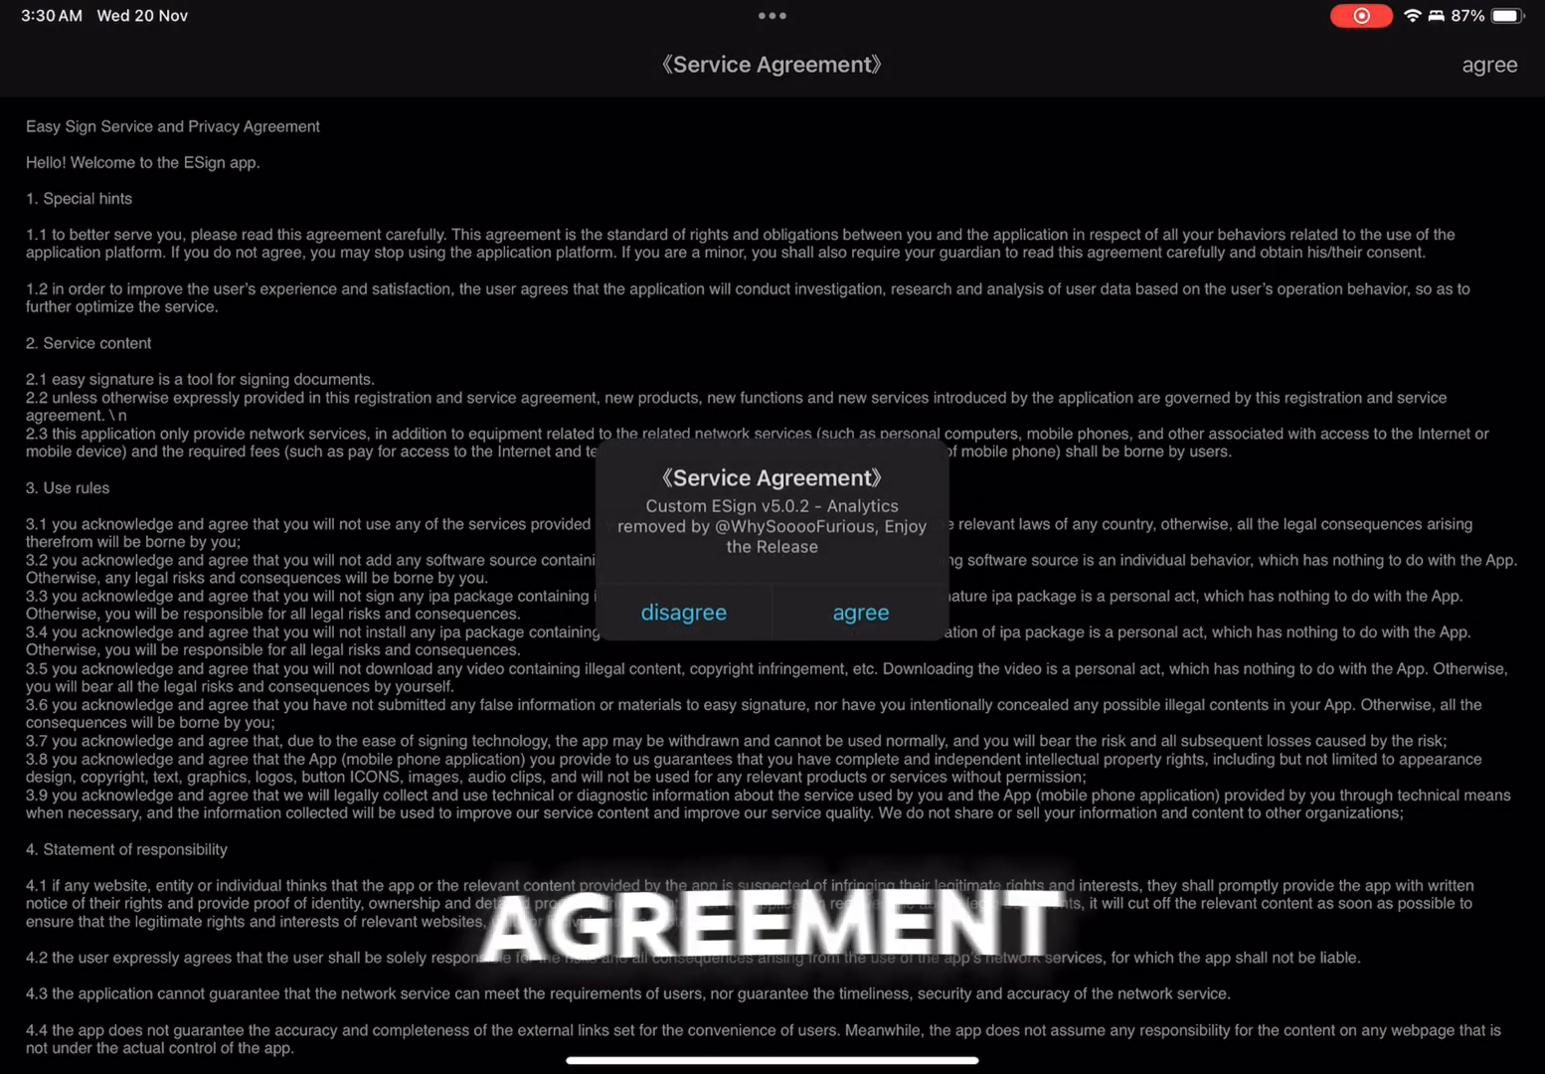
left_click(860, 611)
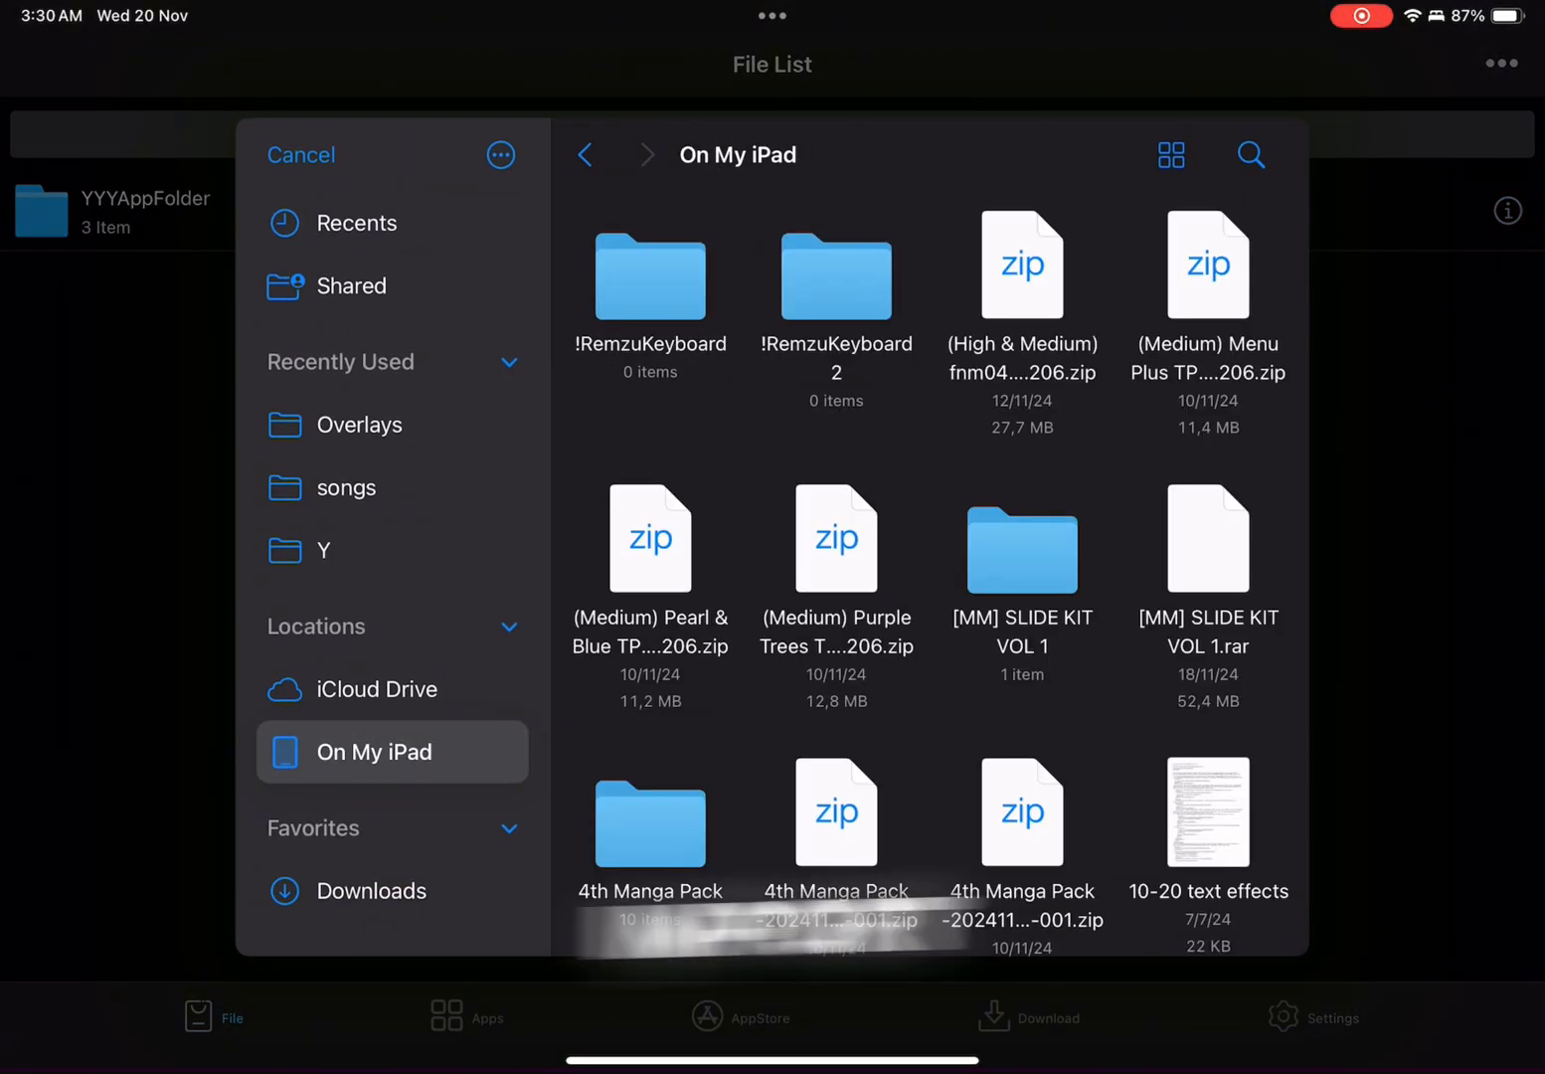
scroll("down", 3)
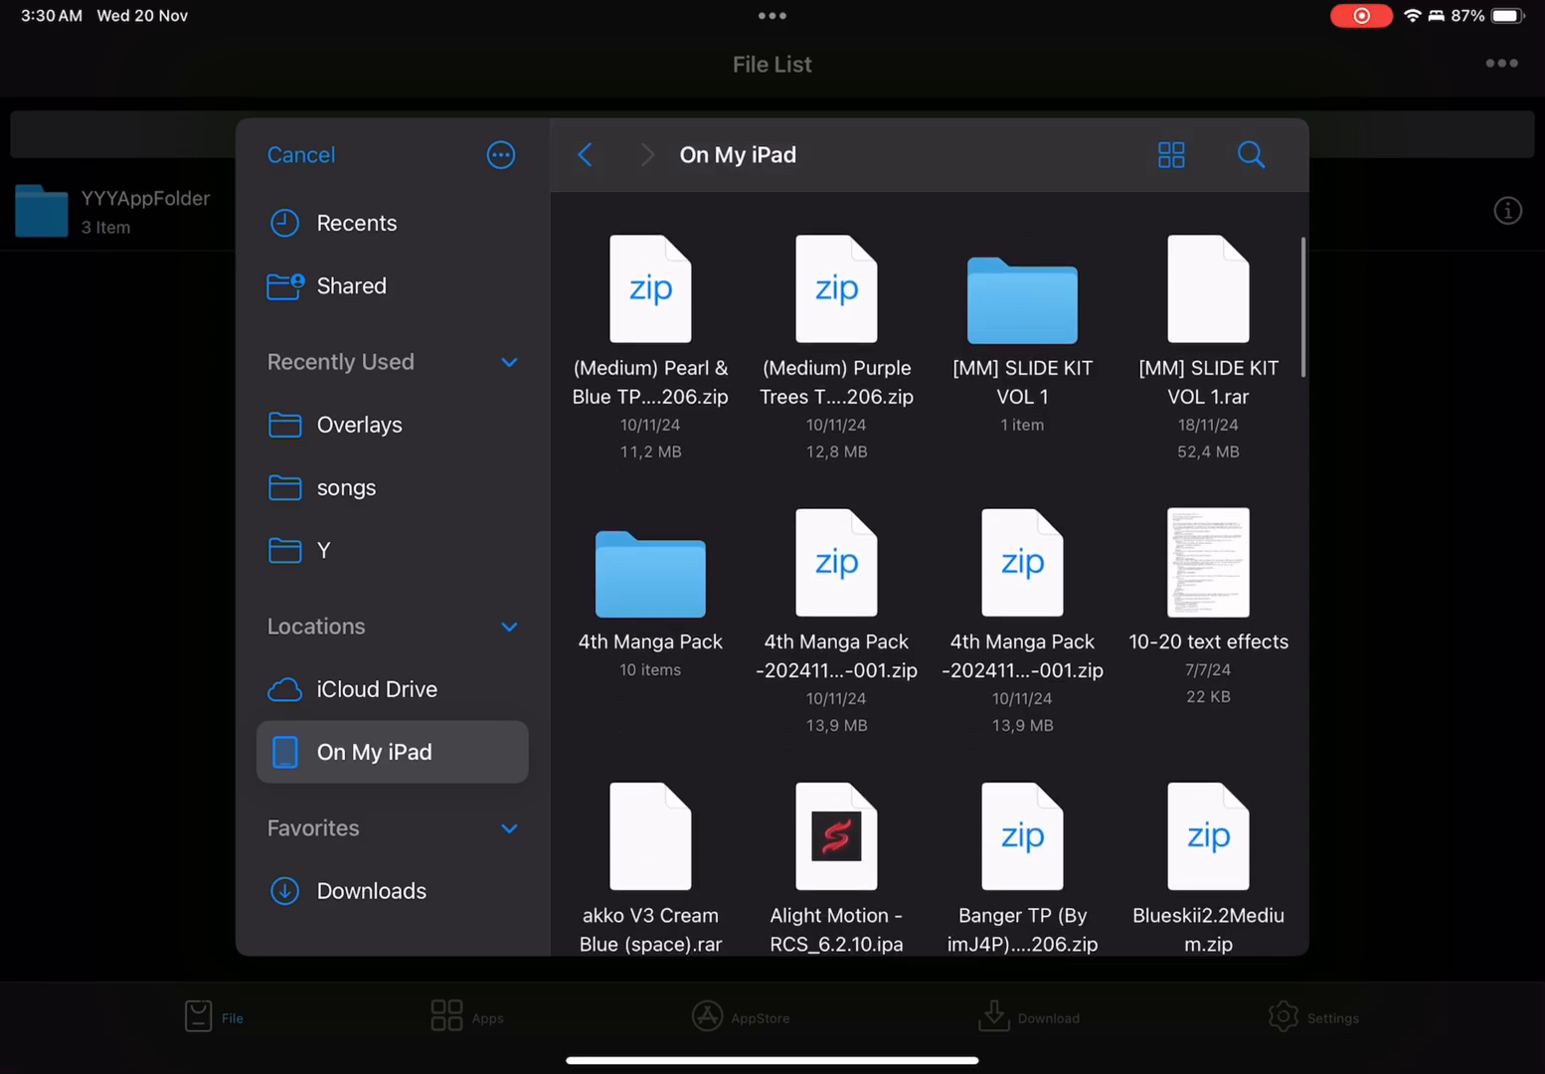
left_click(373, 889)
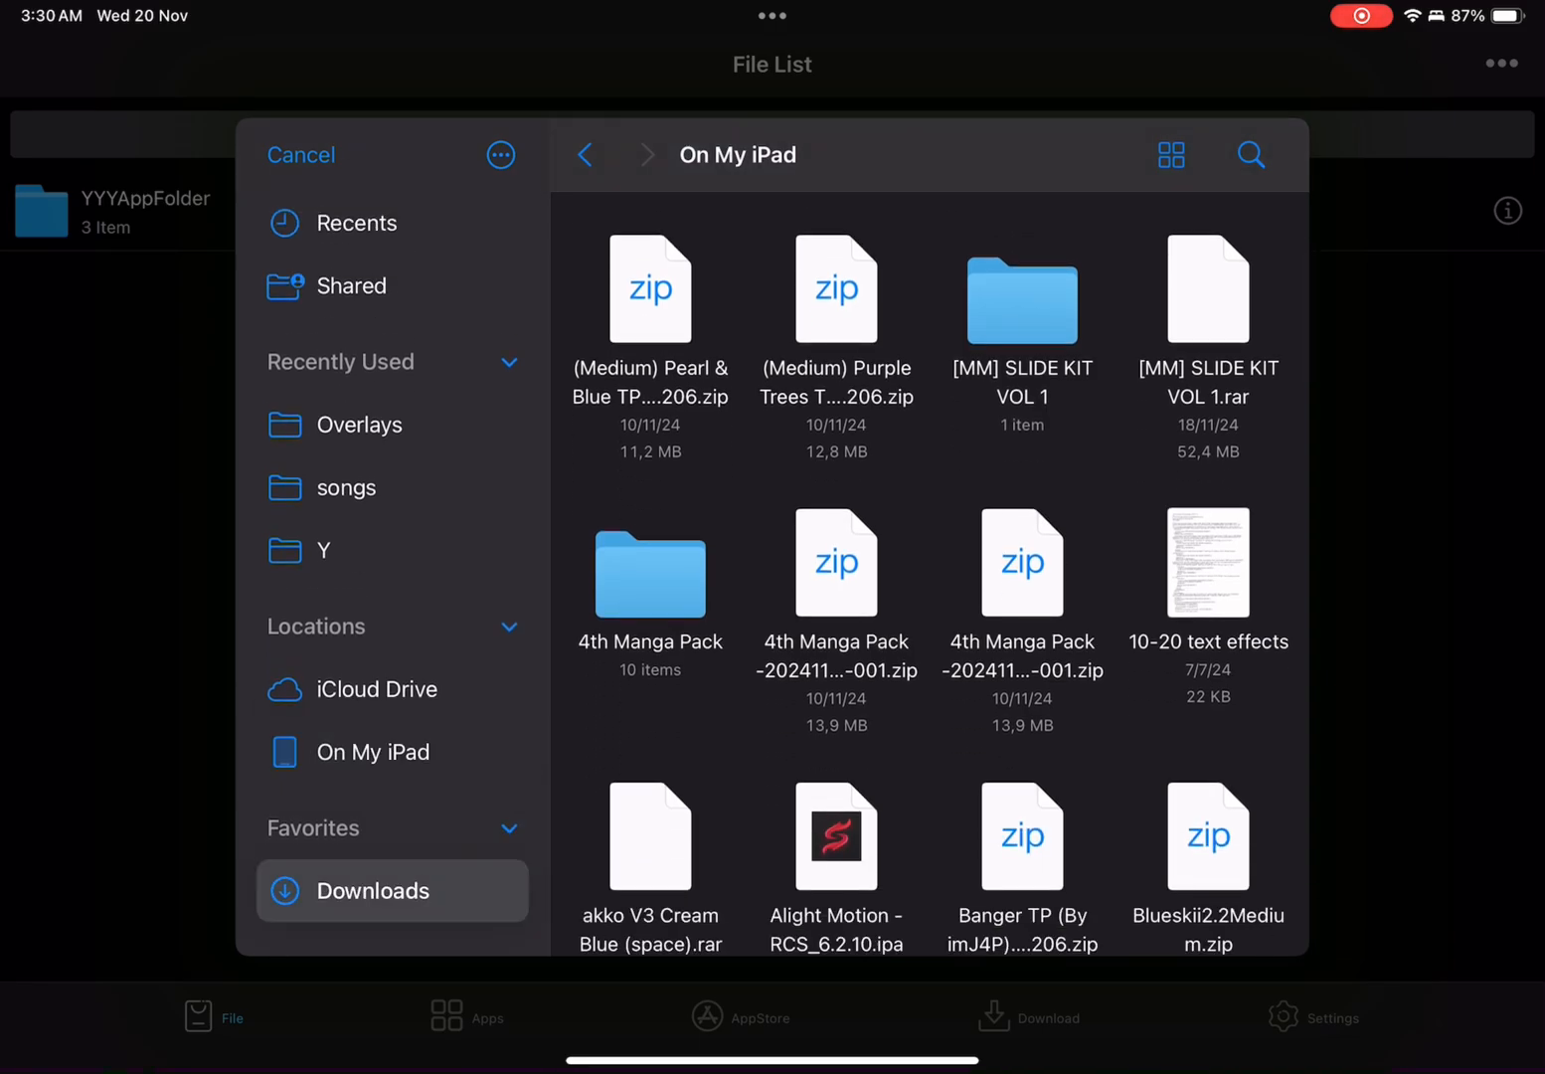
left_click(372, 890)
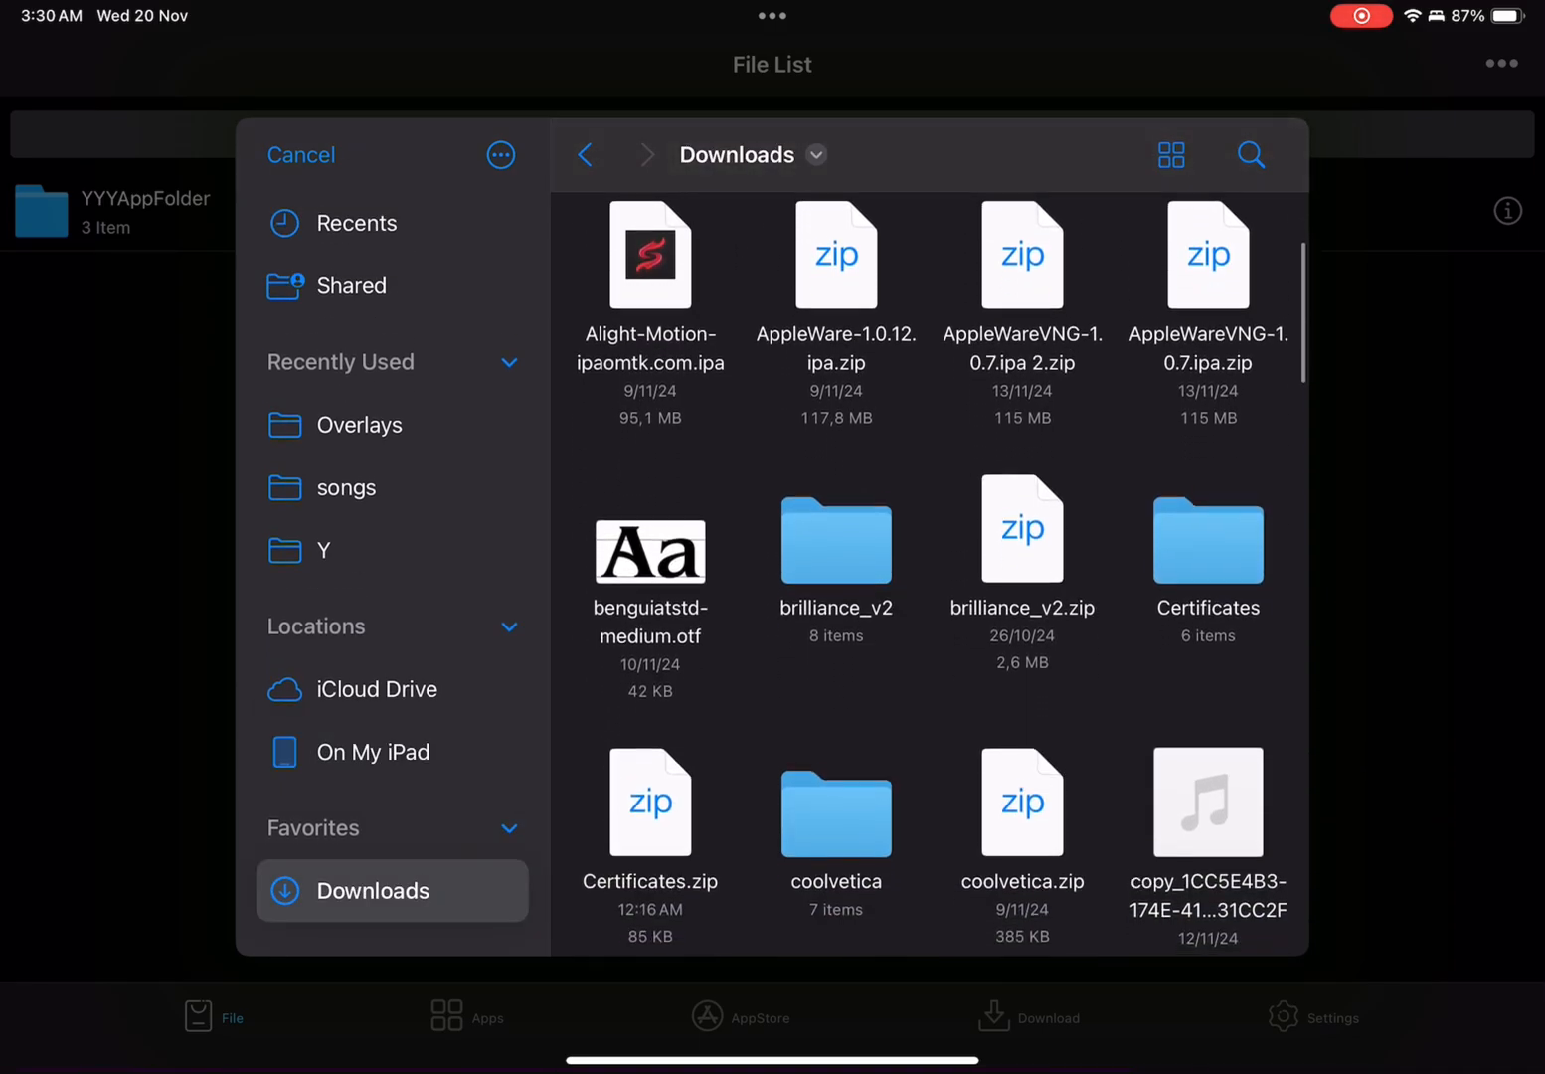
scroll("down", 3)
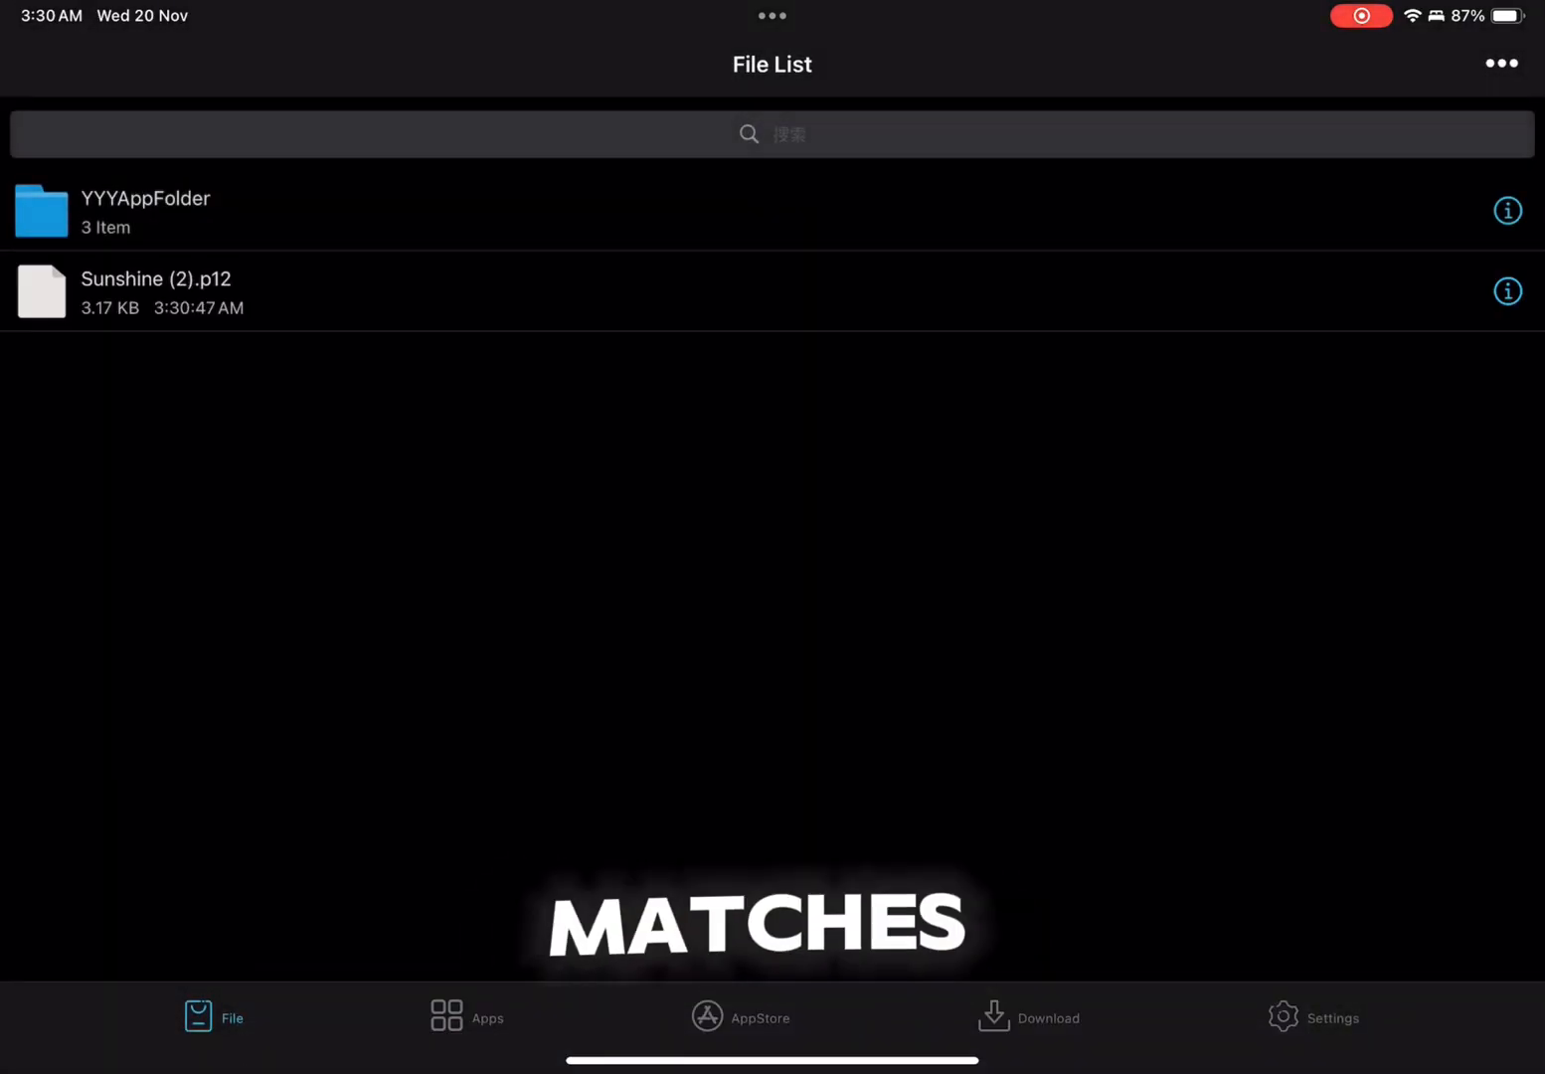
left_click(156, 290)
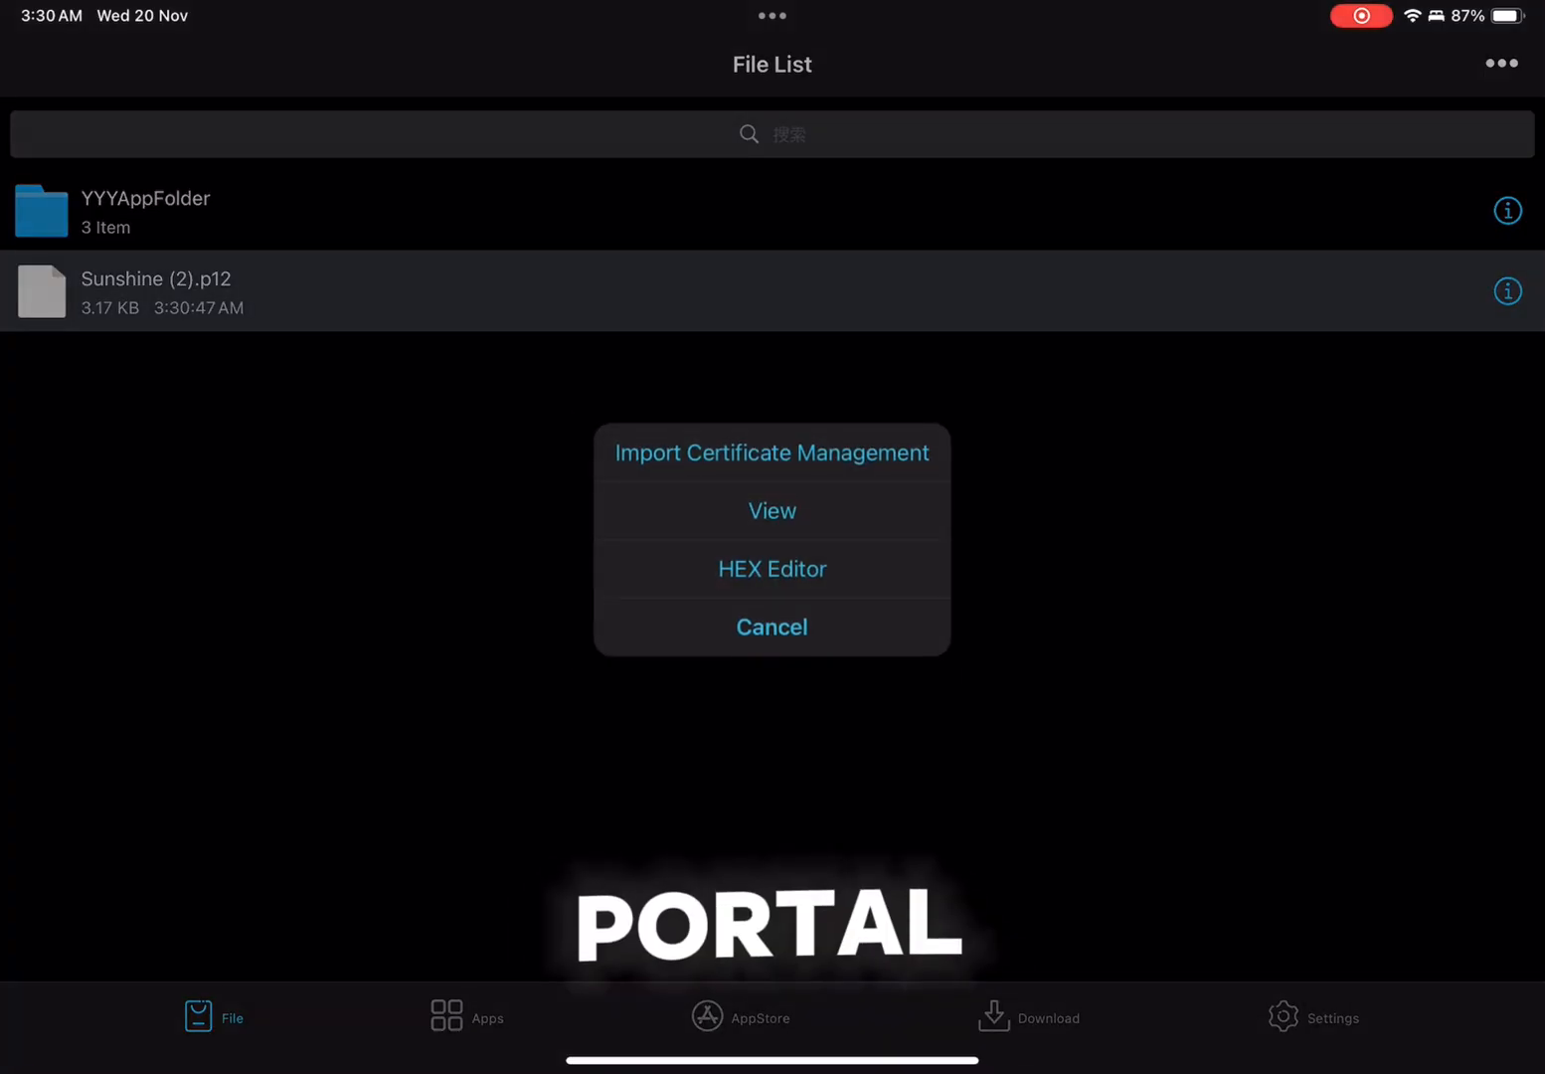
Step: Import the Sunshine (2).p12 certificate with its password and dismiss the missing mobileprovision alert
left_click(772, 453)
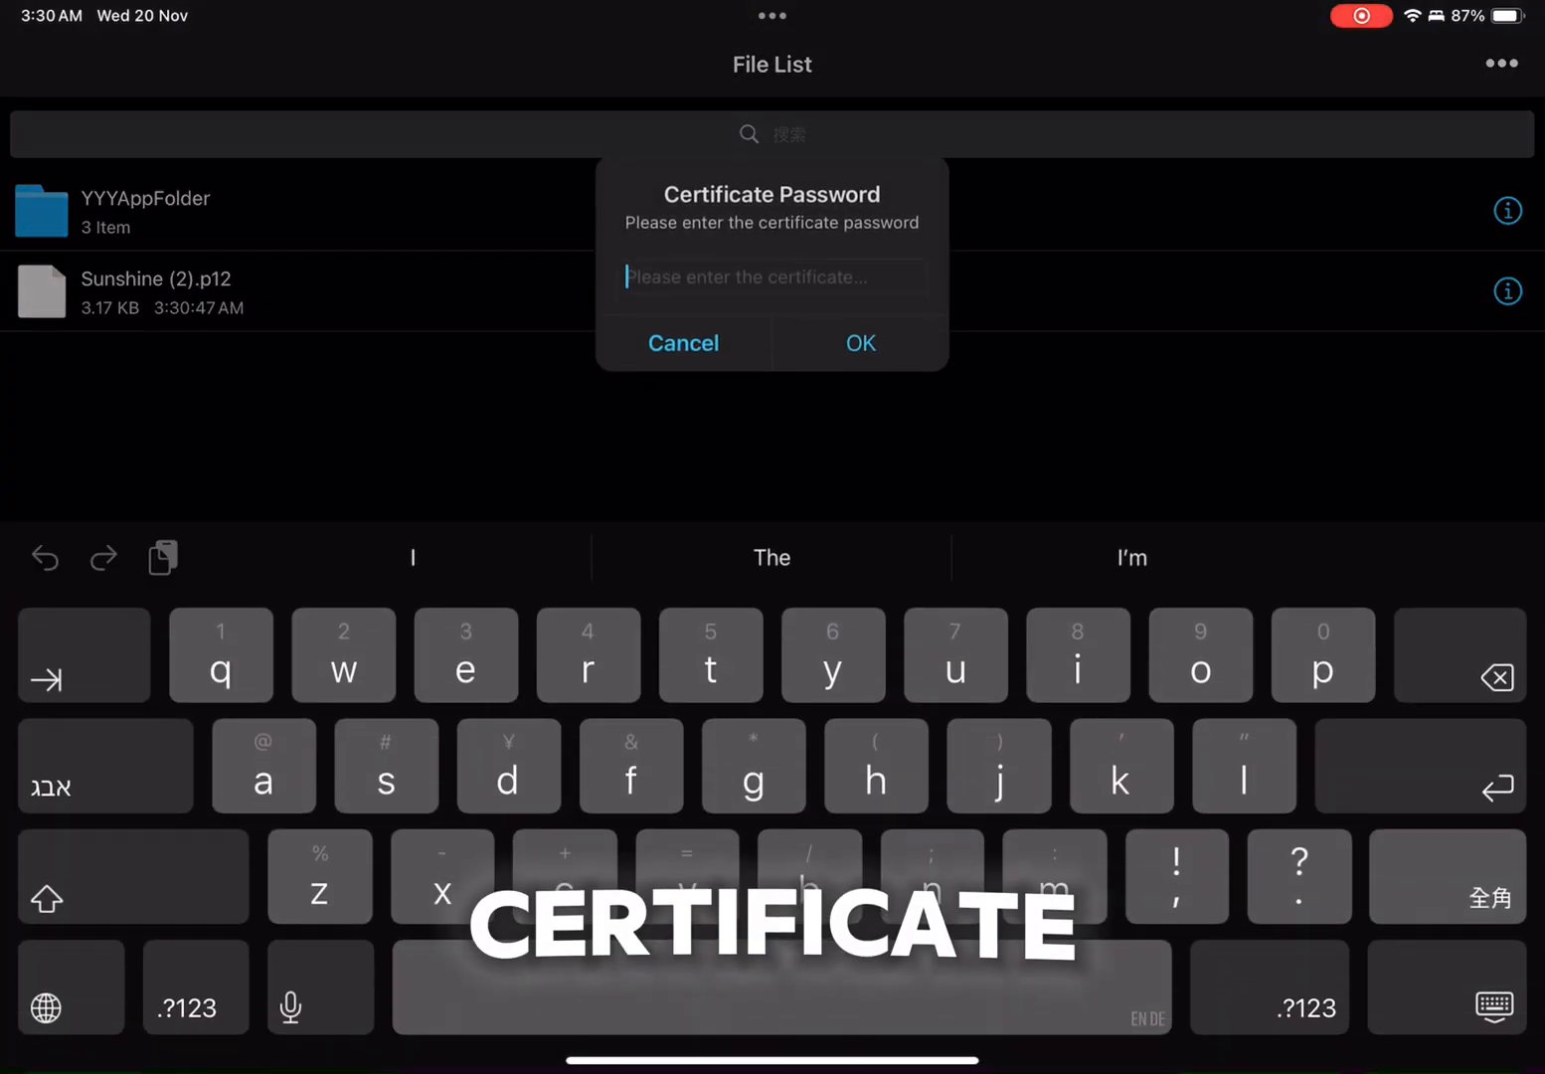
type("w")
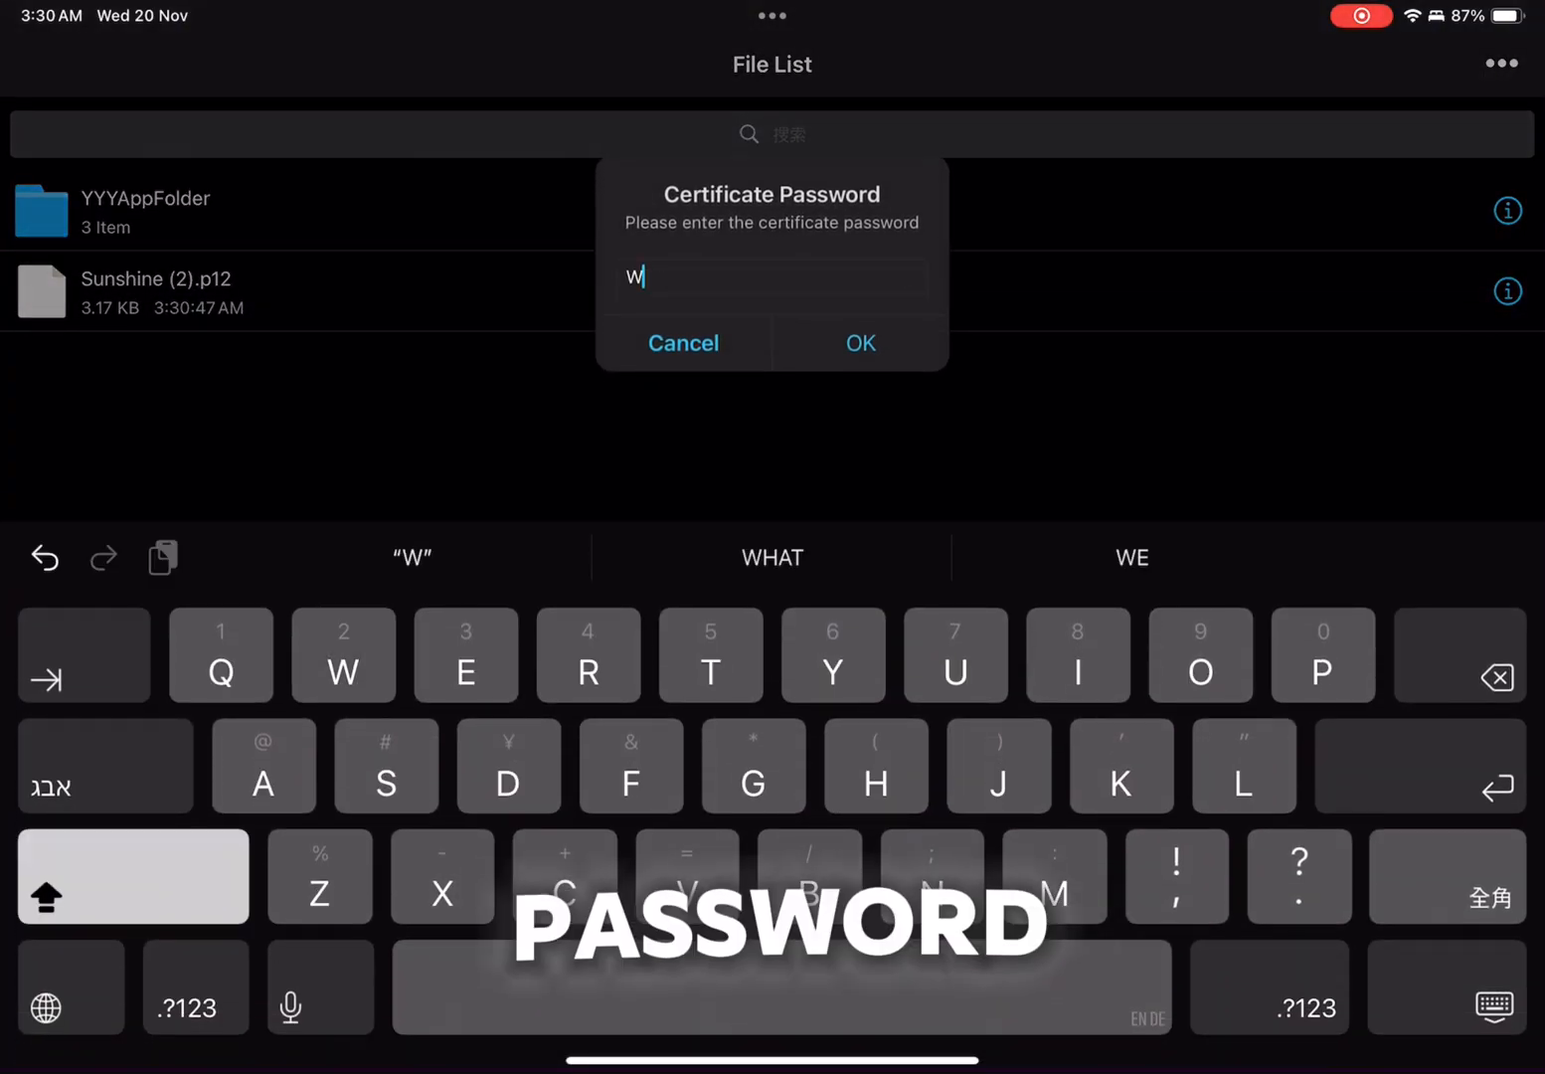
type("SF")
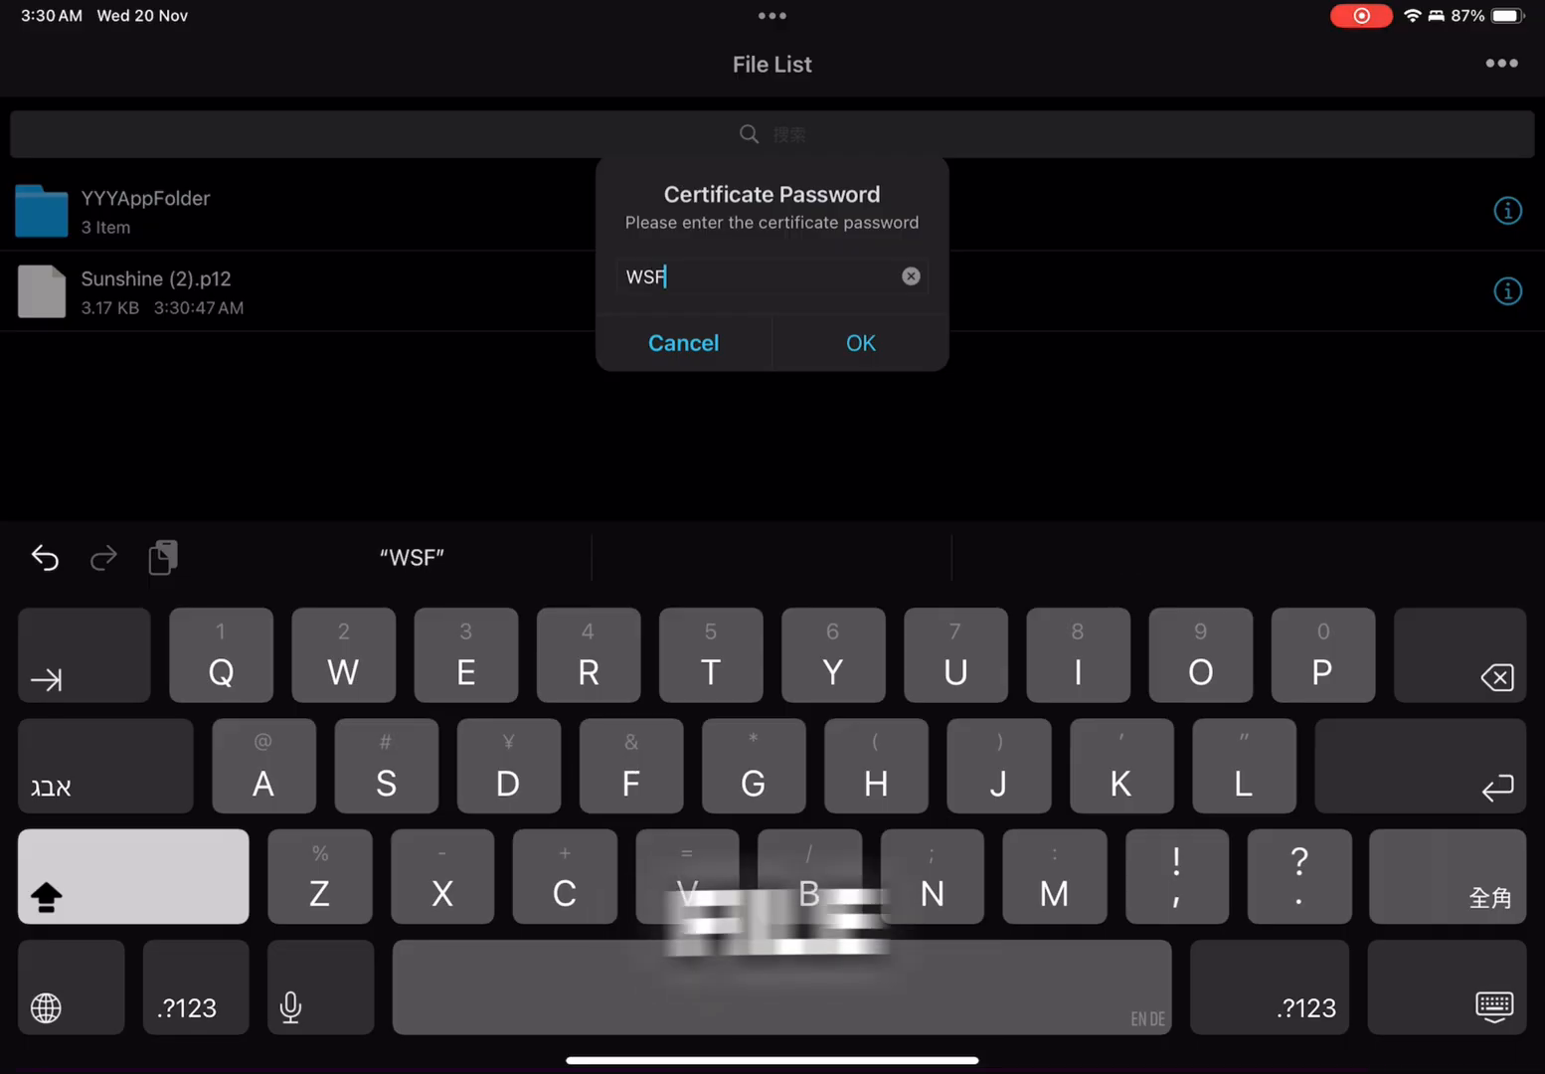
double_click(648, 277)
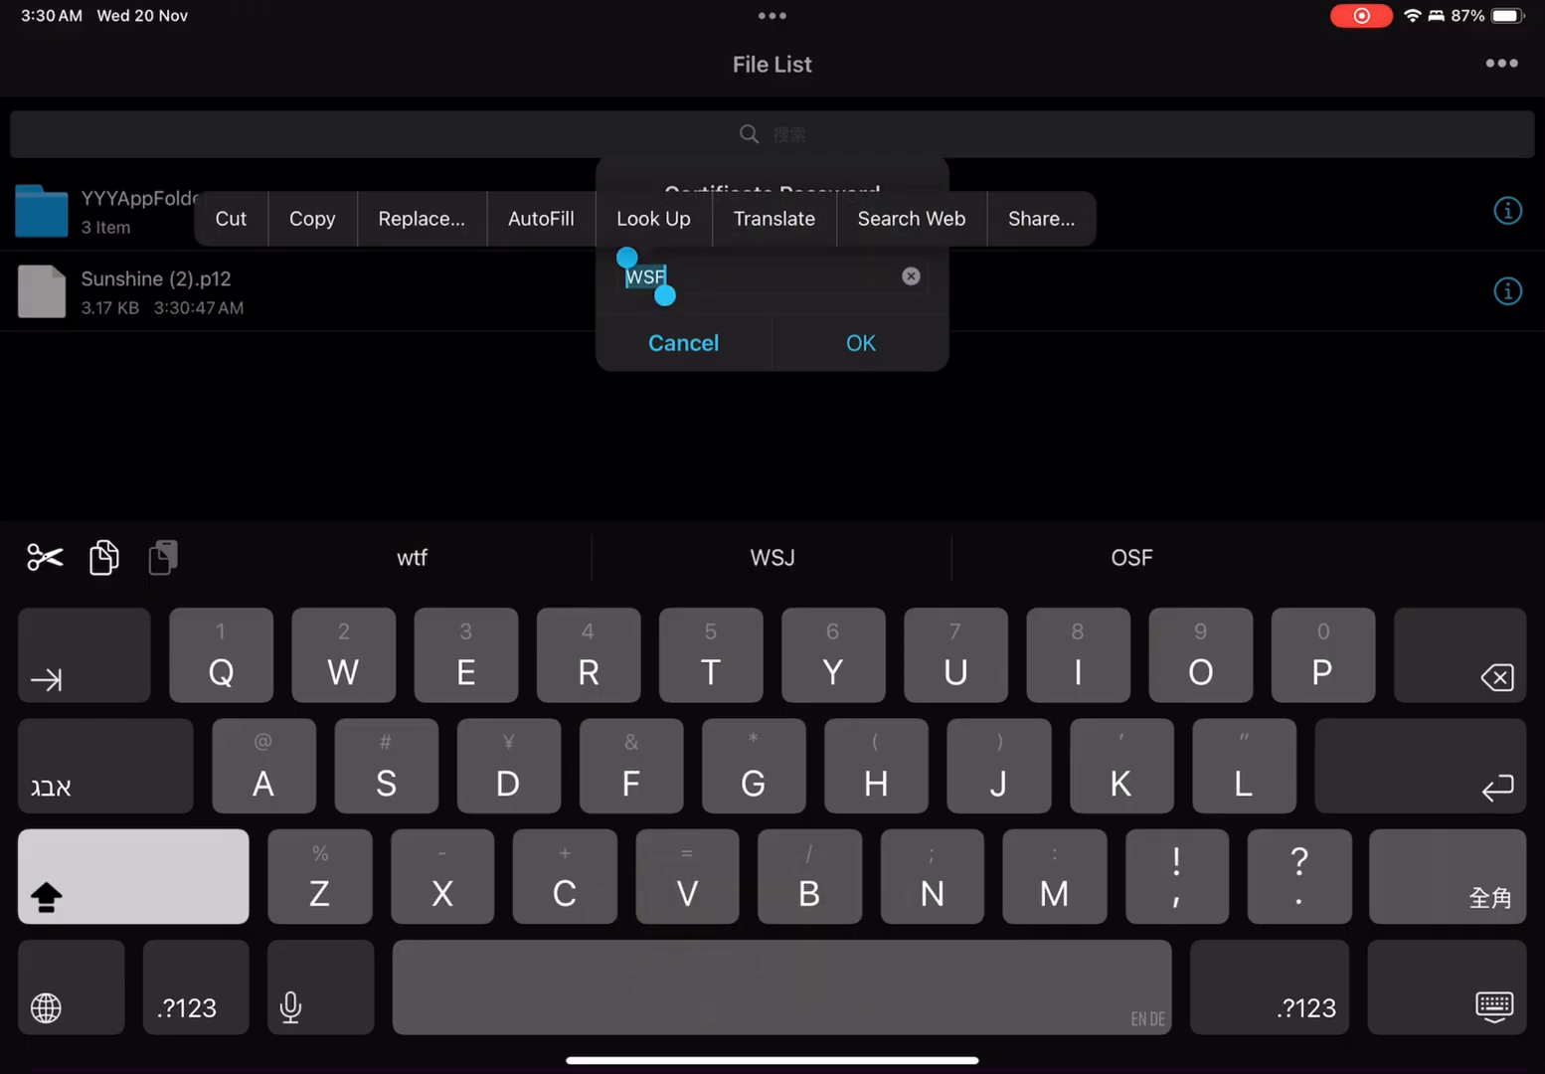
left_click(859, 342)
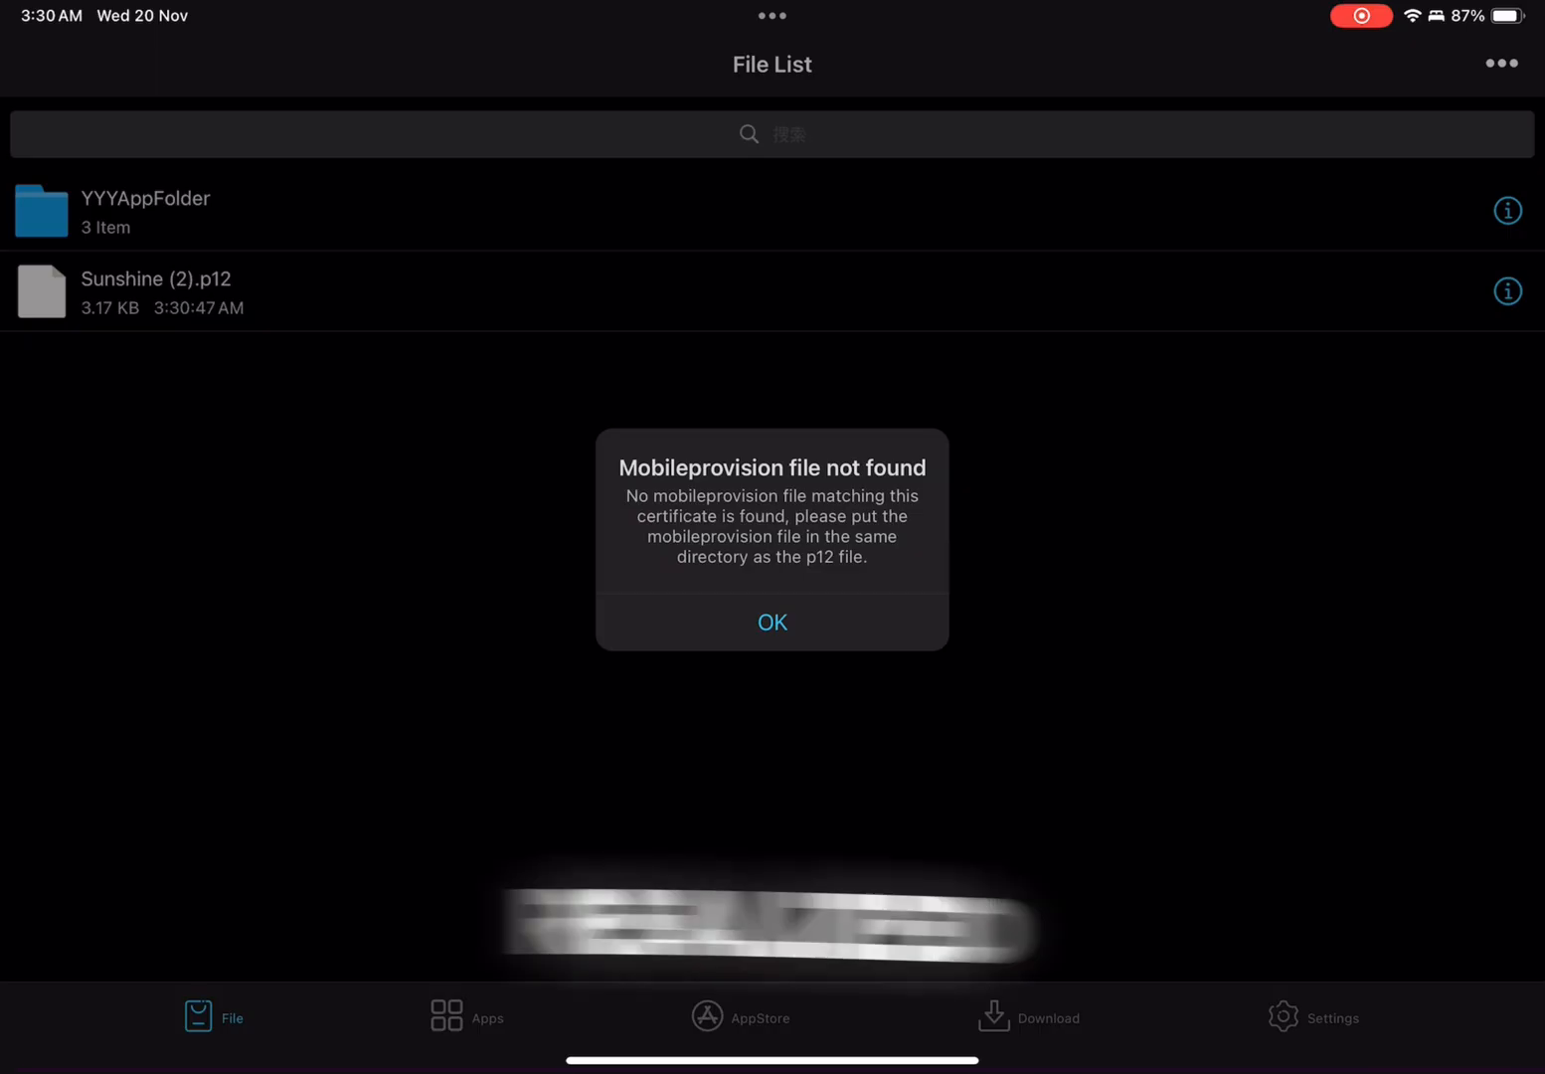
left_click(772, 621)
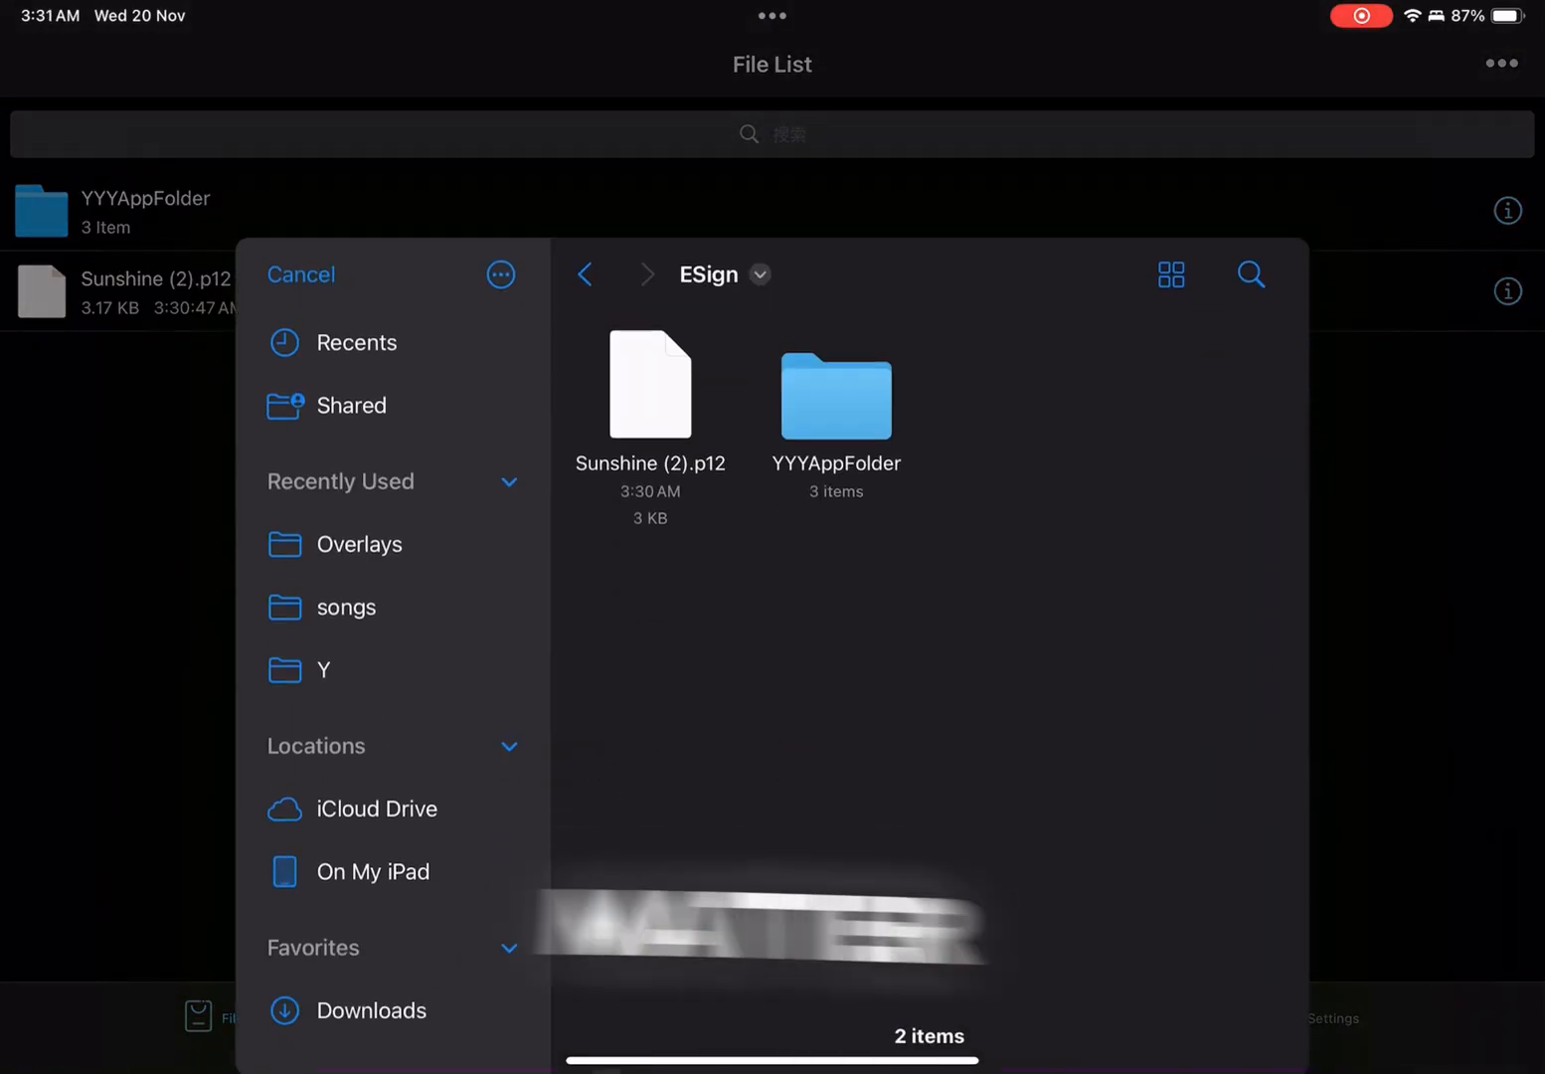
Step: Add Sunshine (2).mobileprovision from On My iPad to the File List and import it
left_click(377, 871)
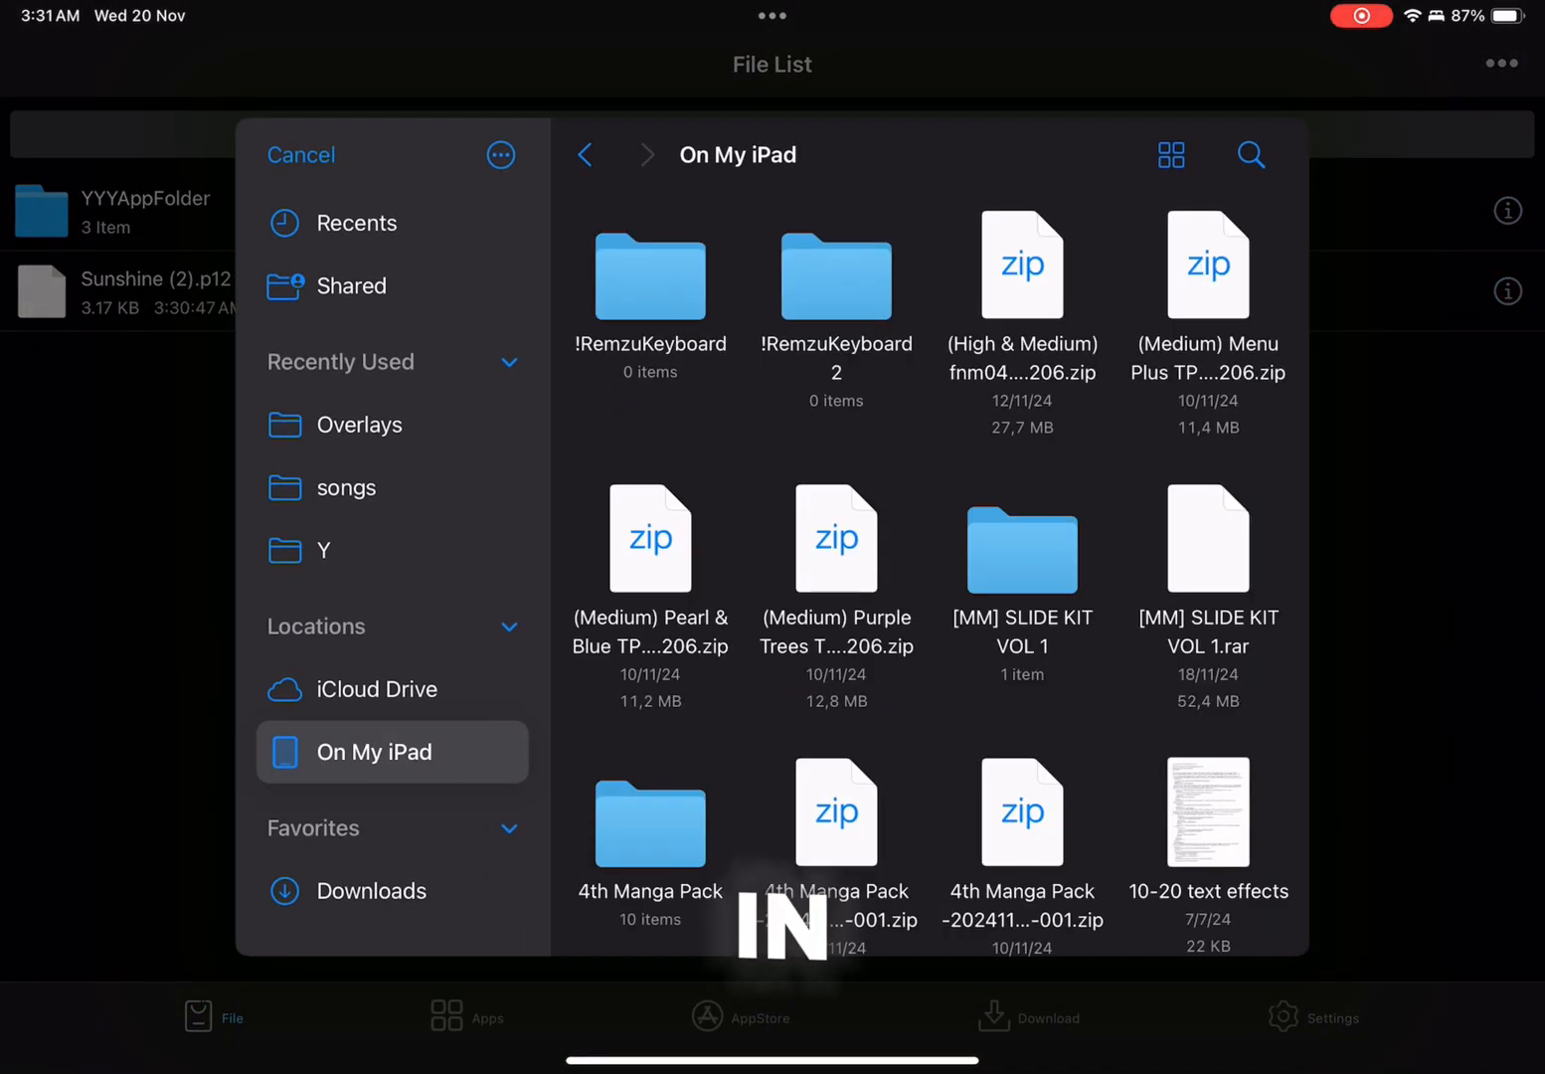
scroll("down", 3)
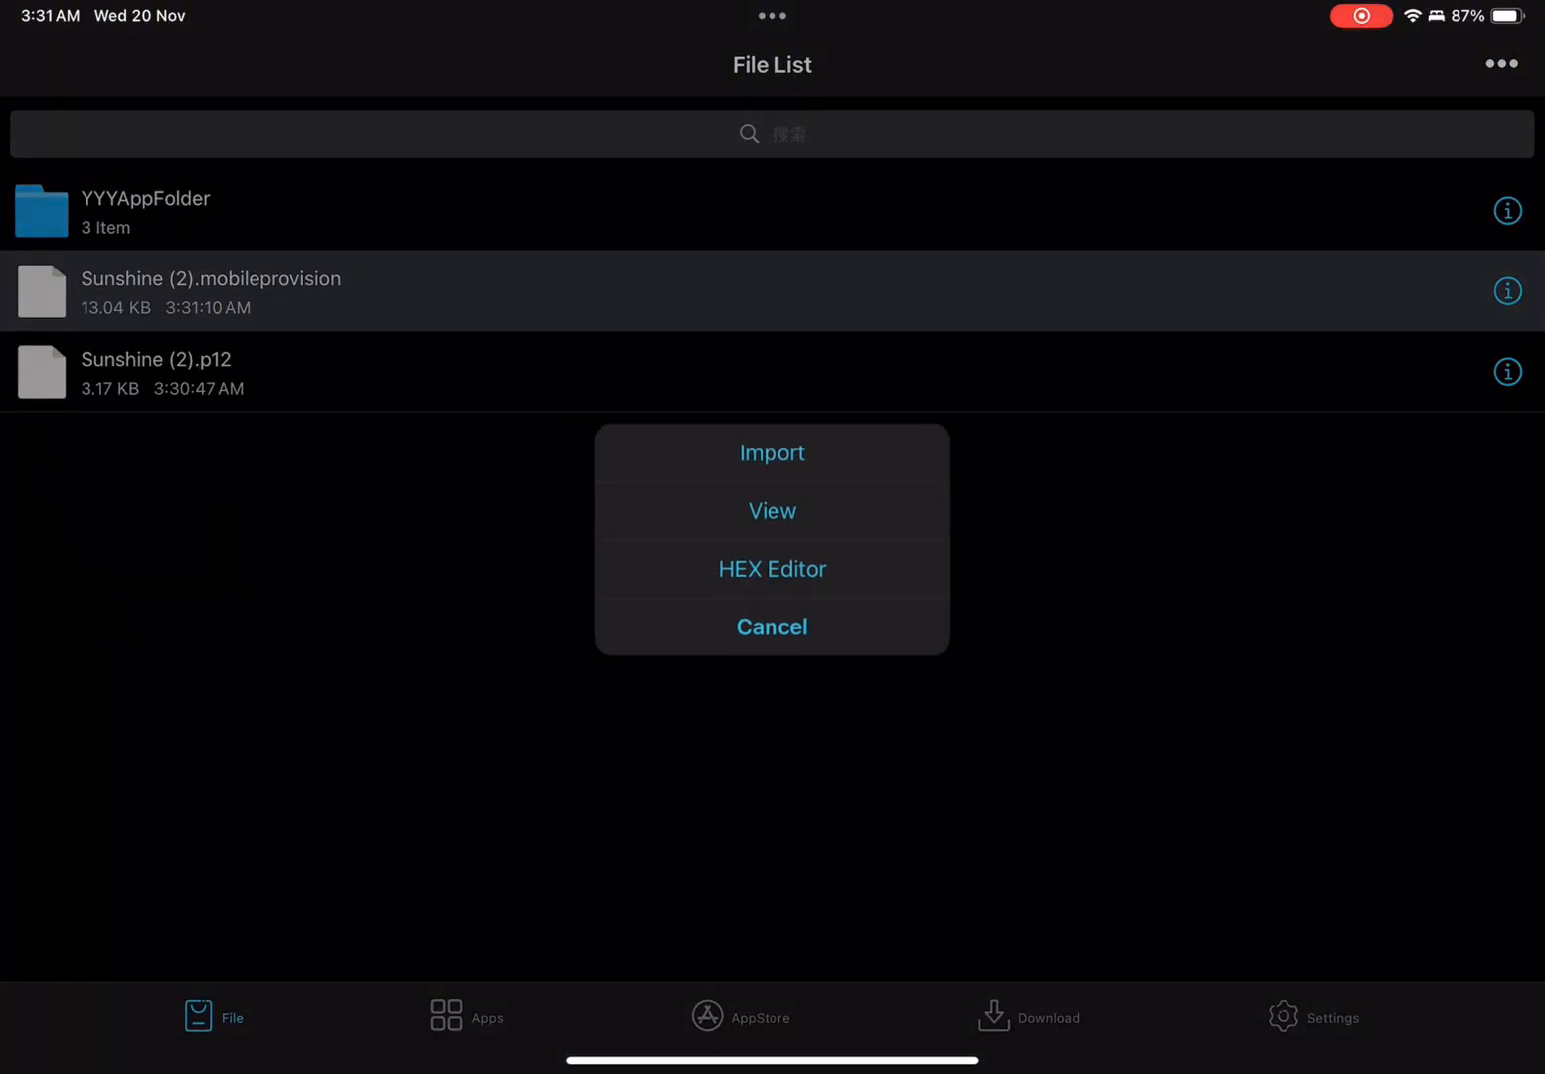
left_click(772, 453)
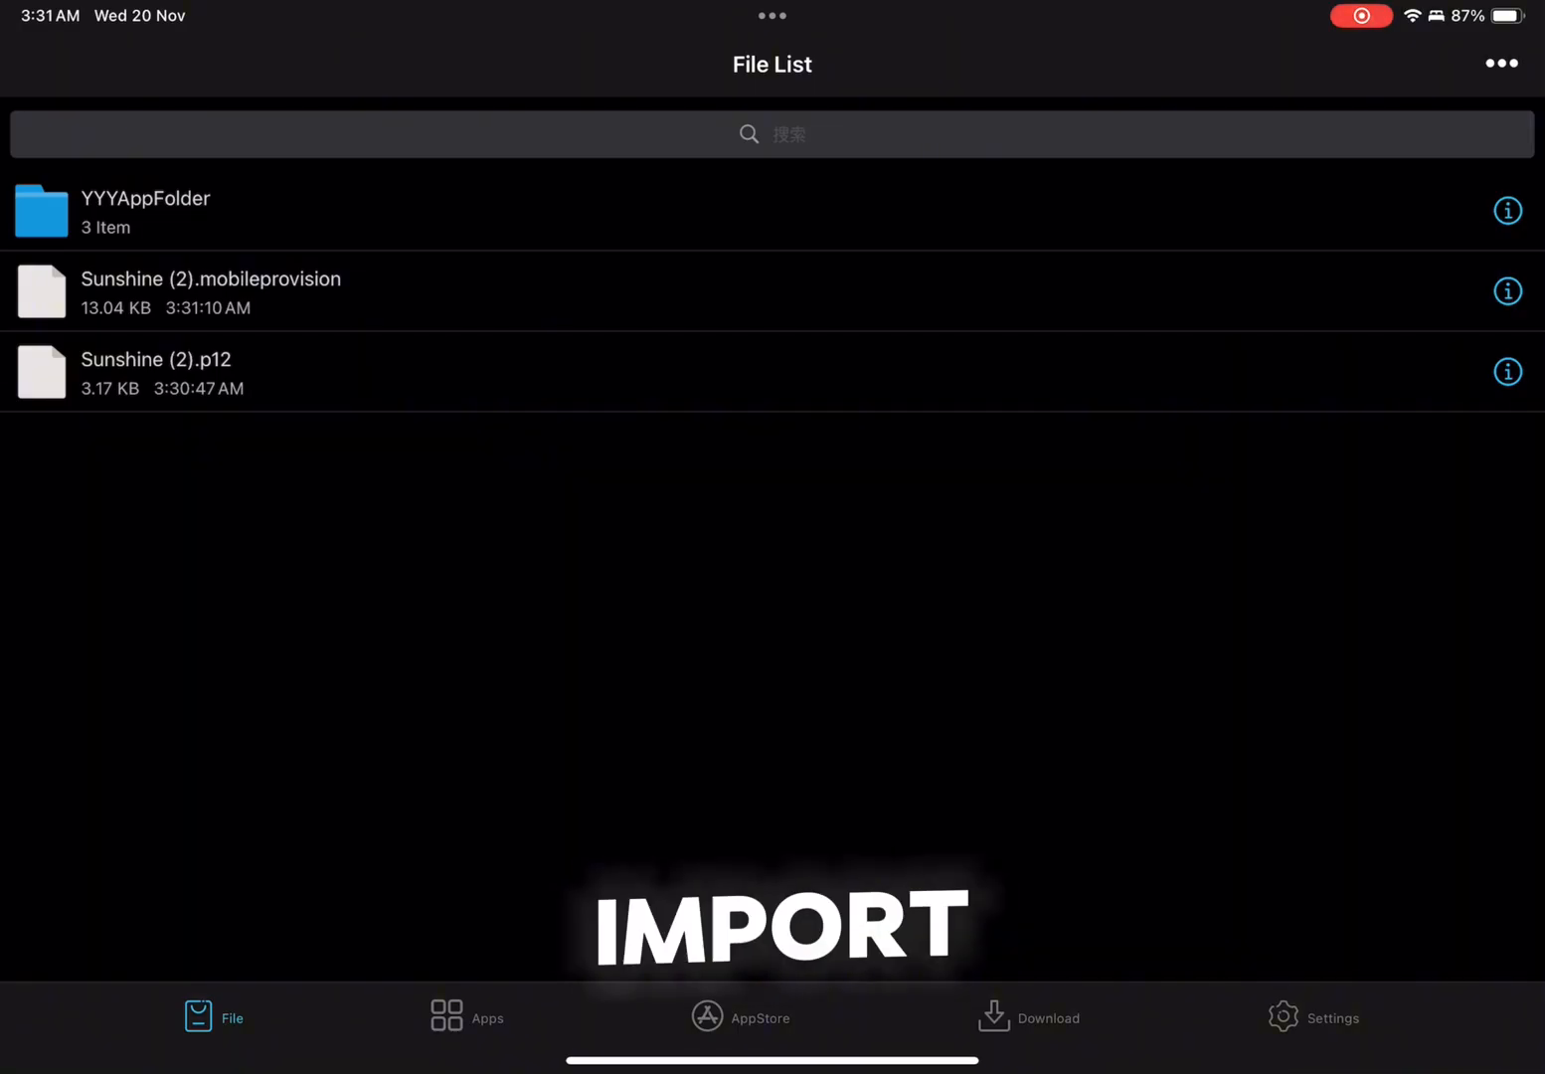
left_click(1501, 63)
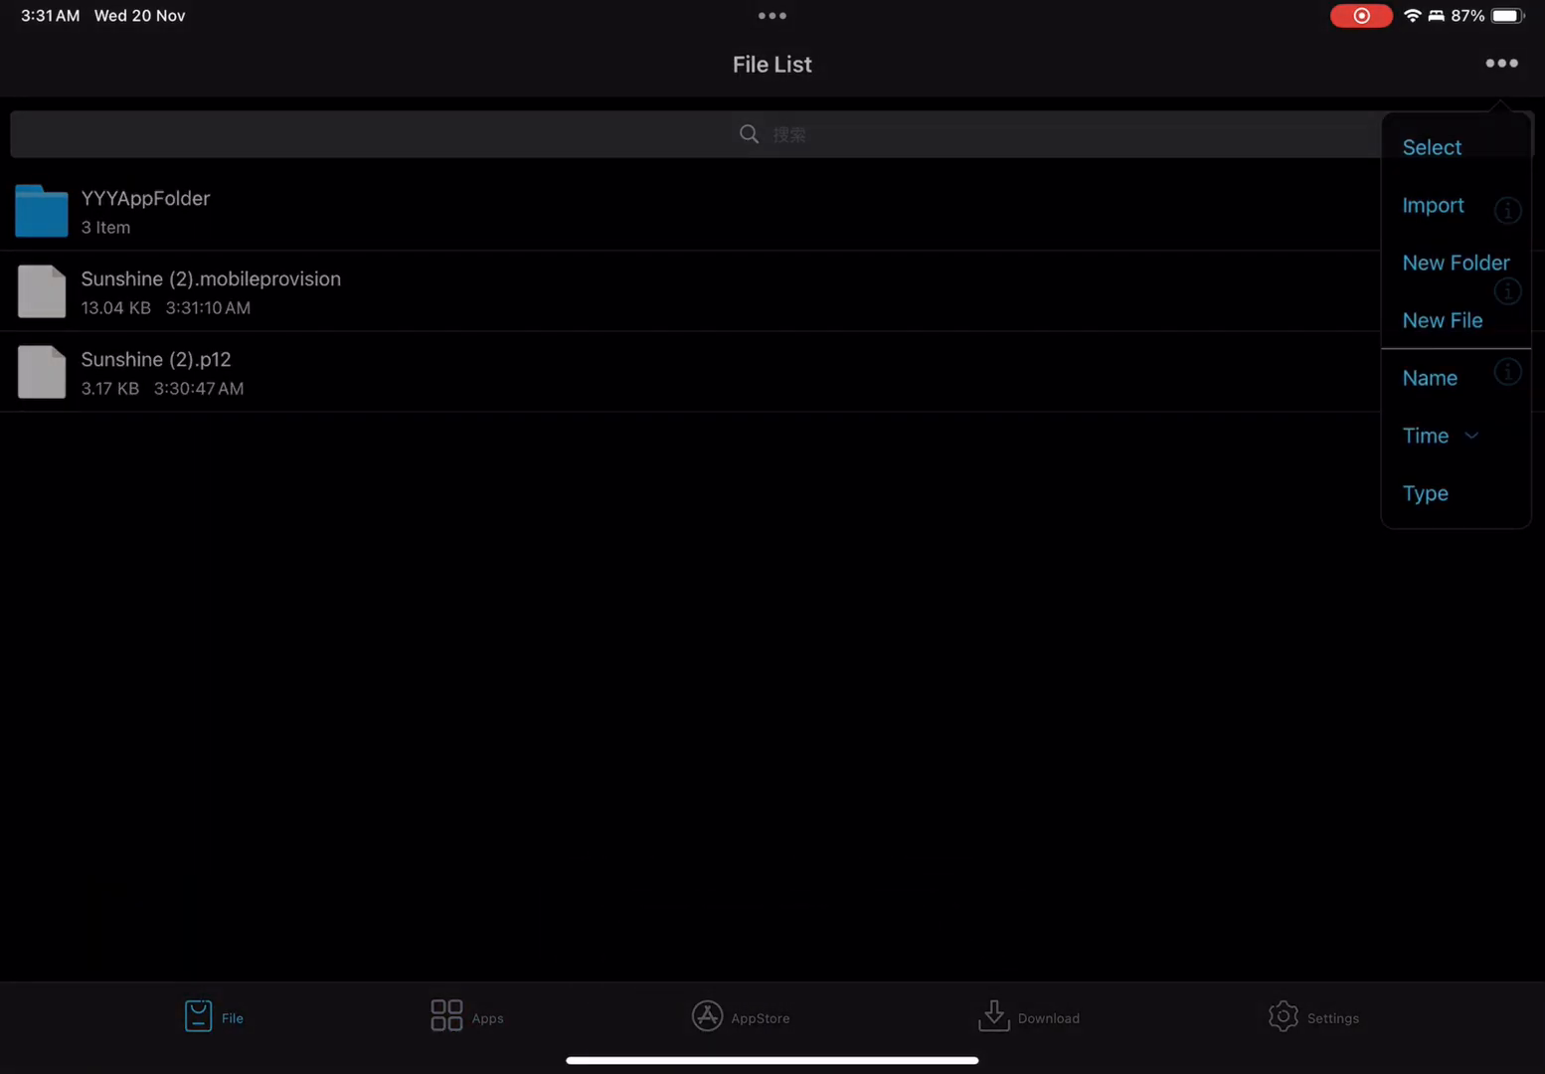
Step: Import flero v0.0.5 fix.ipa from On My iPad into ESign's app library
left_click(1432, 205)
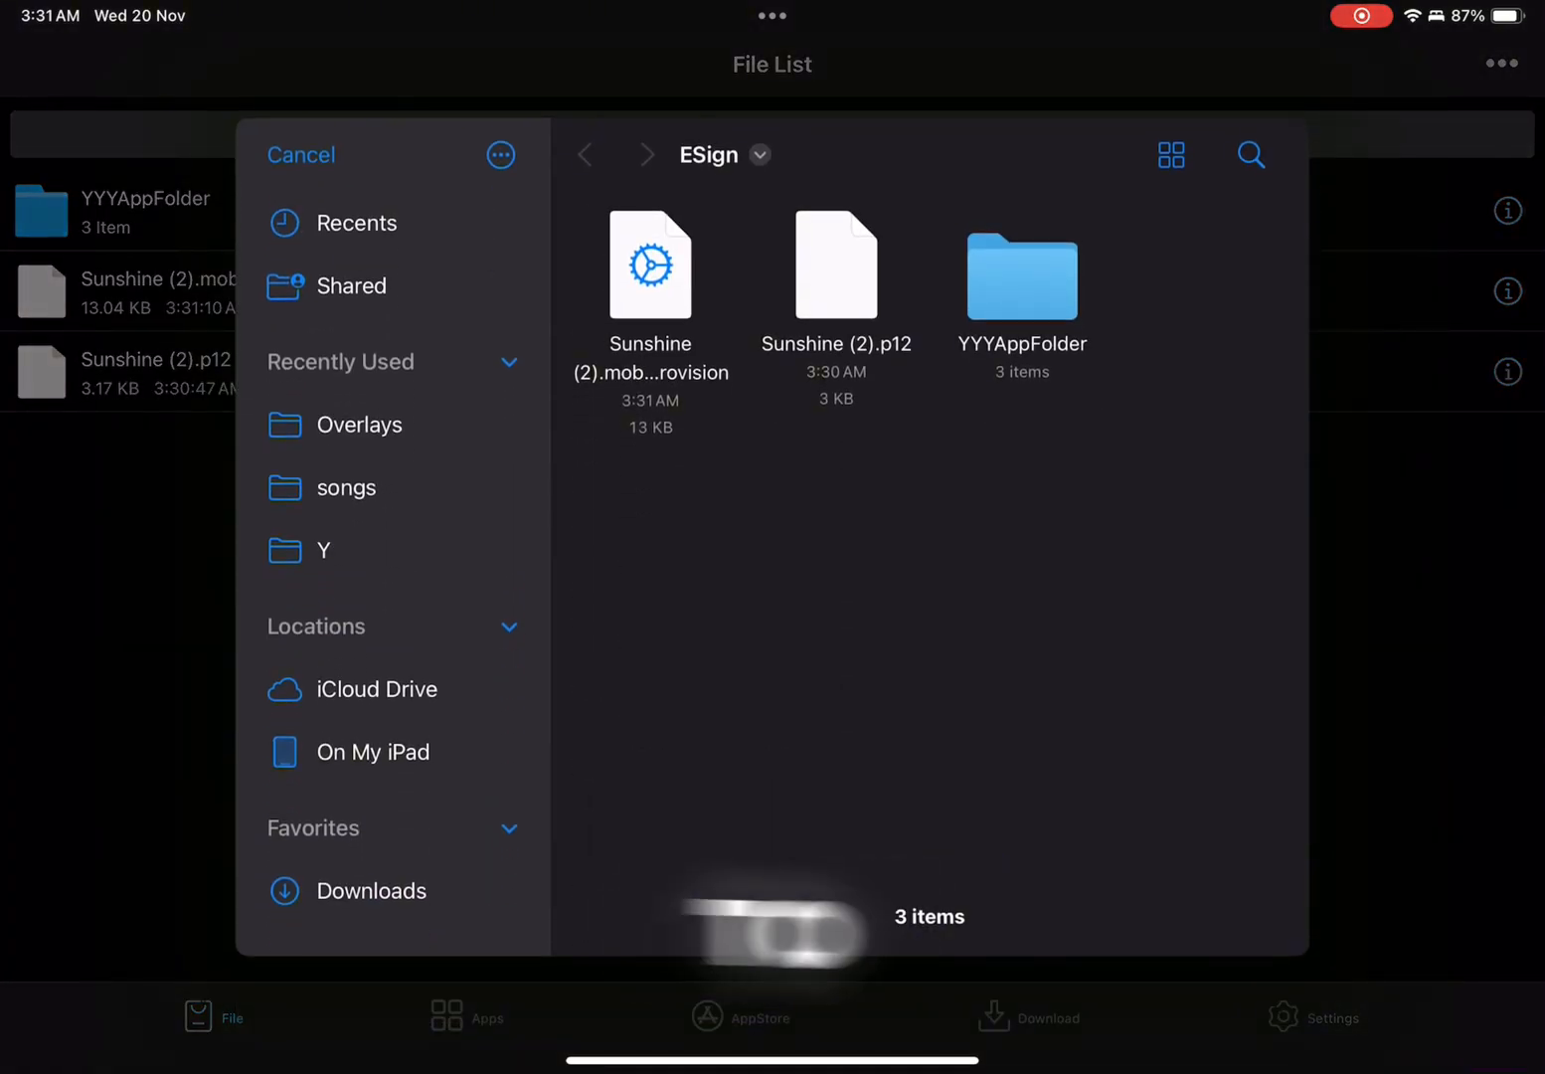
left_click(375, 752)
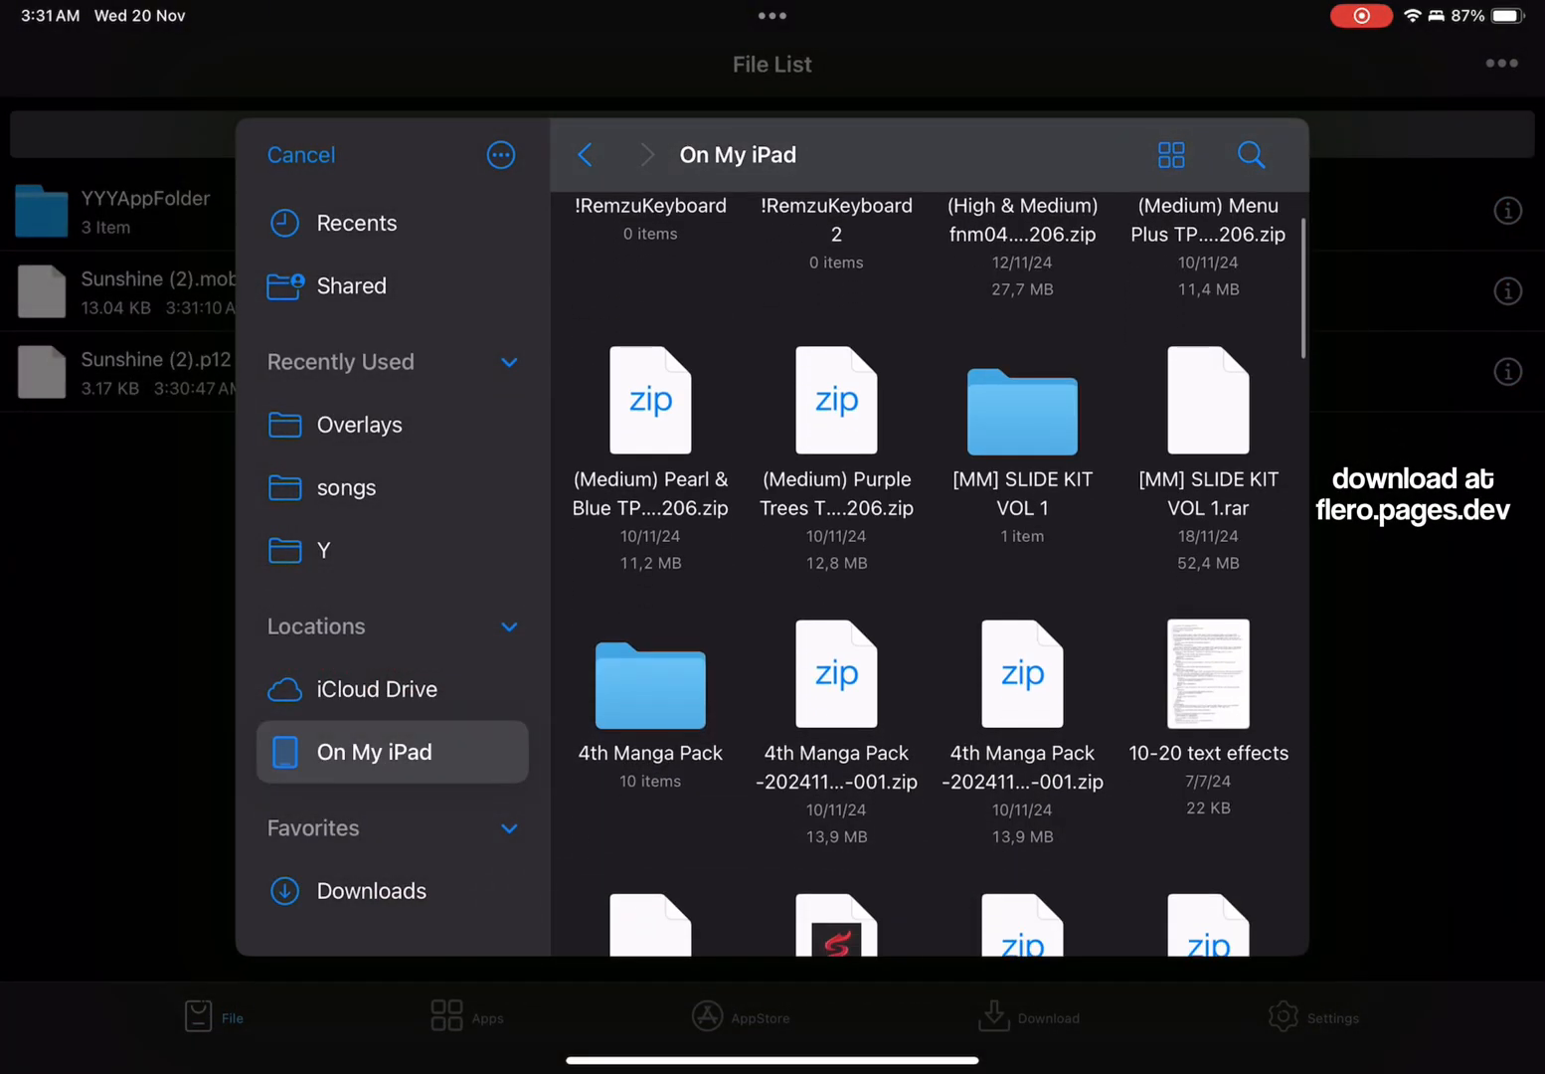
scroll("down", 3)
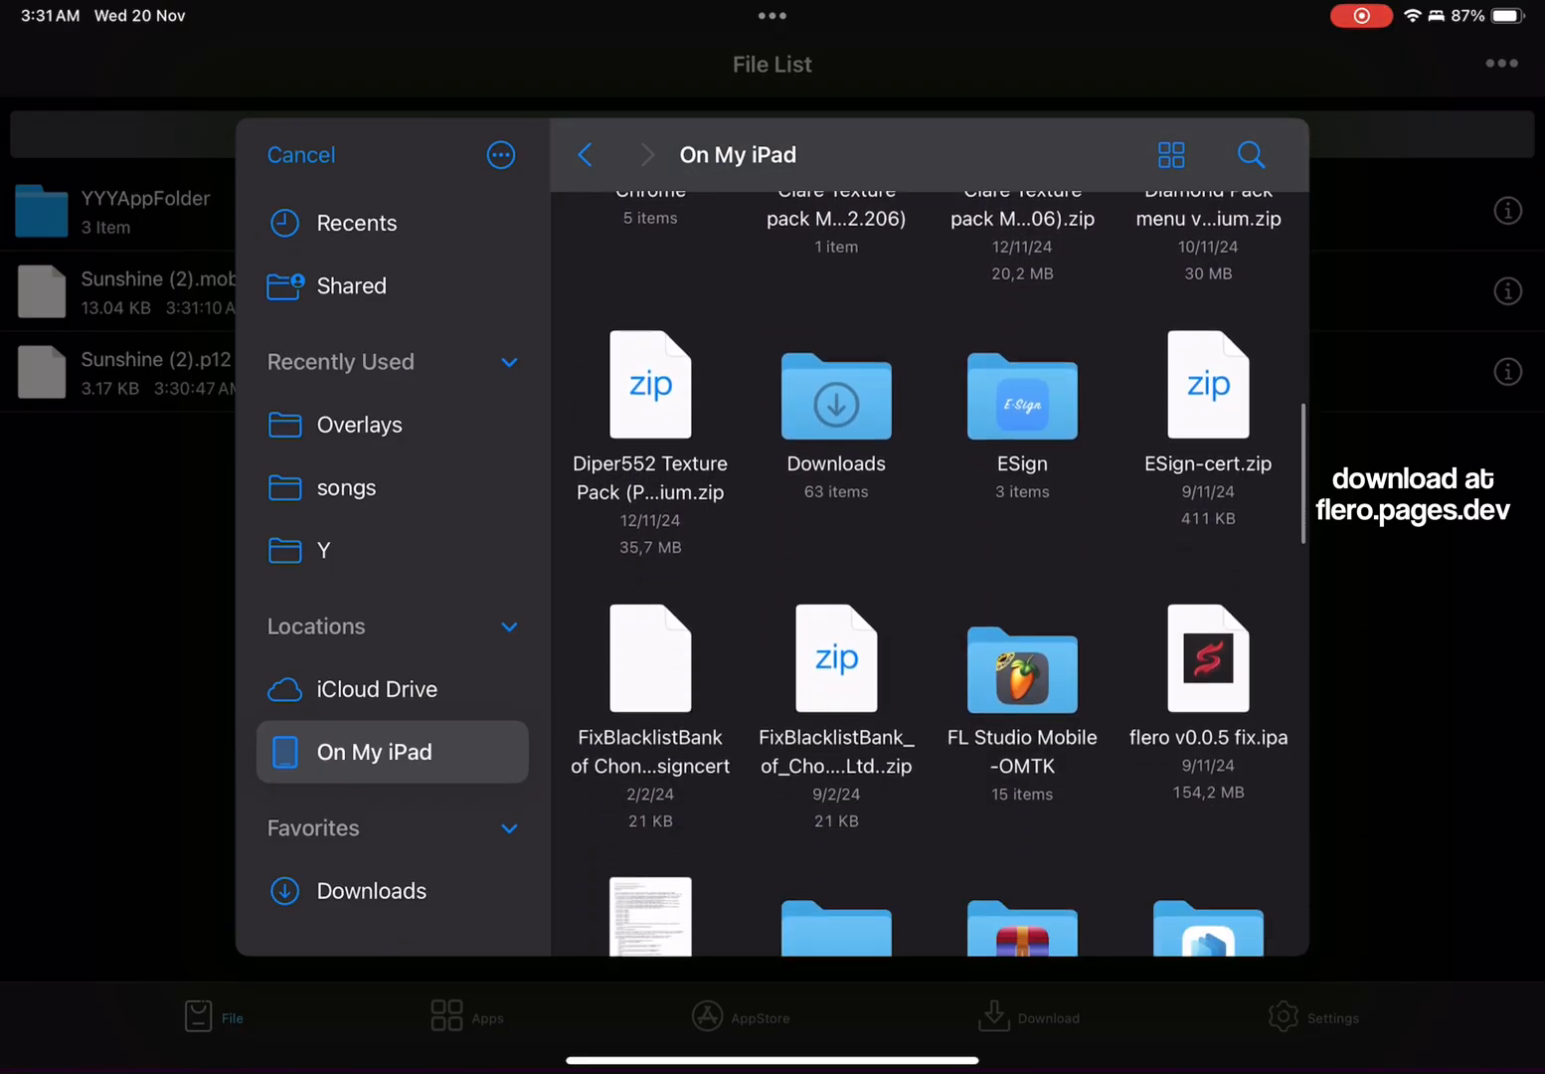
scroll("down", 3)
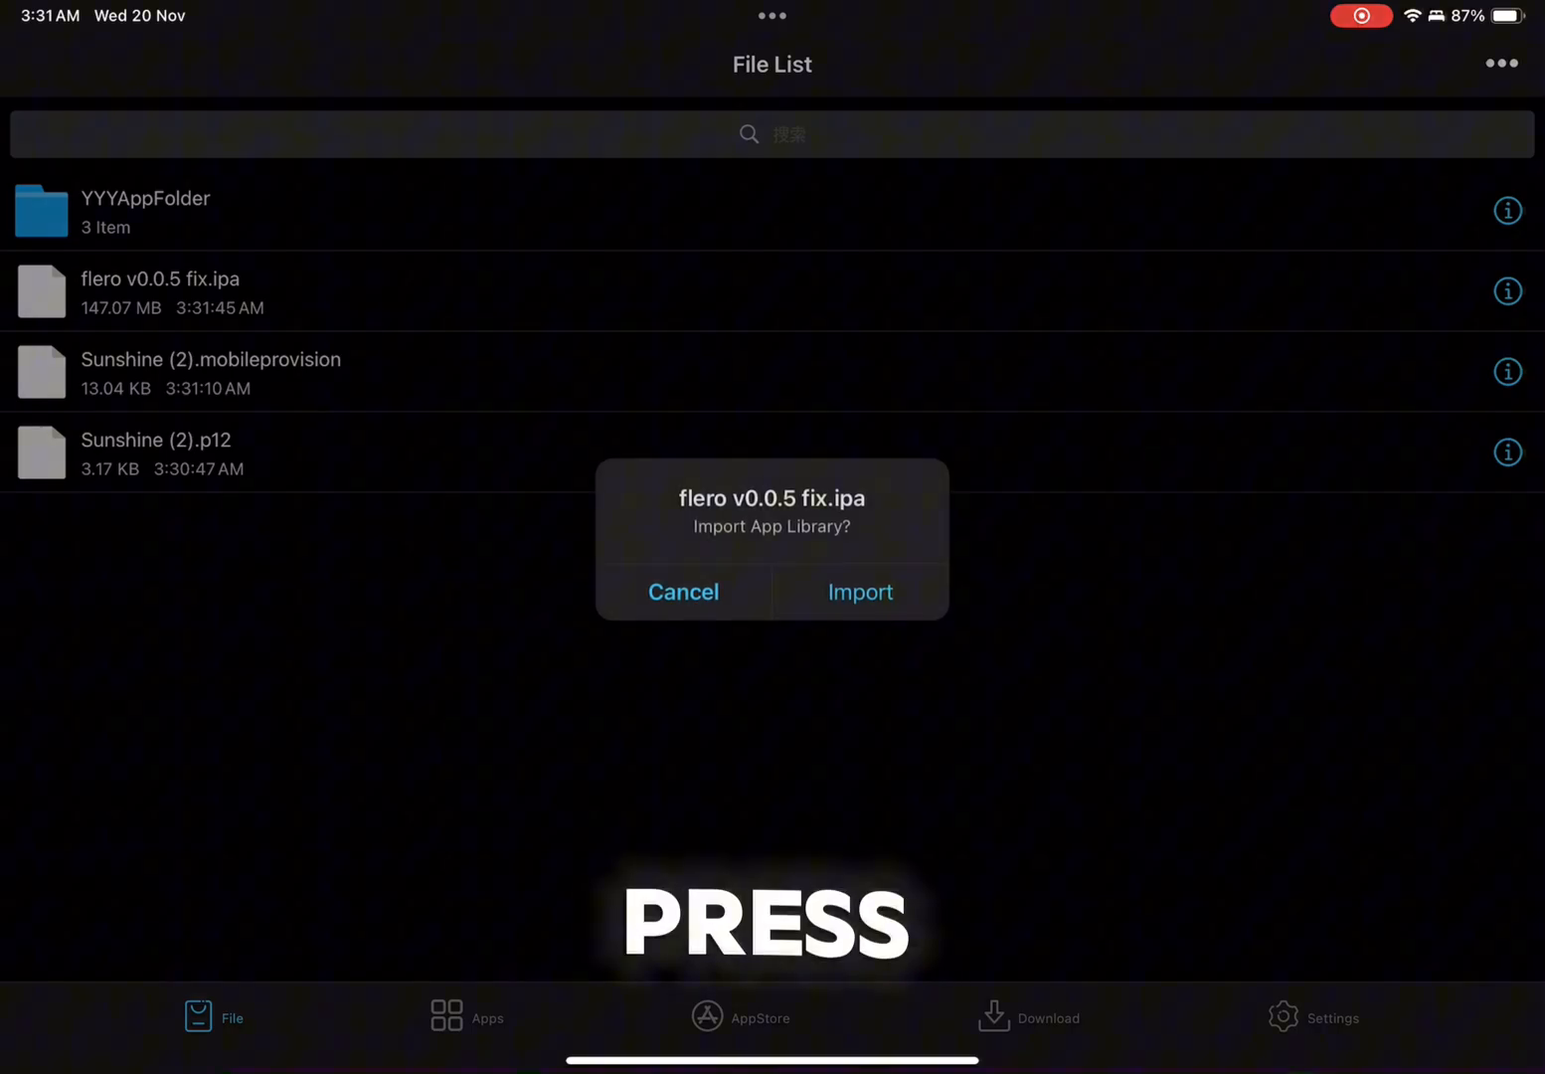
left_click(860, 592)
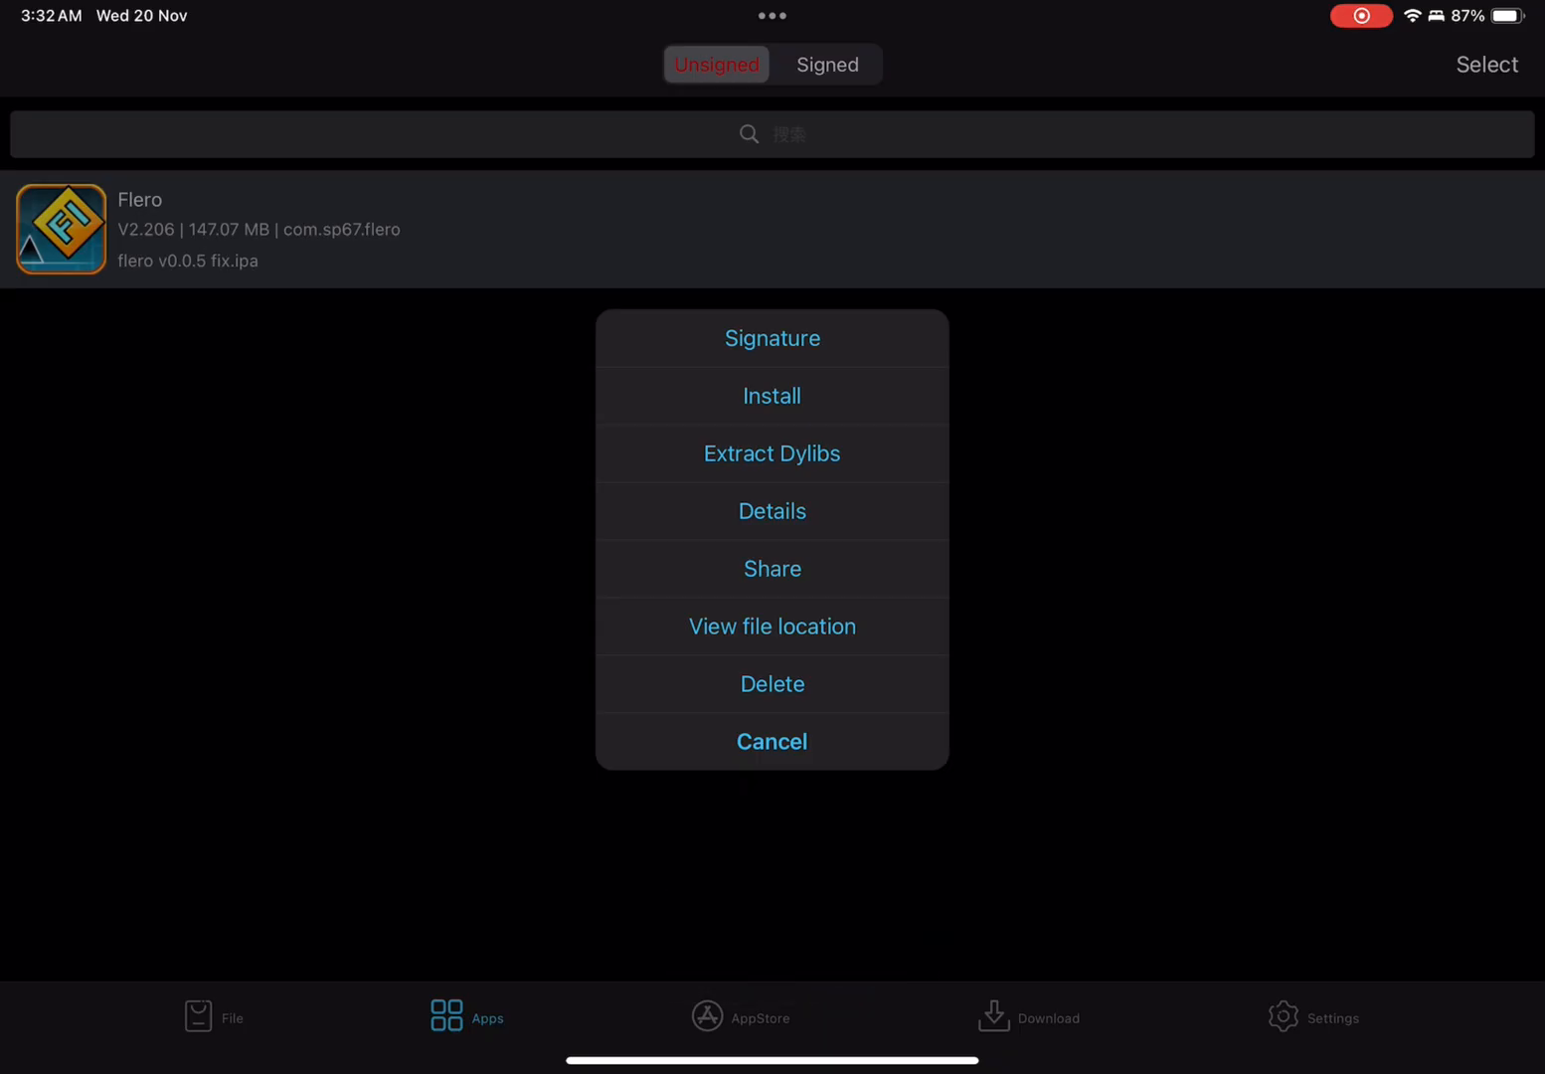
Step: Start signing Flero with the Sunshine Insurance Group certificate, leaving the app name unchanged
left_click(771, 338)
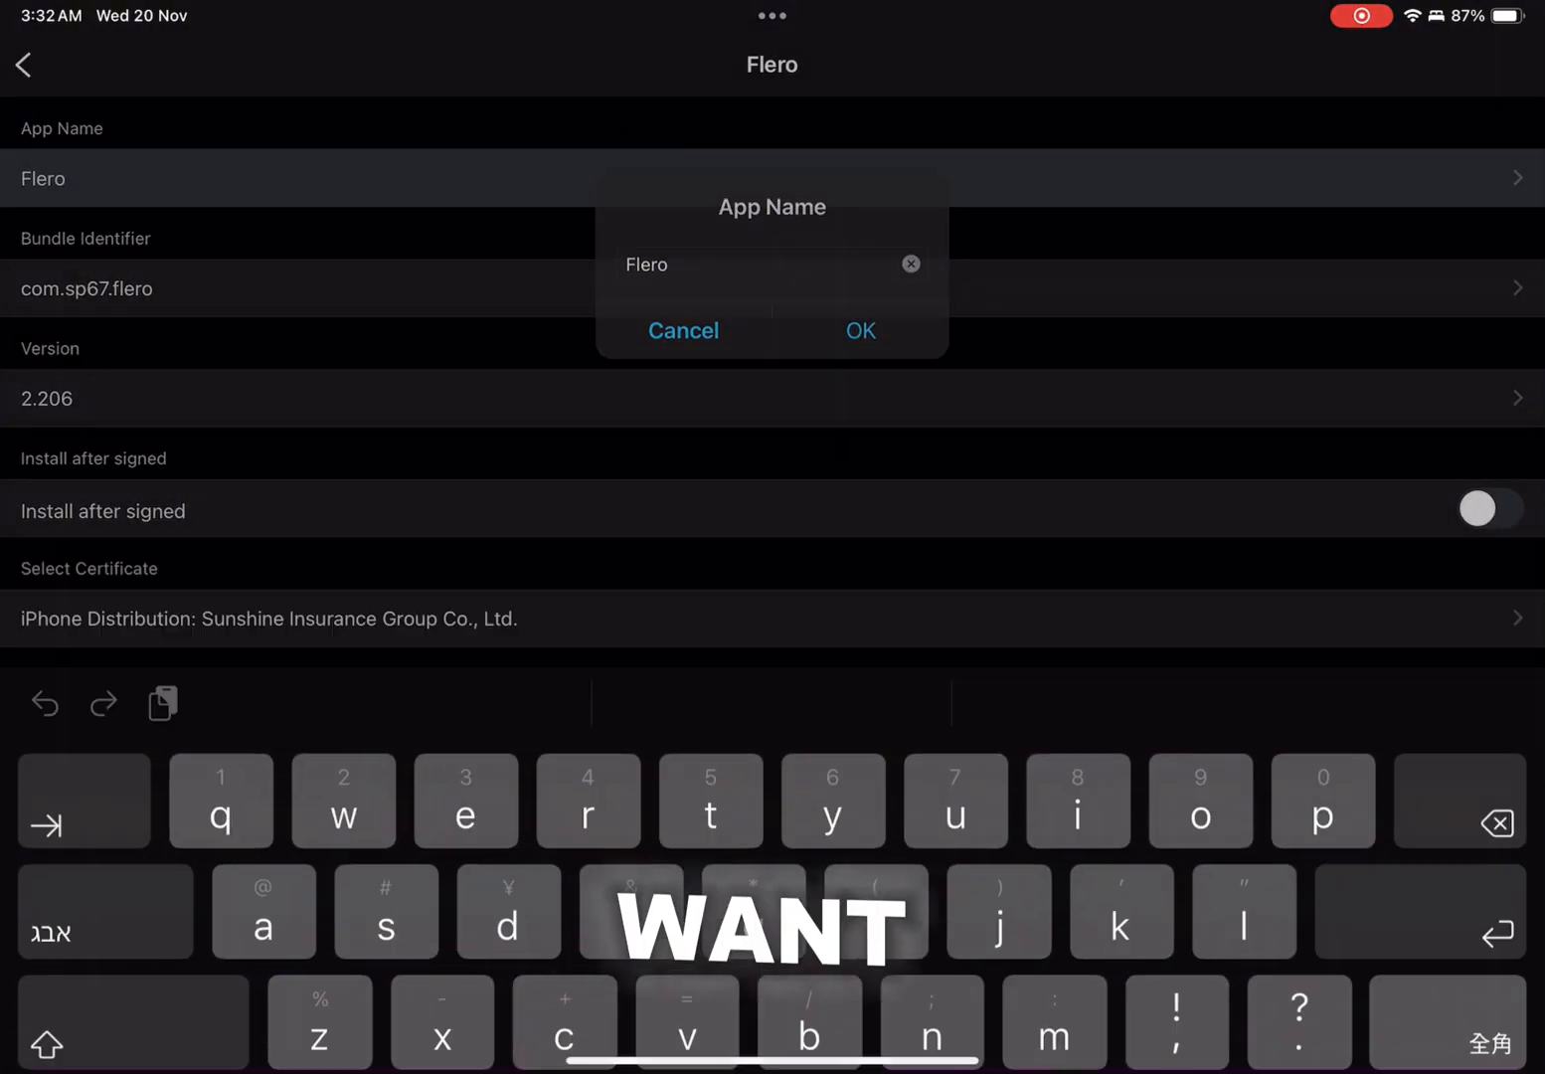
left_click(859, 330)
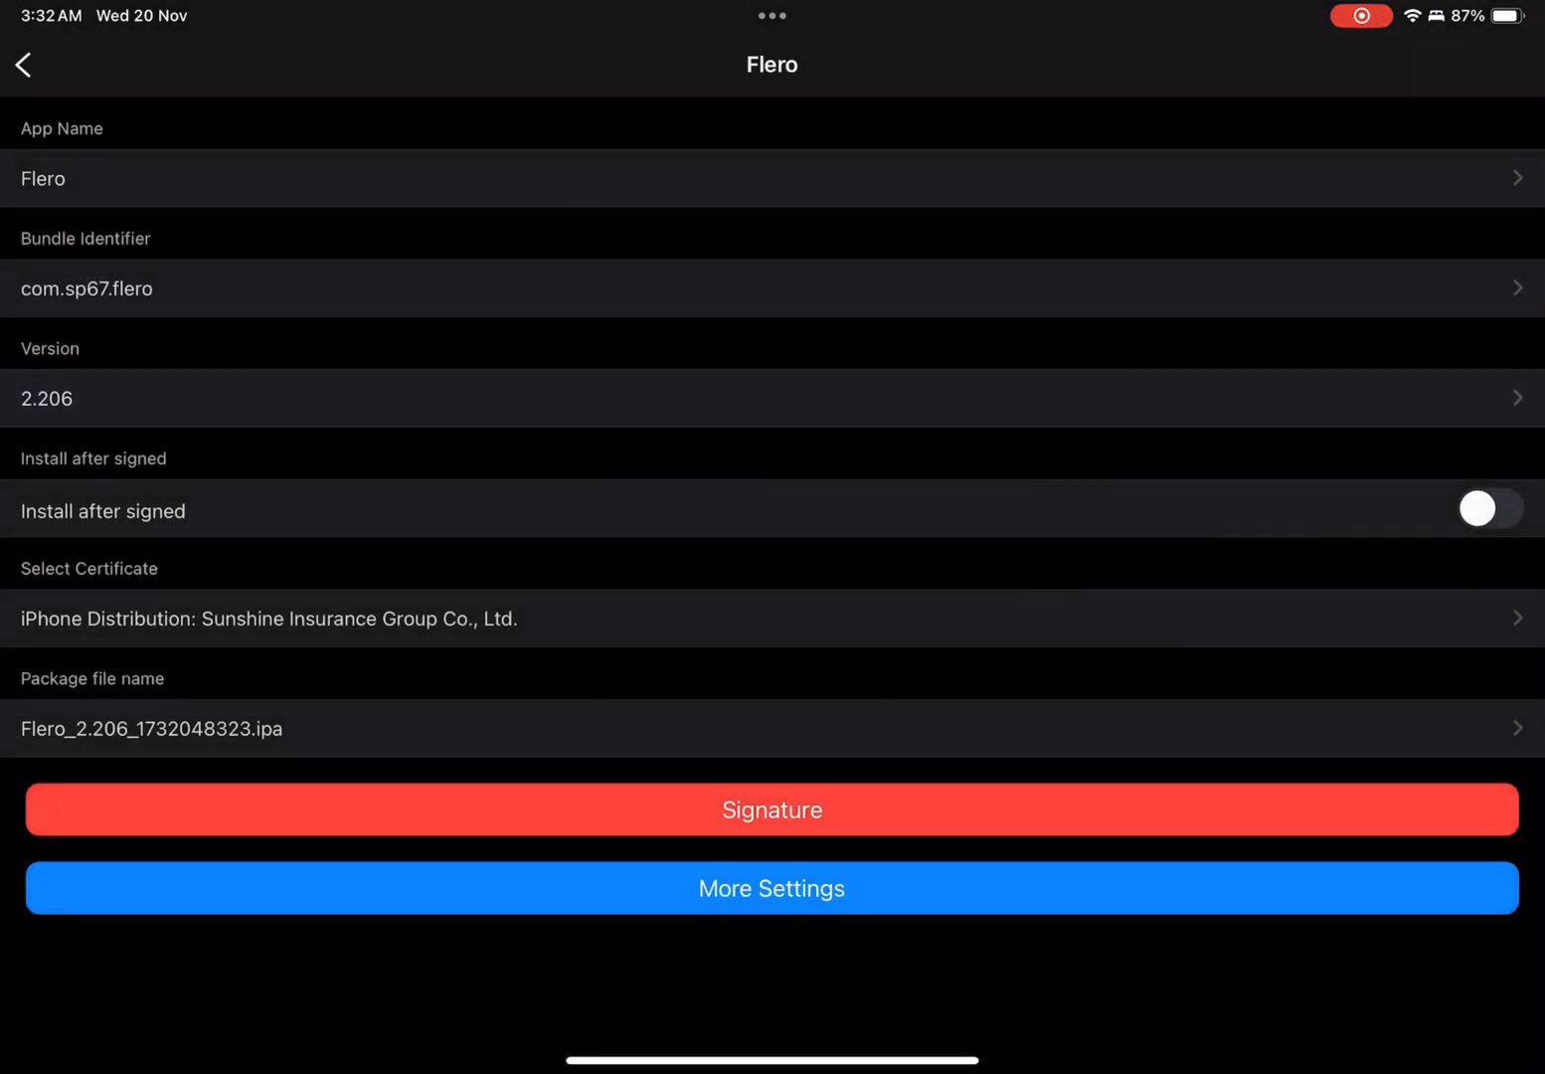
left_click(771, 809)
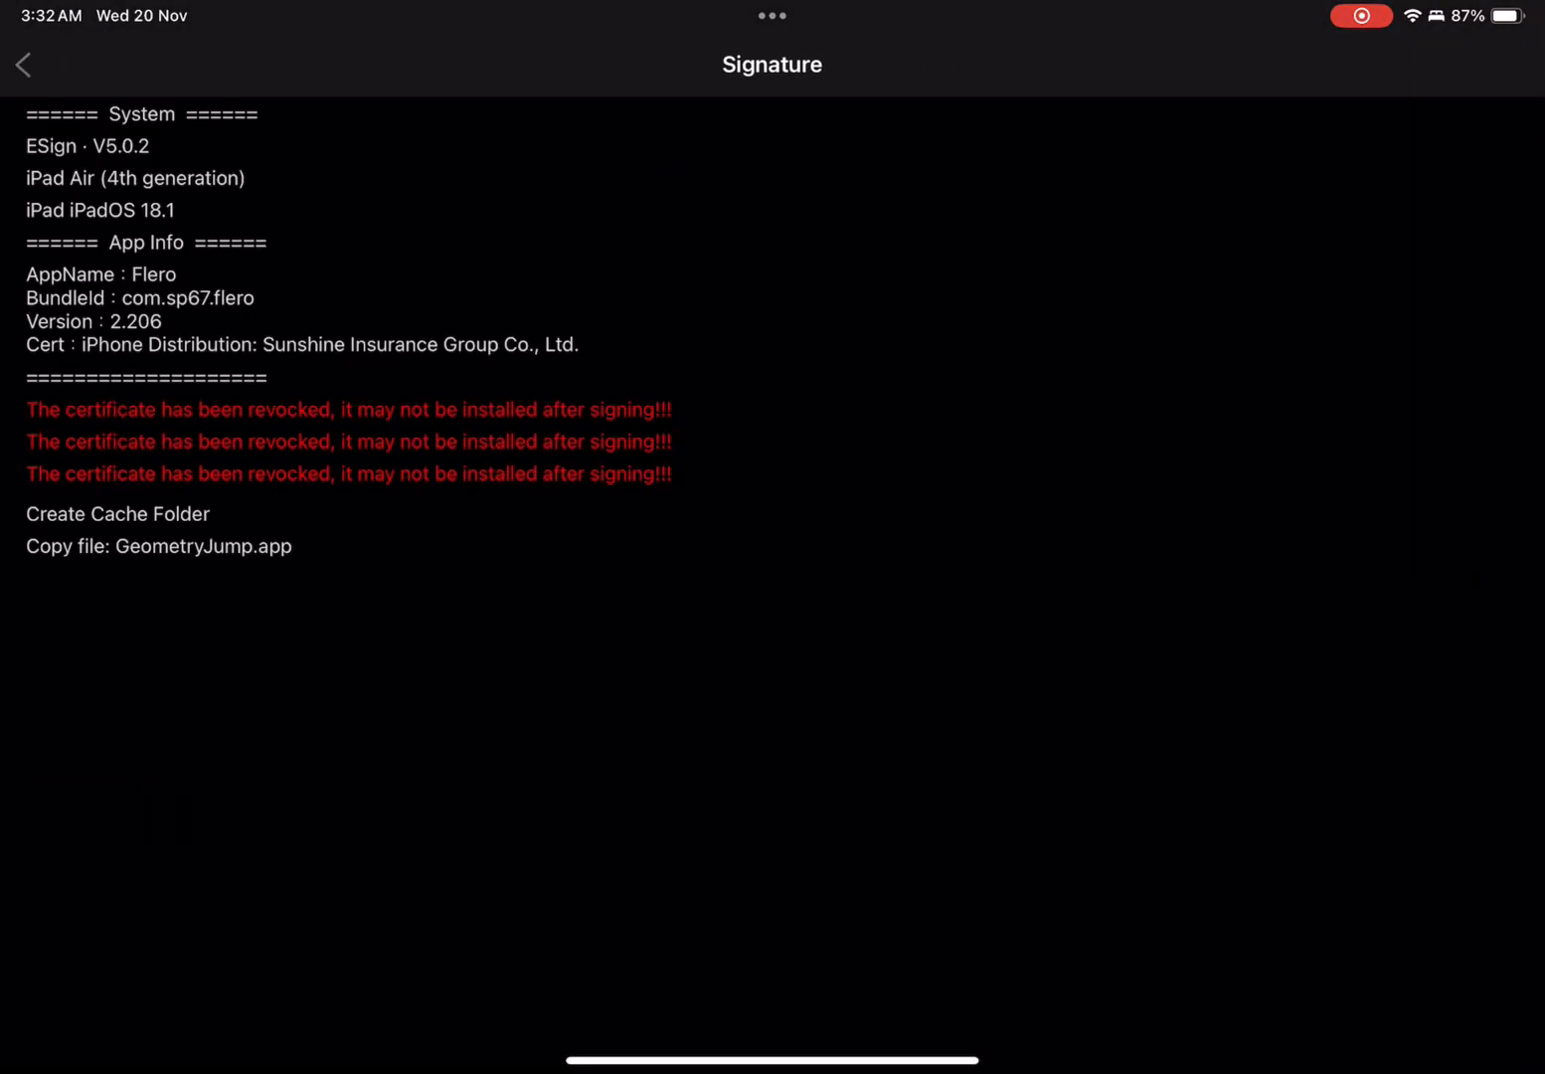
Step: Re-sign Flero after the copy failure until it packs successfully, then install it
left_click(24, 63)
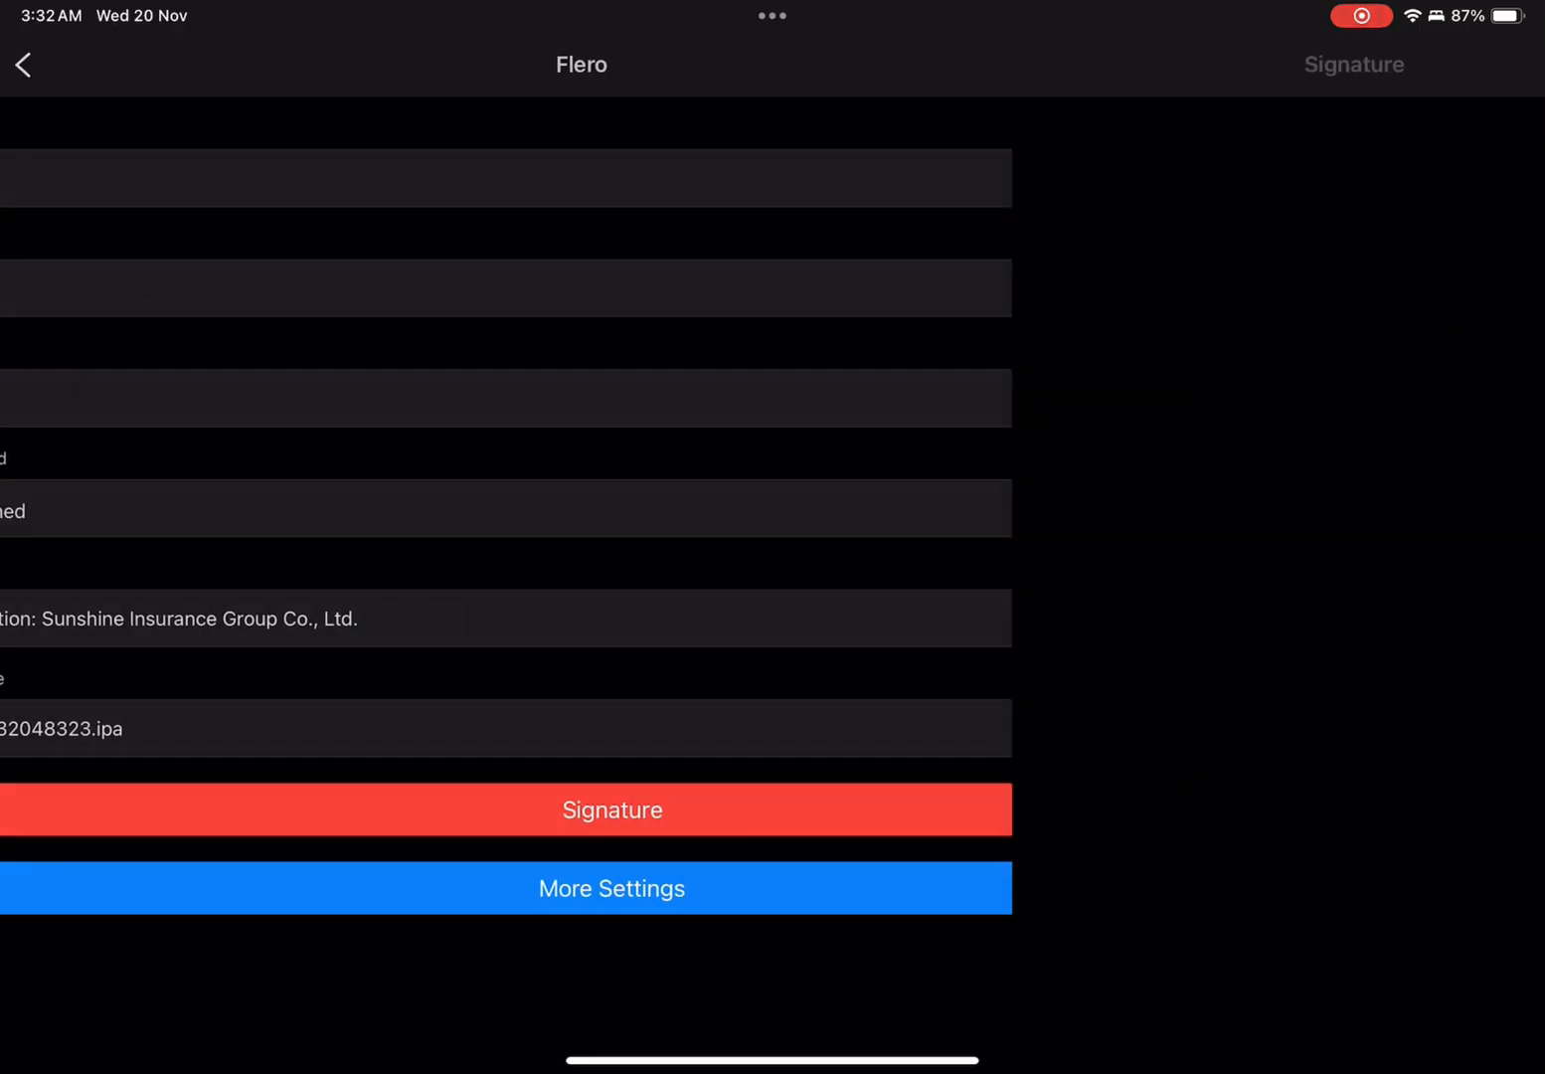
left_click(611, 809)
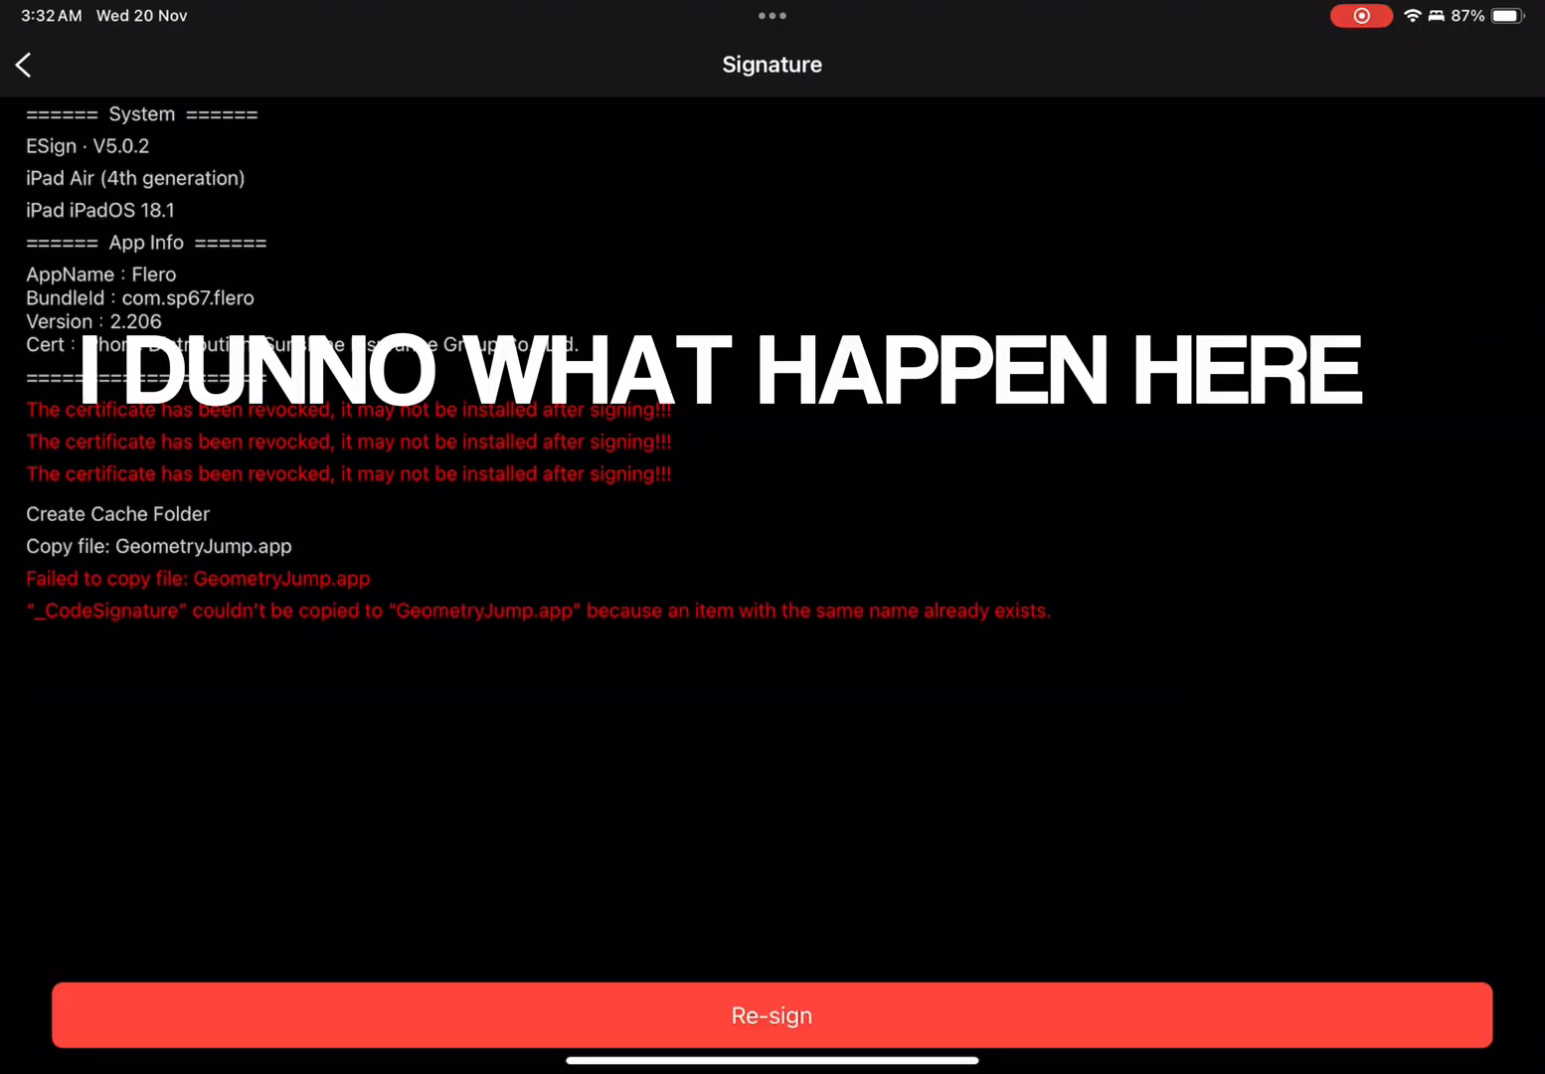
left_click(772, 1015)
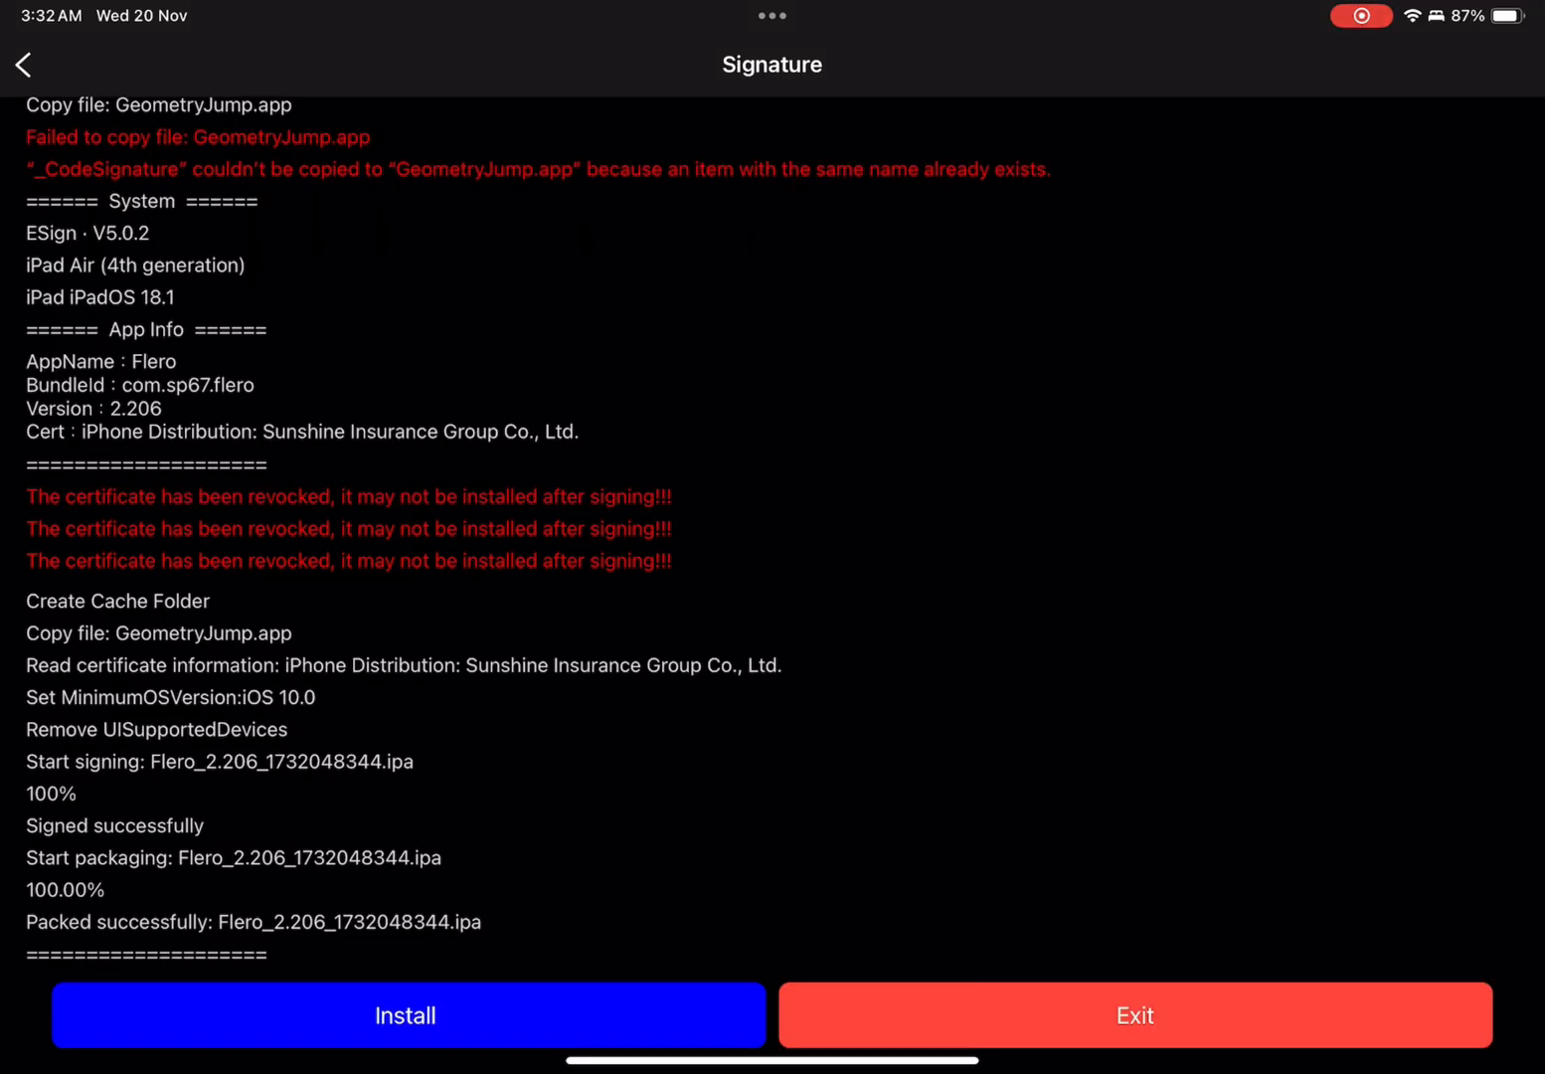
left_click(405, 1015)
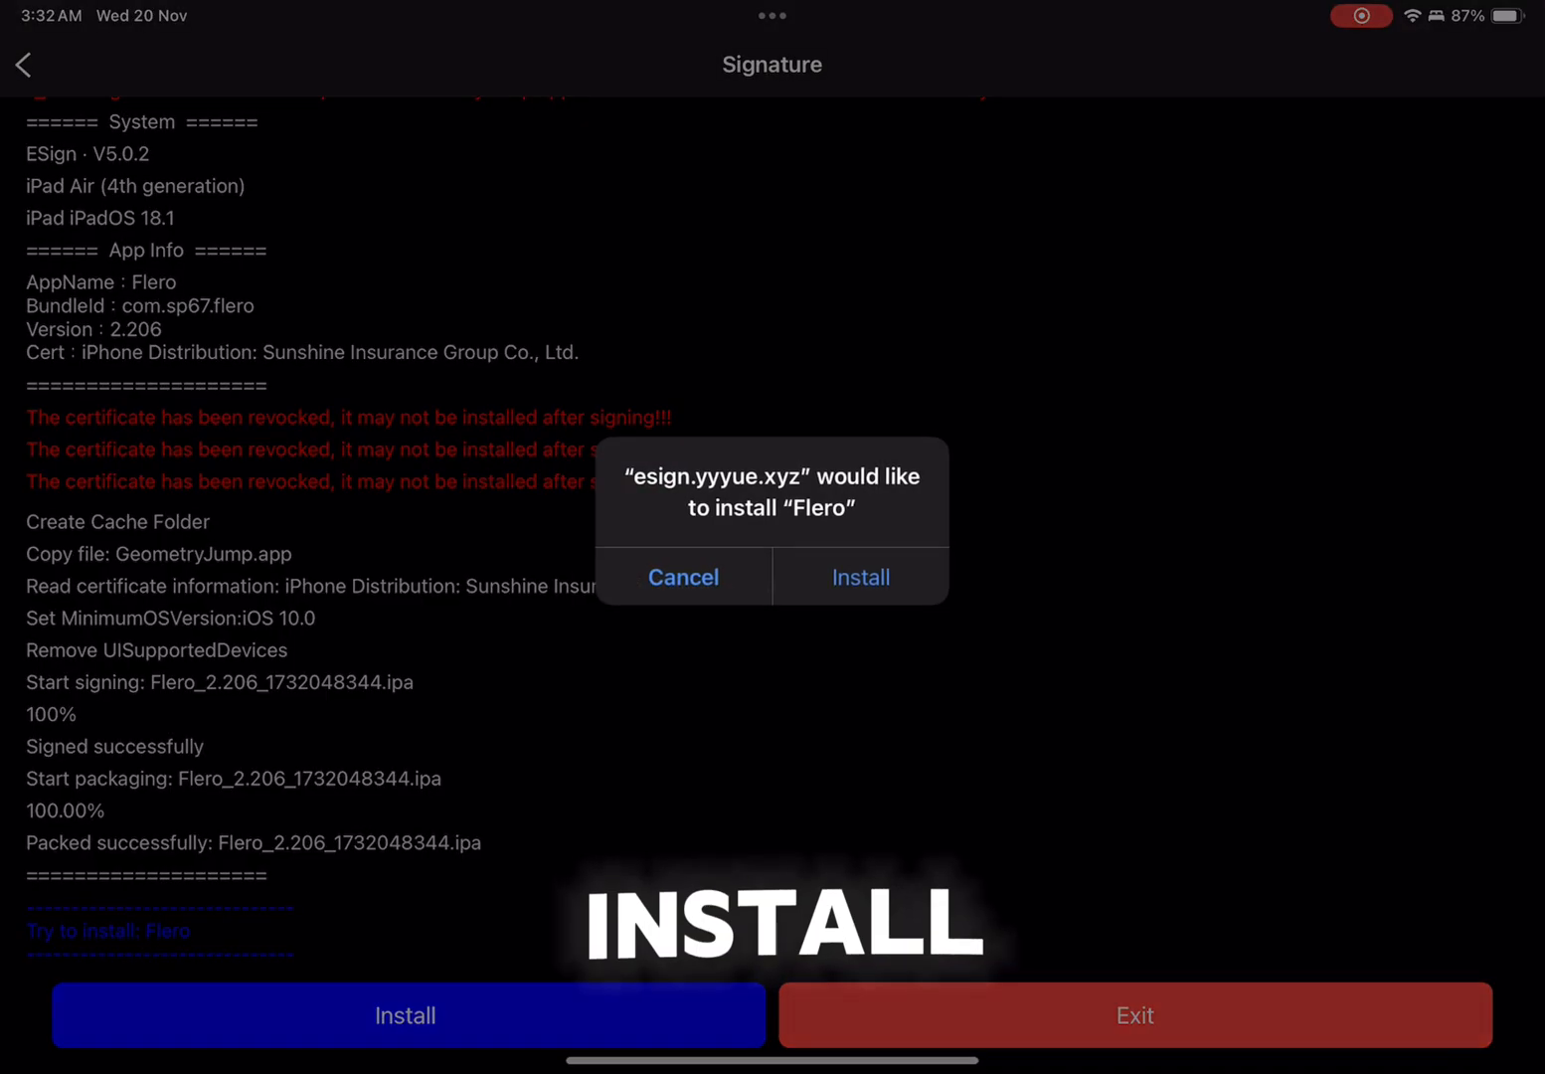
left_click(860, 577)
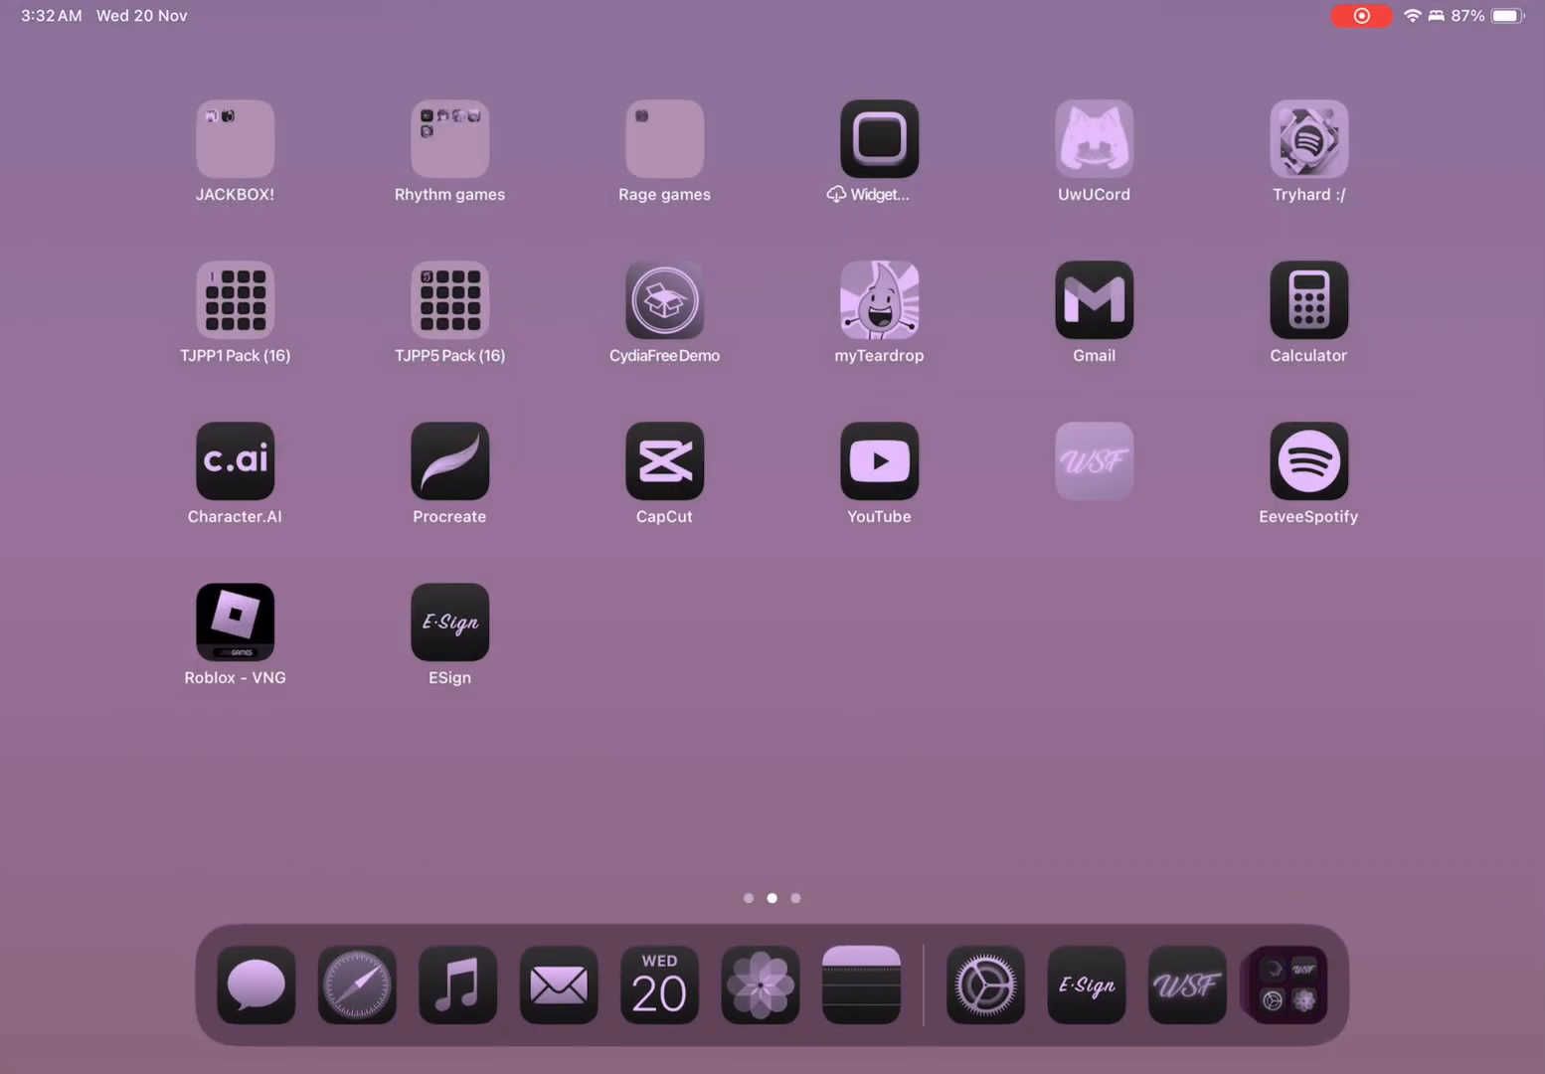
Step: Swipe across the Home Screen pages to reach the Flero icon
scroll("left", 3)
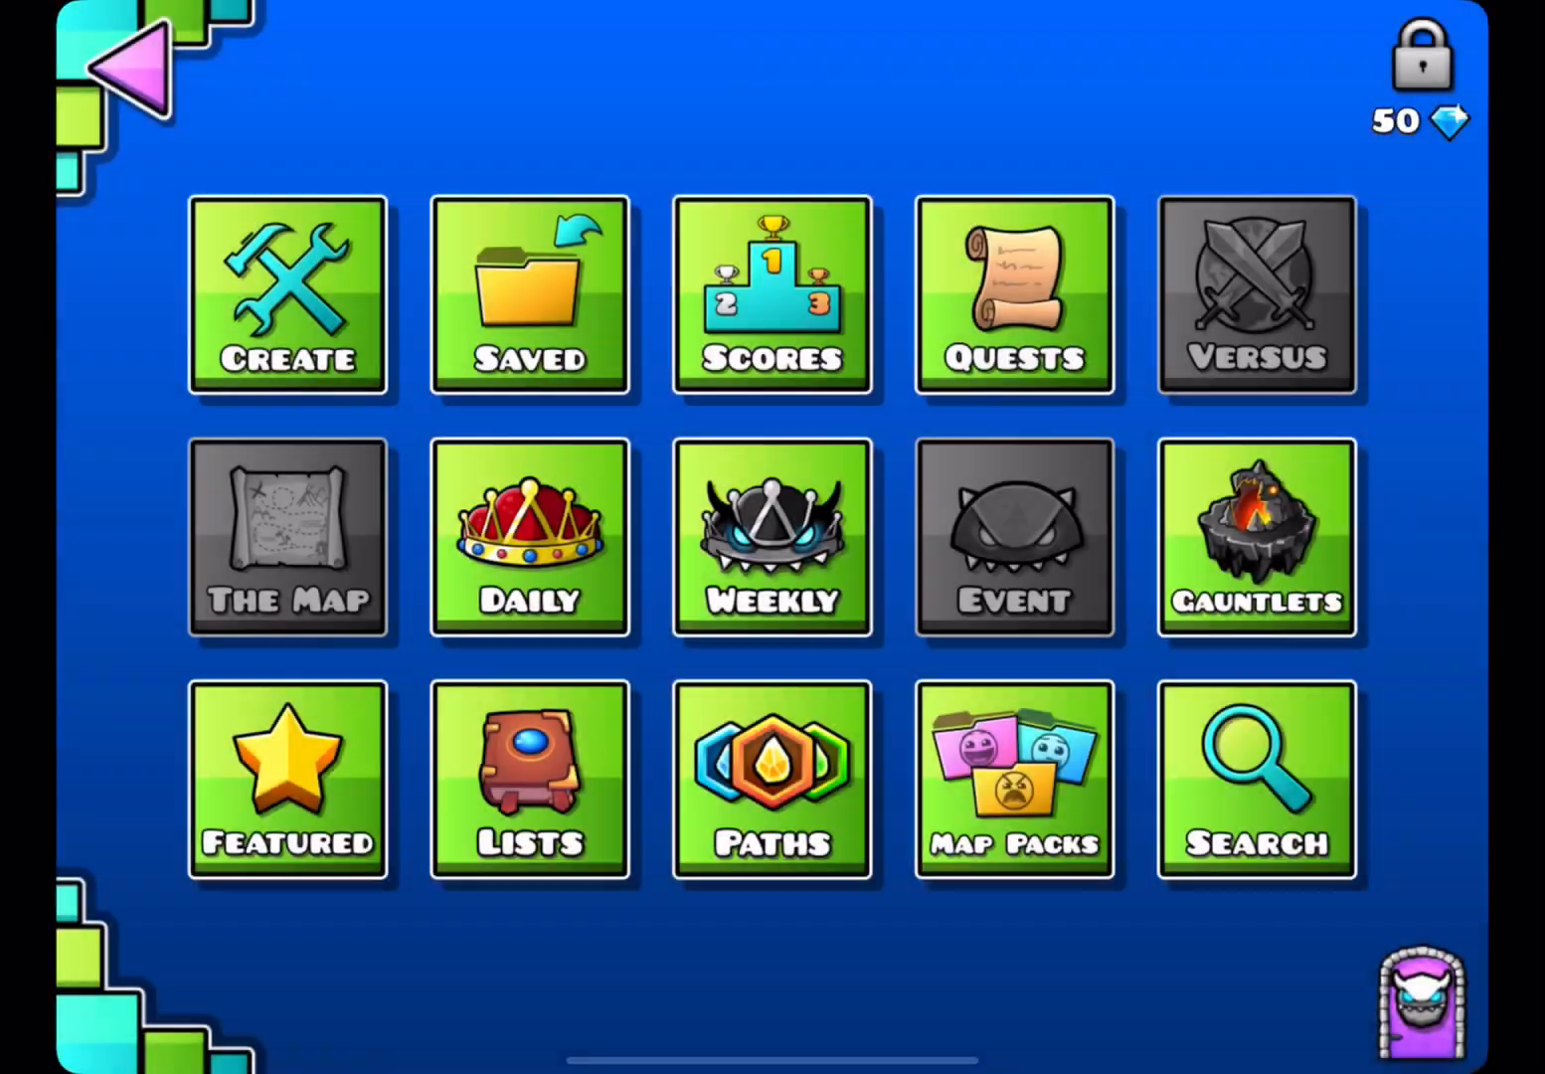
Step: Open the level search screen and type 'AND THERE YOU HAVE I FLERO INST' in the search field
left_click(1255, 780)
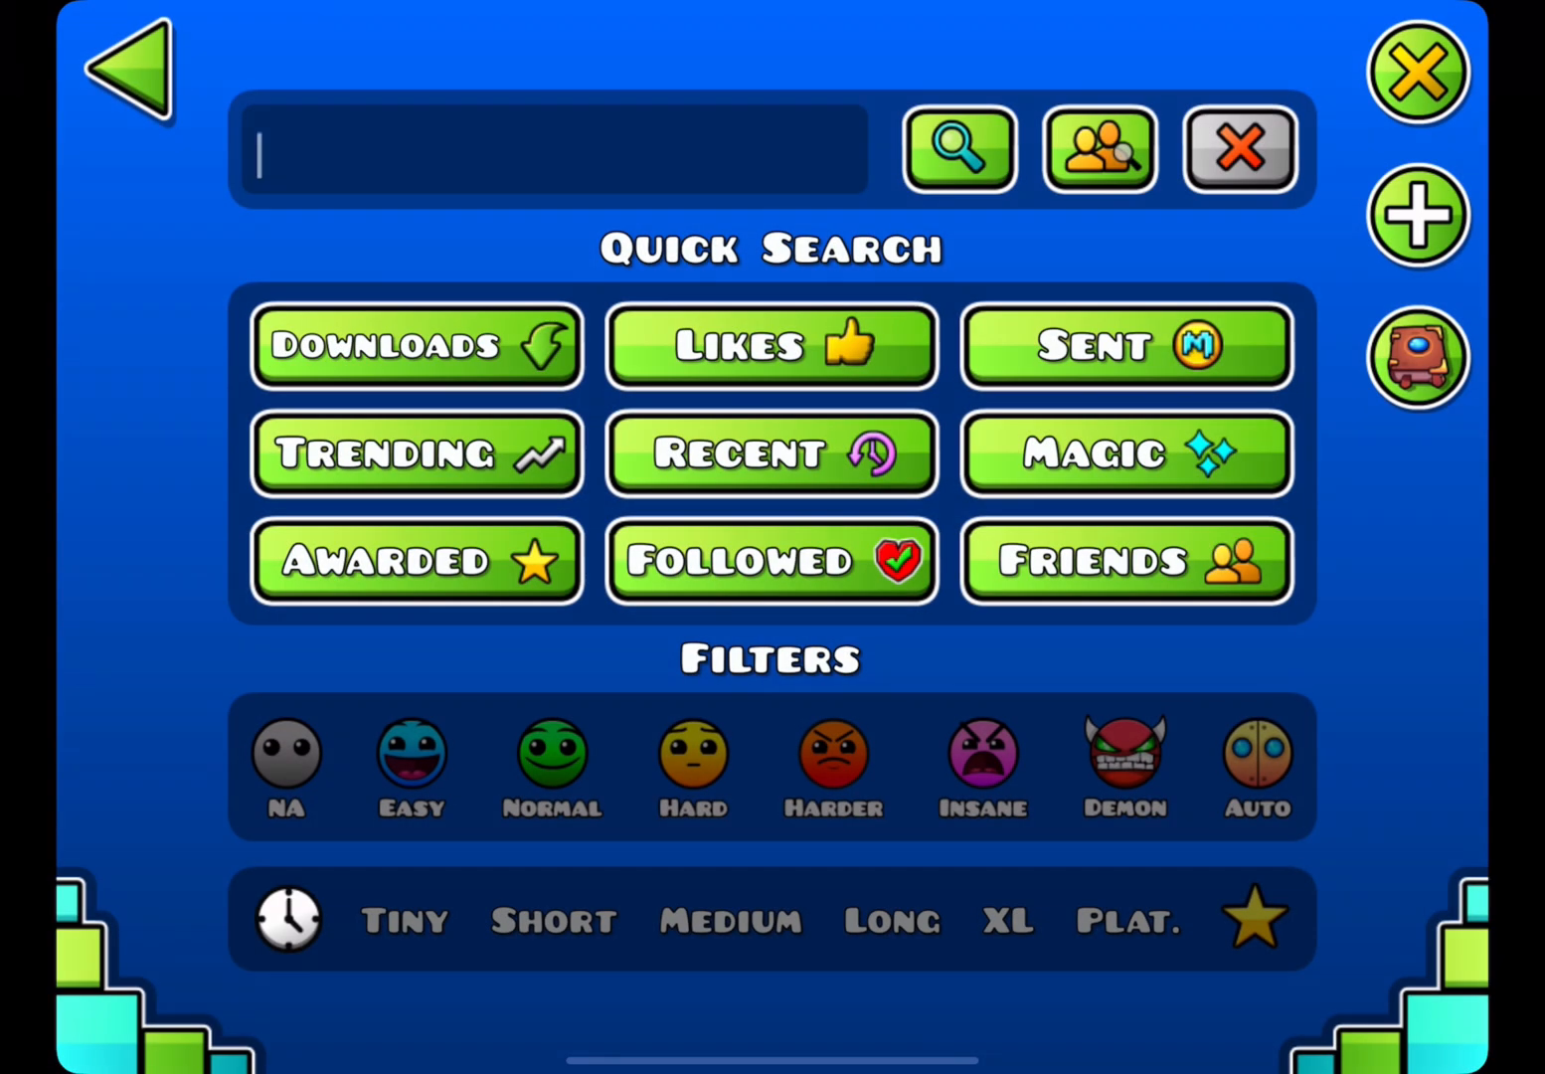
type("AND THERE YOU HAV")
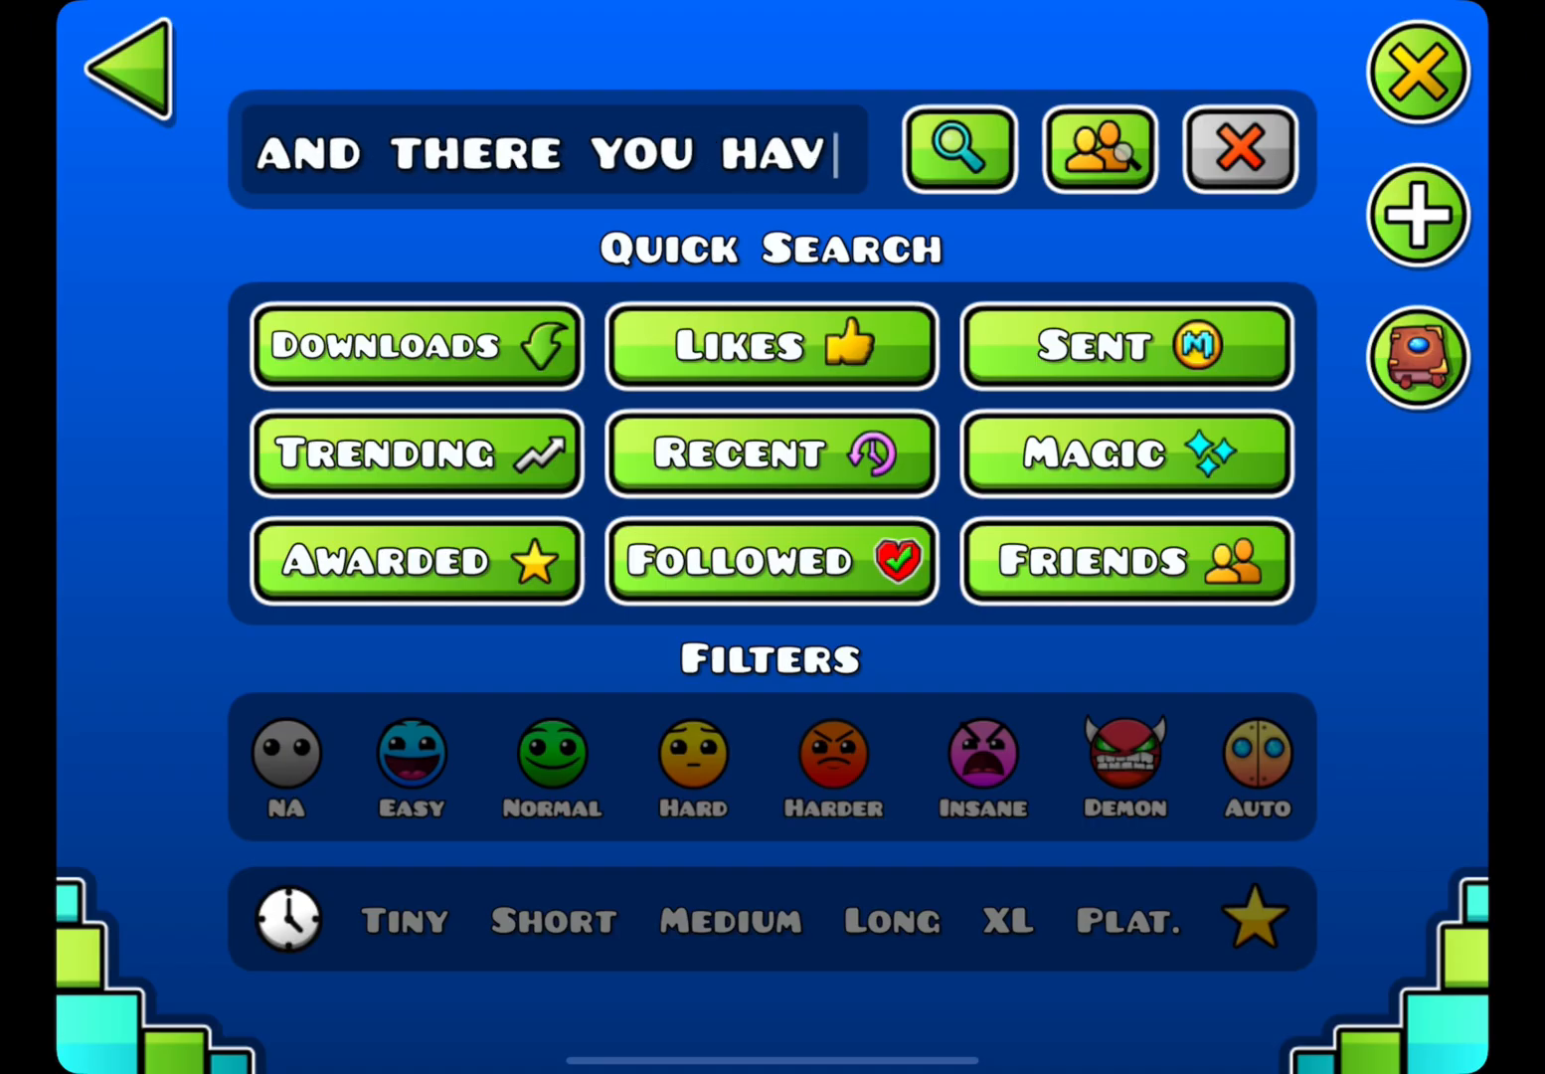
type("E I")
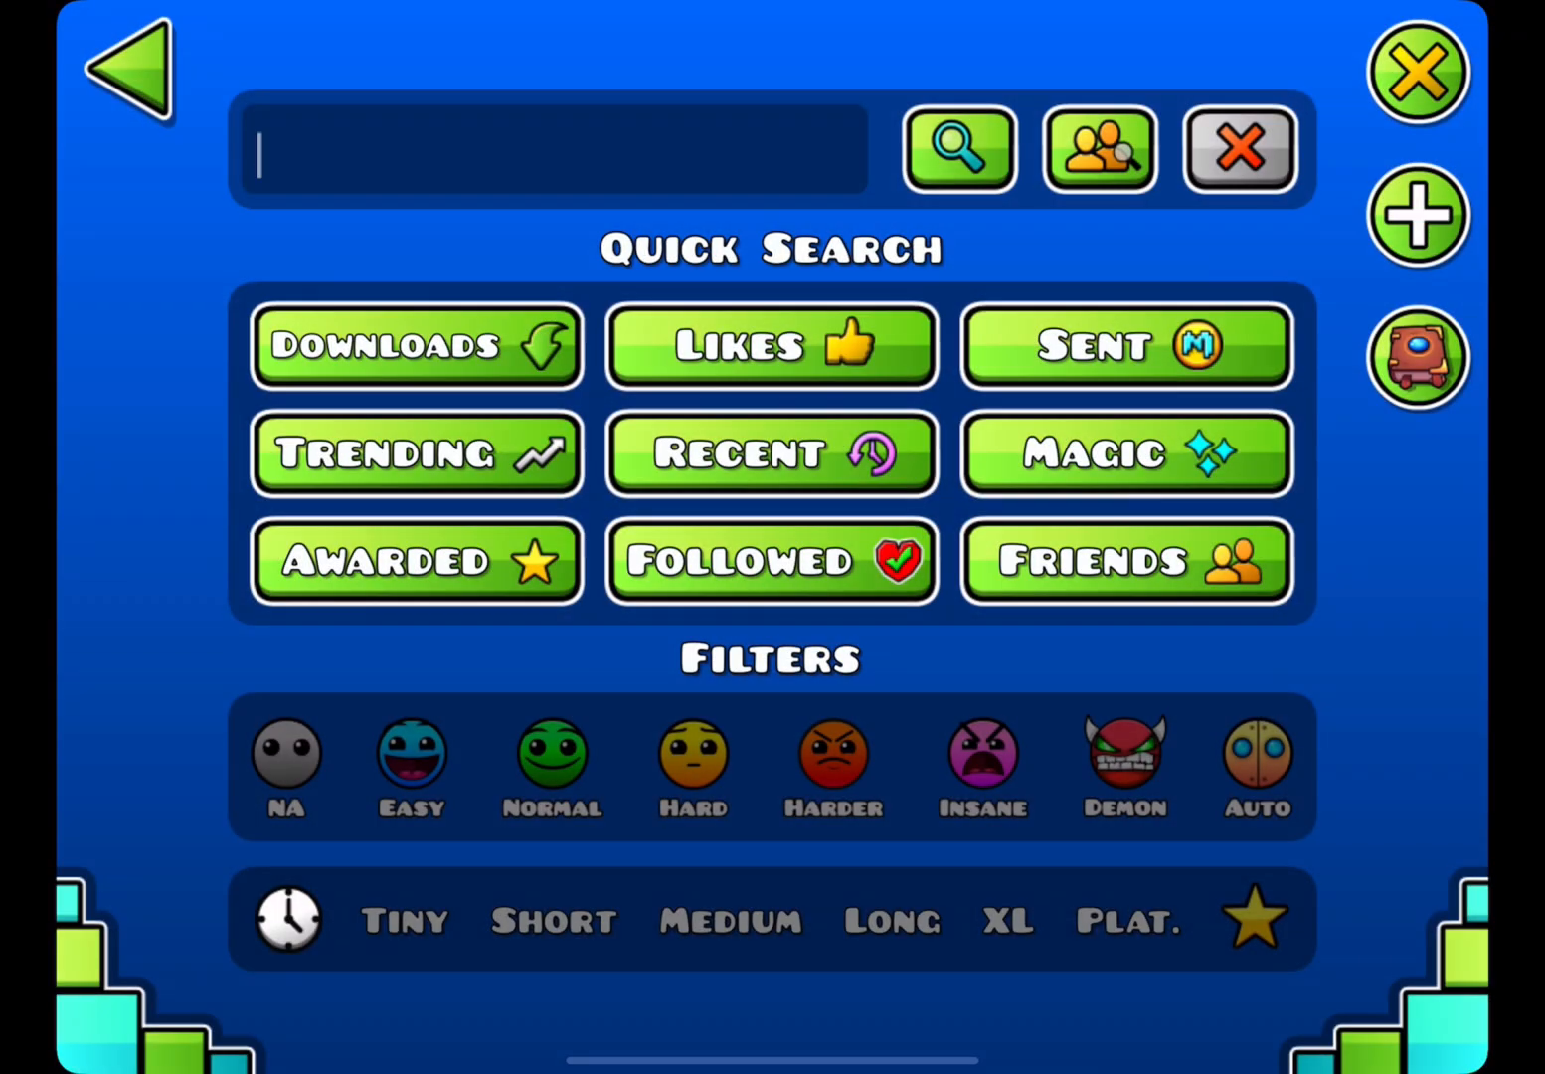
type("FLERO INST")
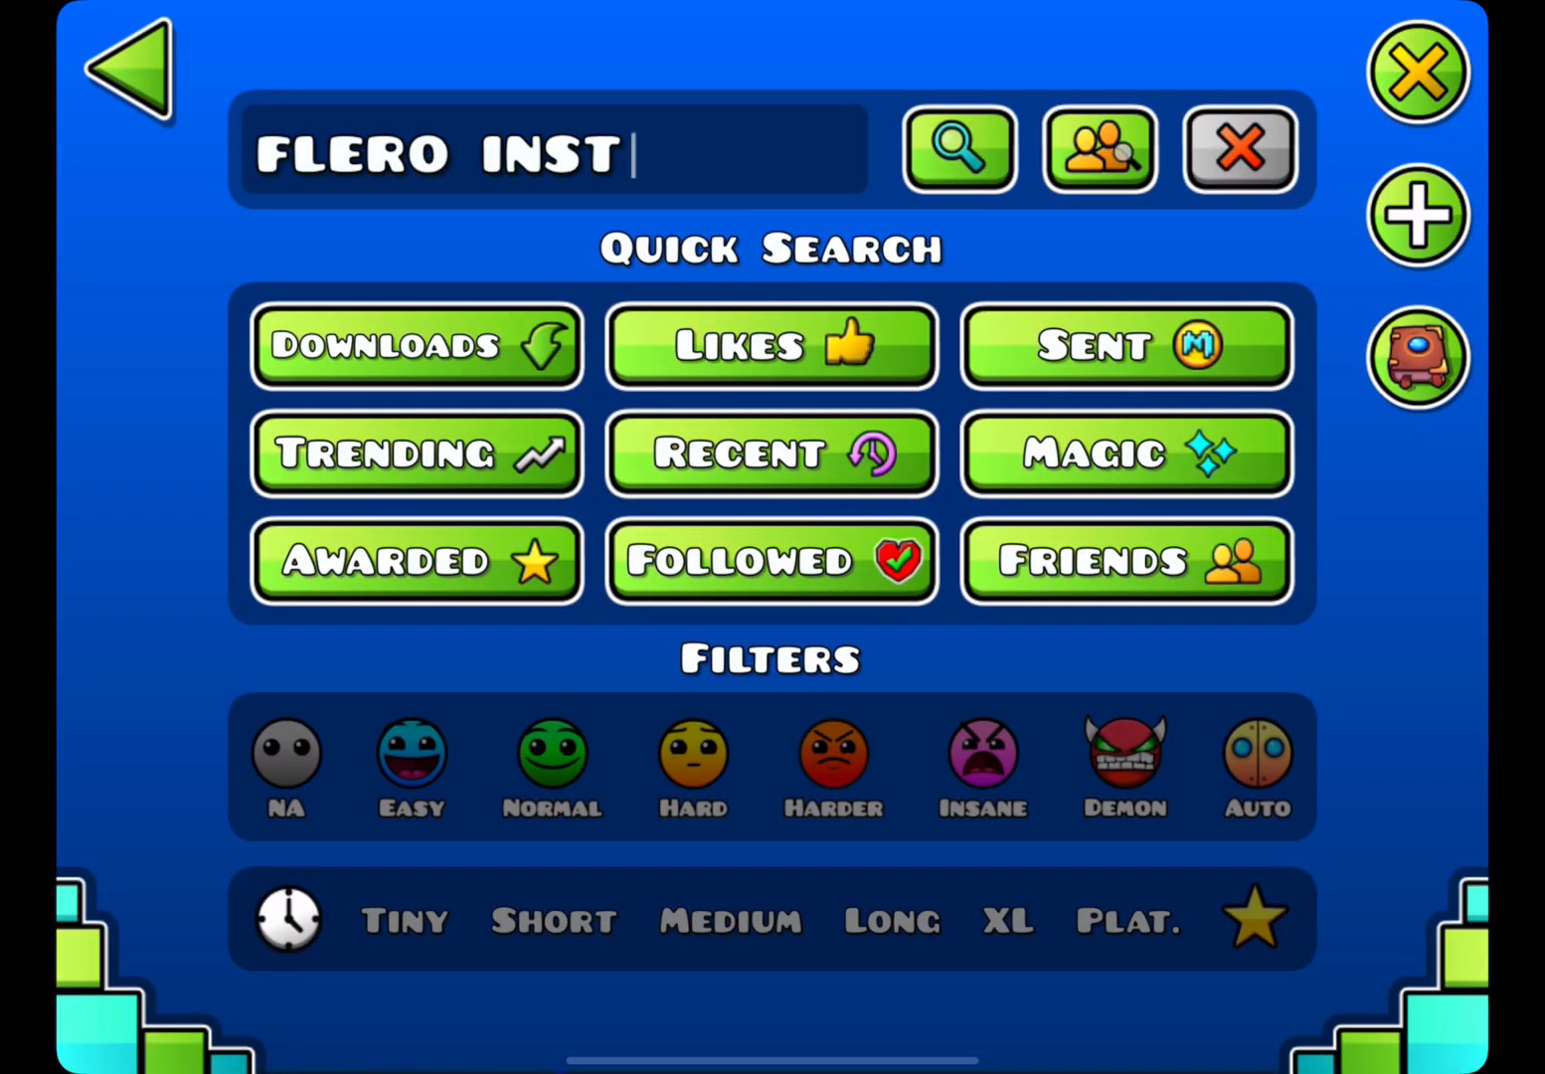
Step: Return to the main menu, reopen search, and type 'LIKE N SU'
left_click(139, 69)
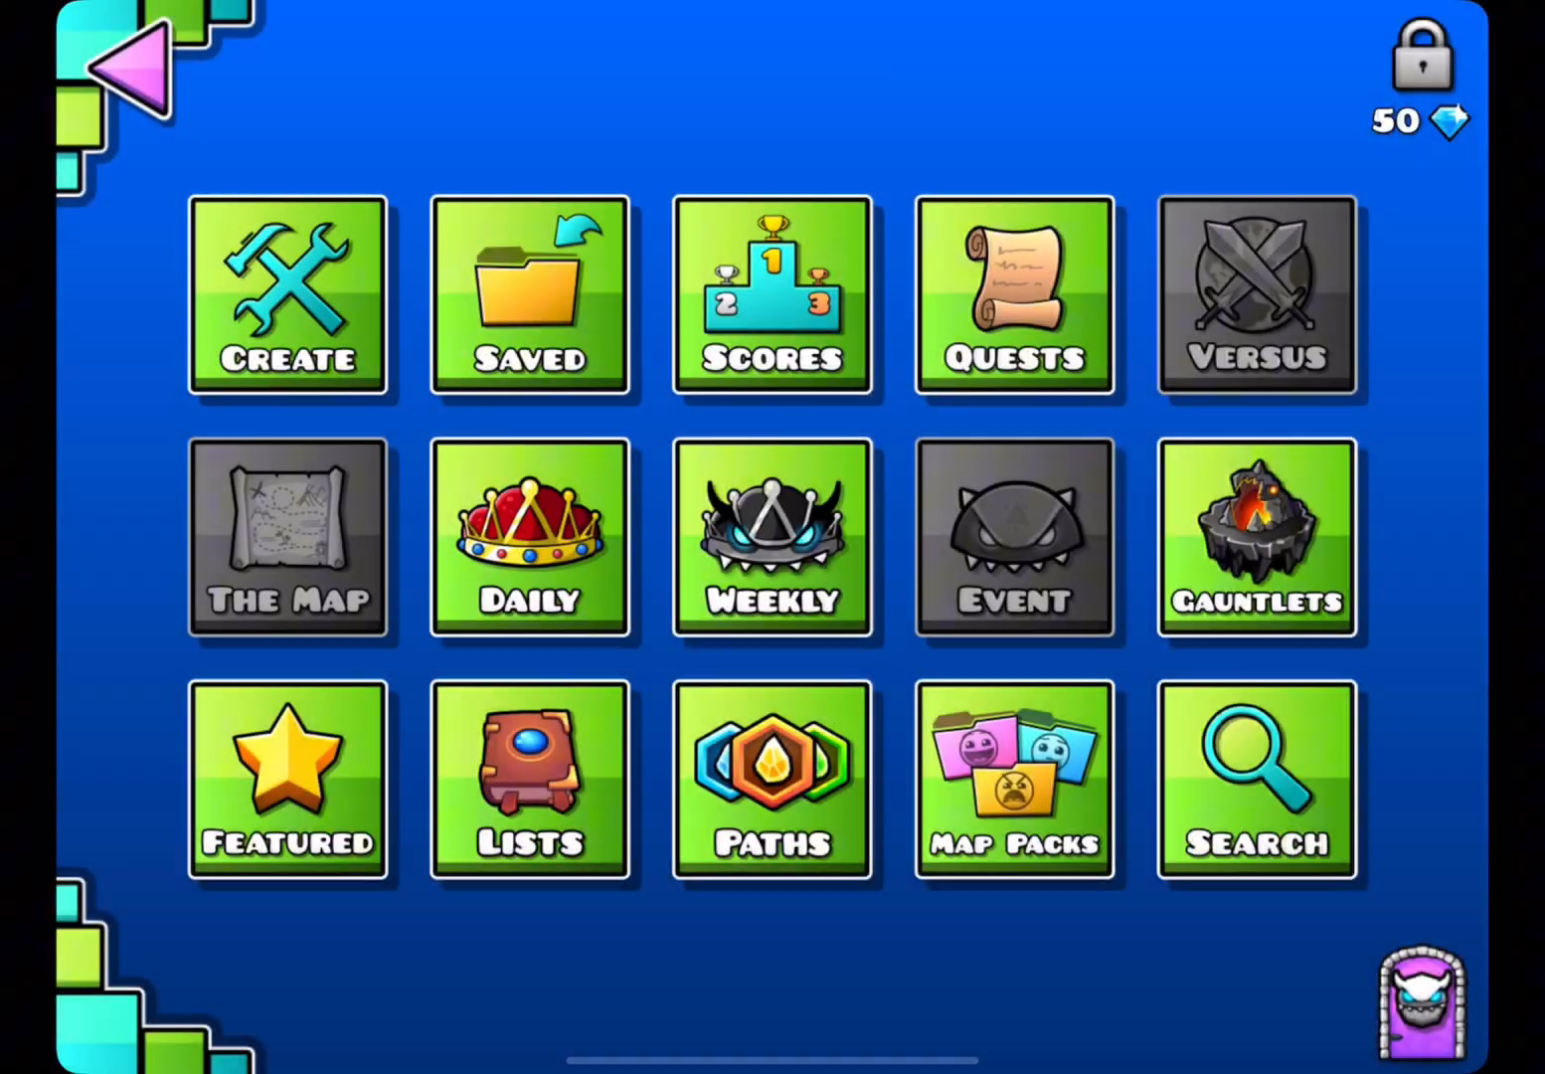
left_click(1256, 780)
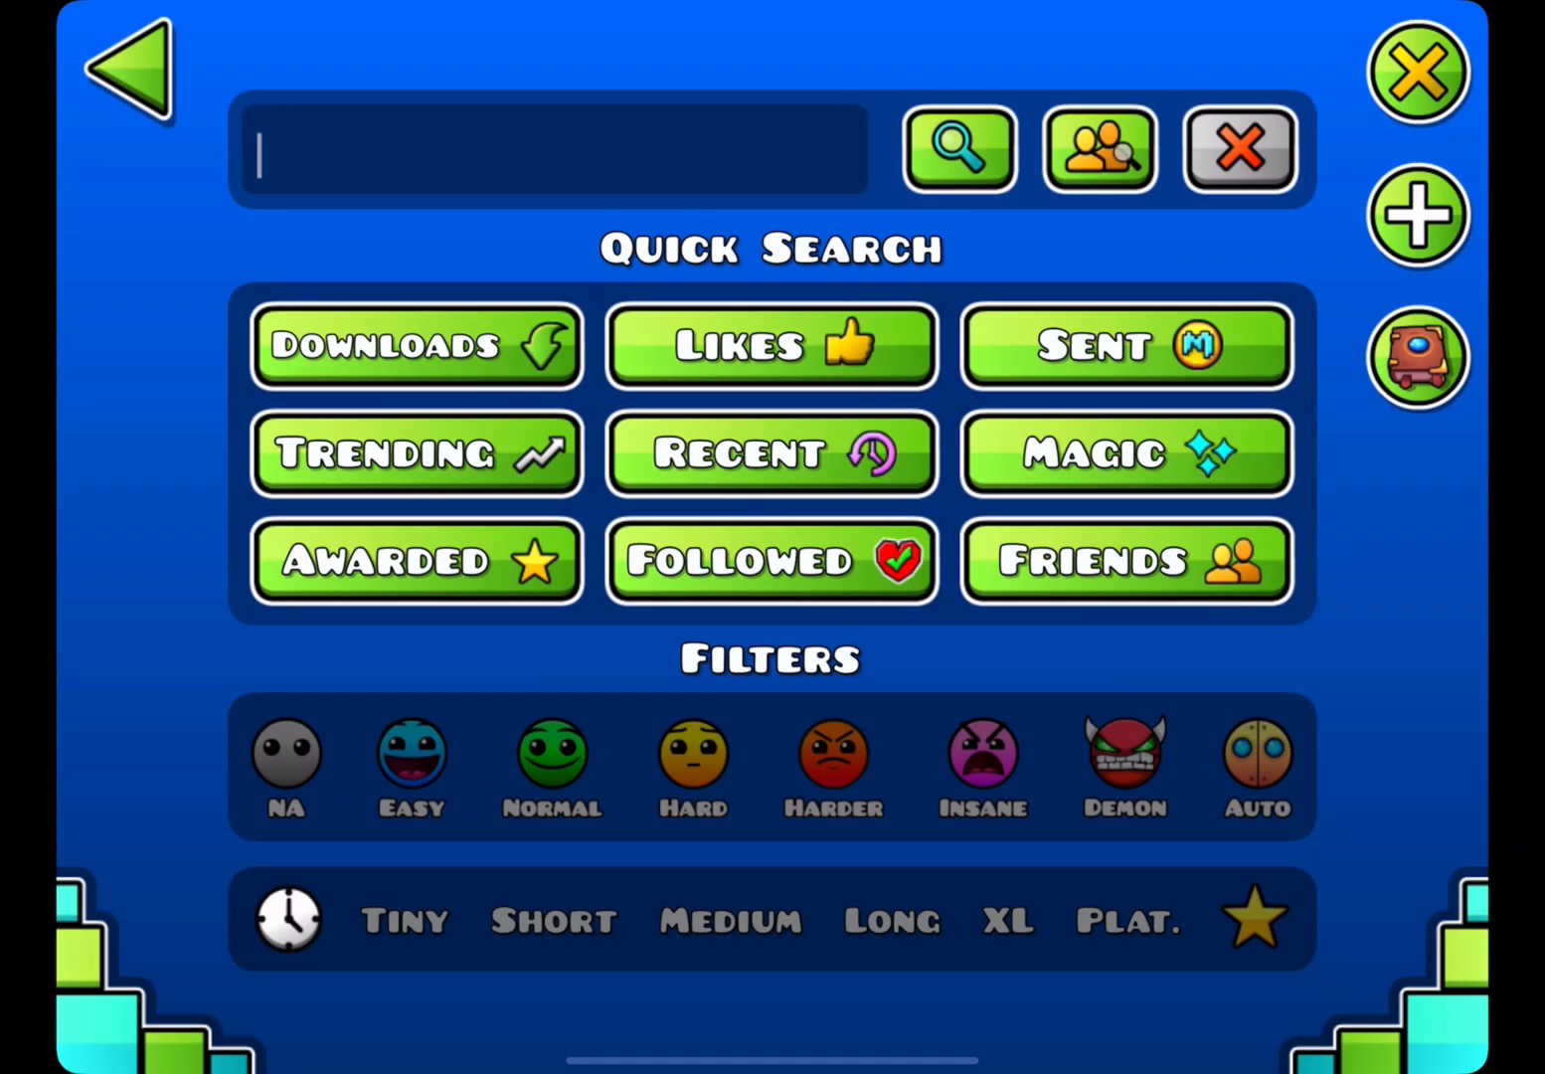
type("LIKE N SU")
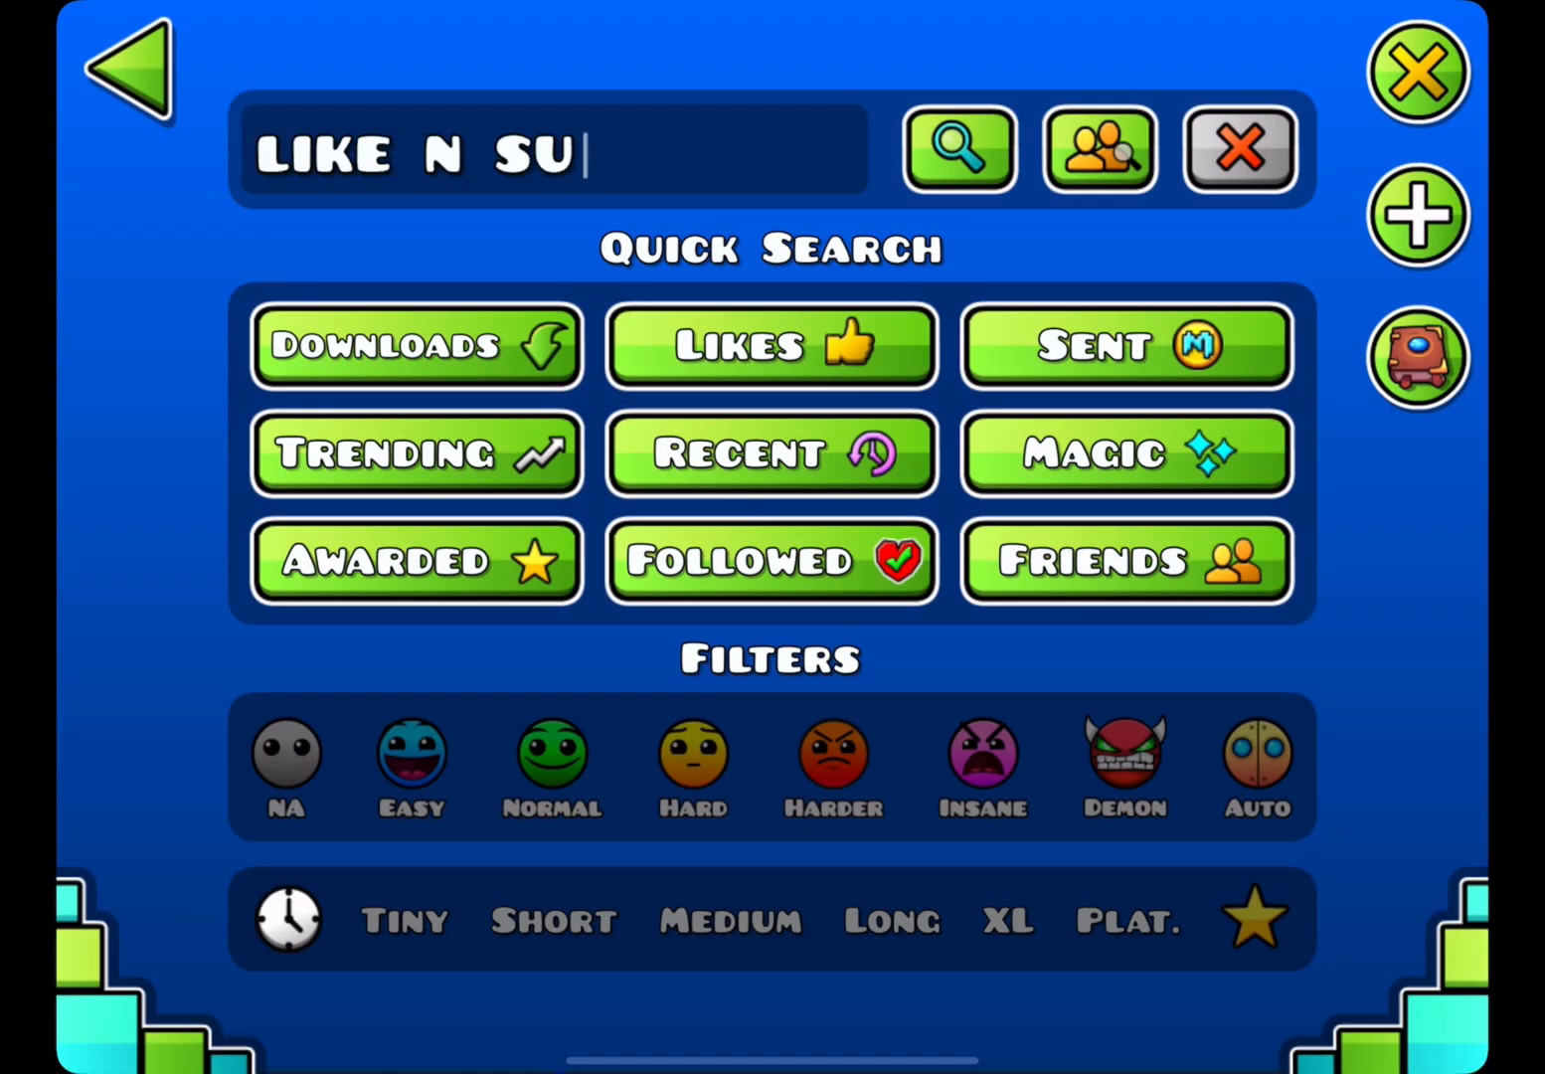